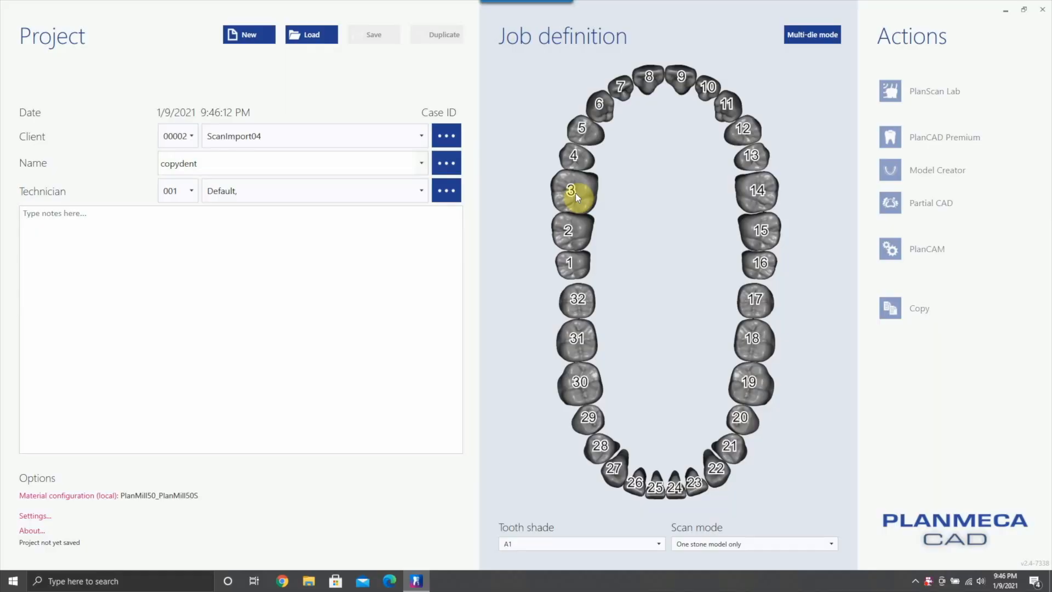
Step: Make tooth 3 a provisional eggshell pontic across teeth 3–14 and save the project
click(570, 190)
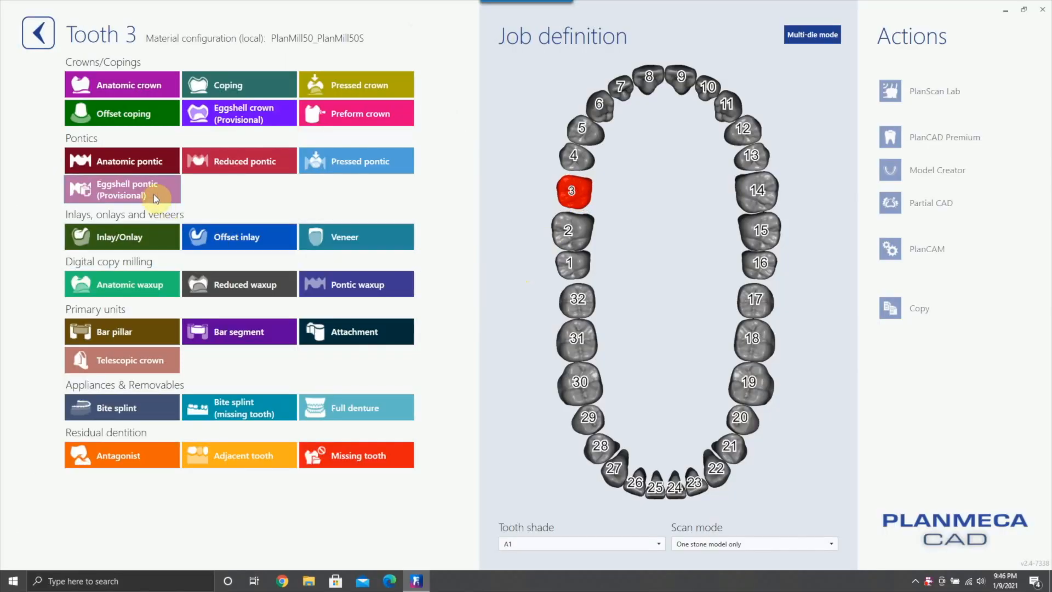
click(121, 190)
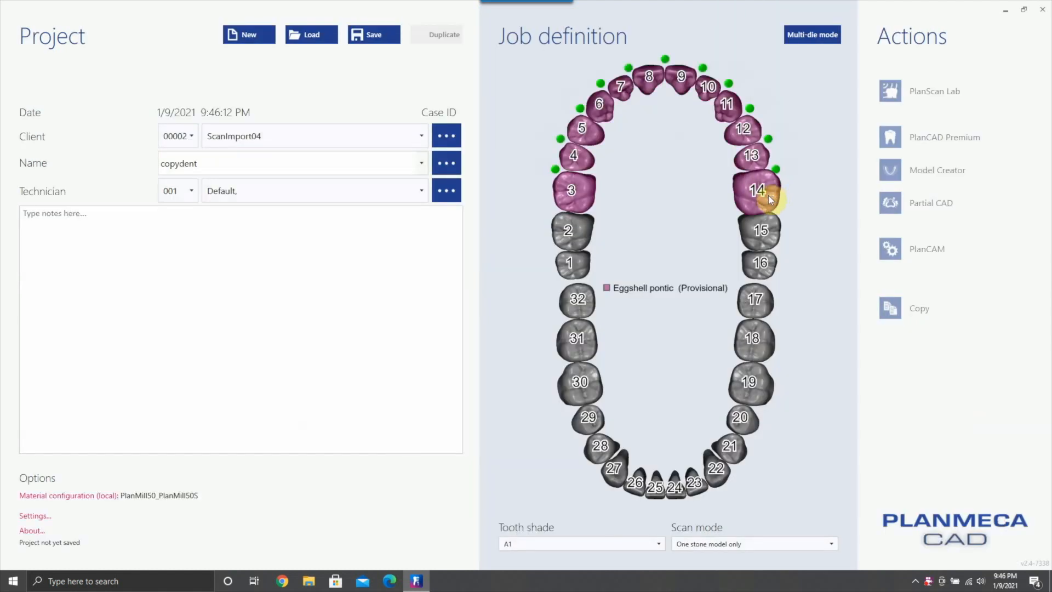
mouse_move(997, 255)
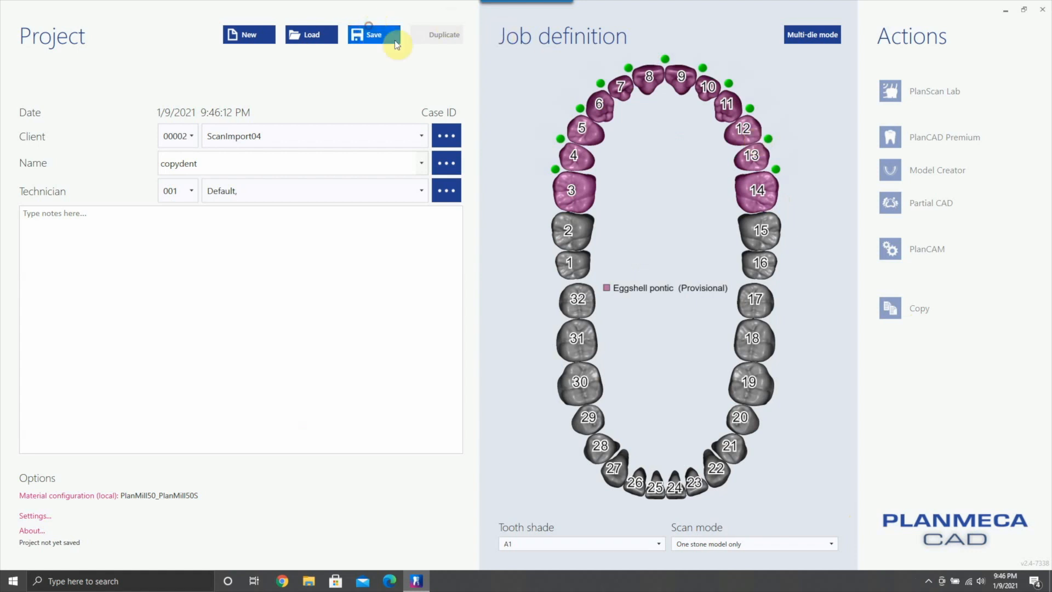
click(374, 33)
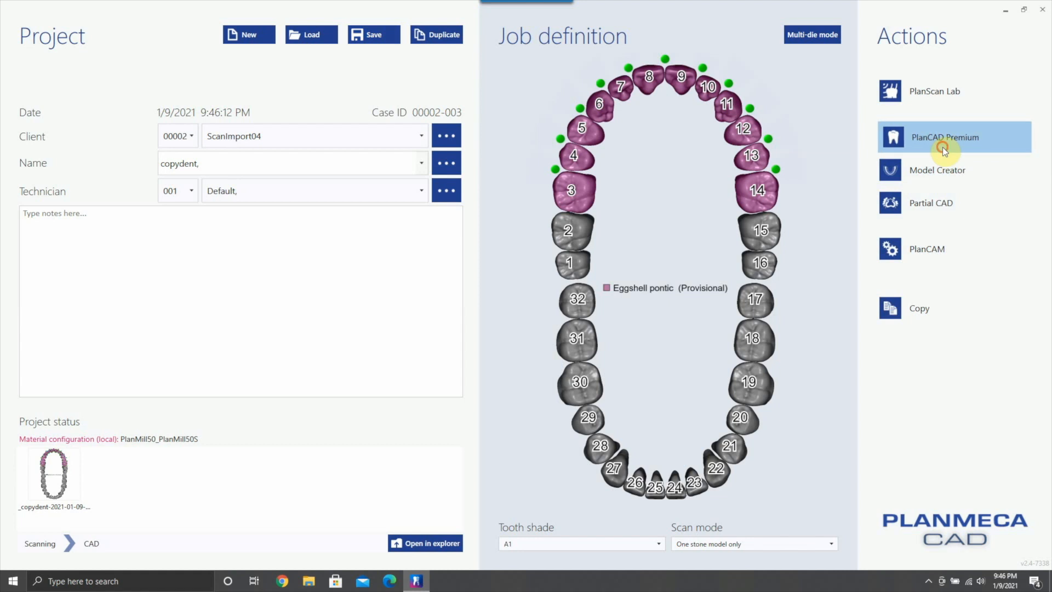
Step: Launch the case in PlanCAD Premium and load the upper-jaw STL scan from the Desktop
click(943, 137)
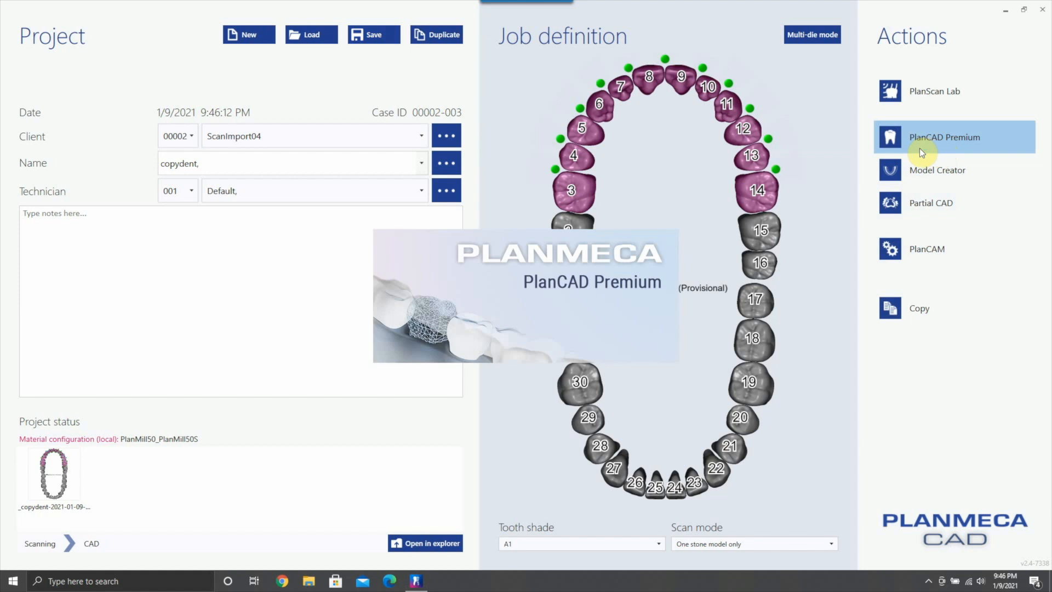
click(943, 137)
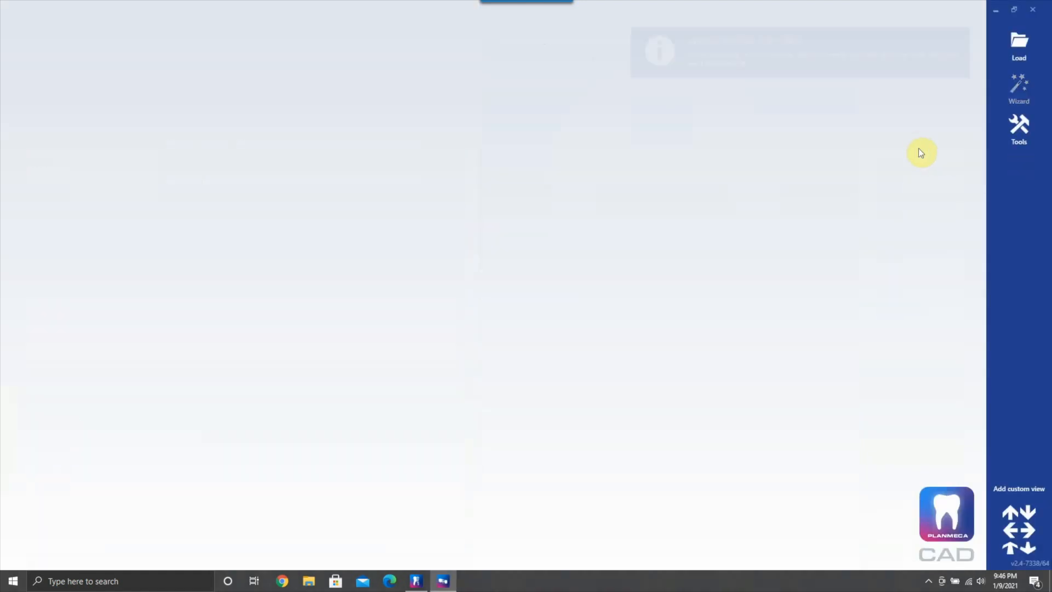
click(1018, 44)
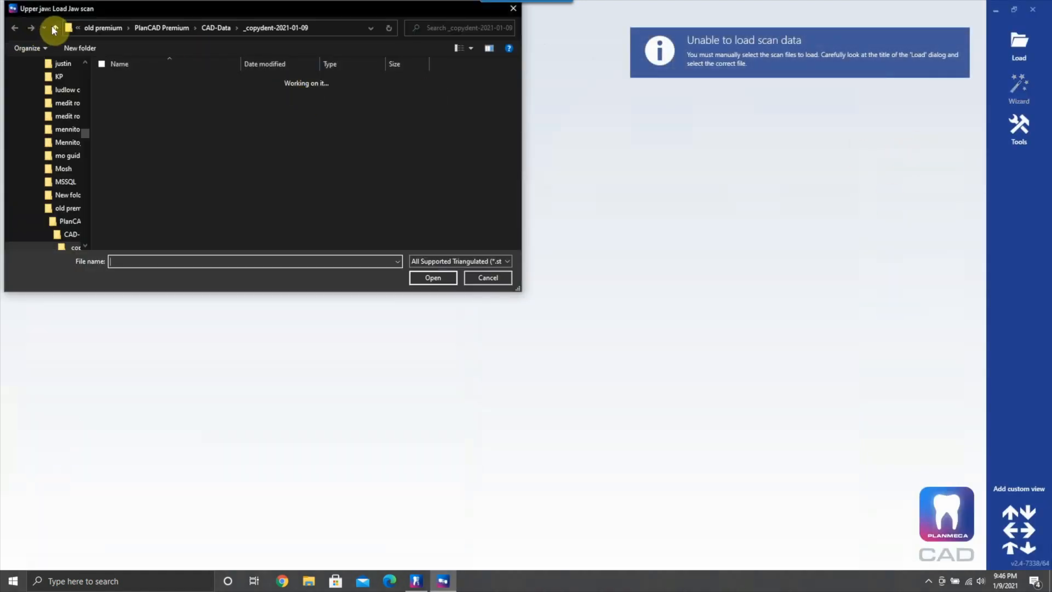
click(55, 27)
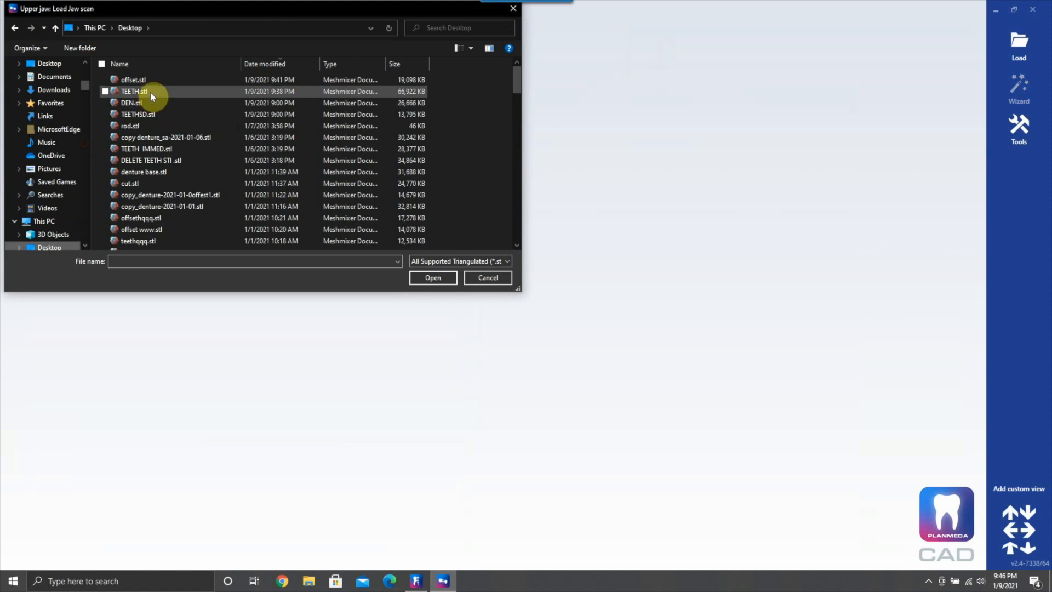
click(433, 278)
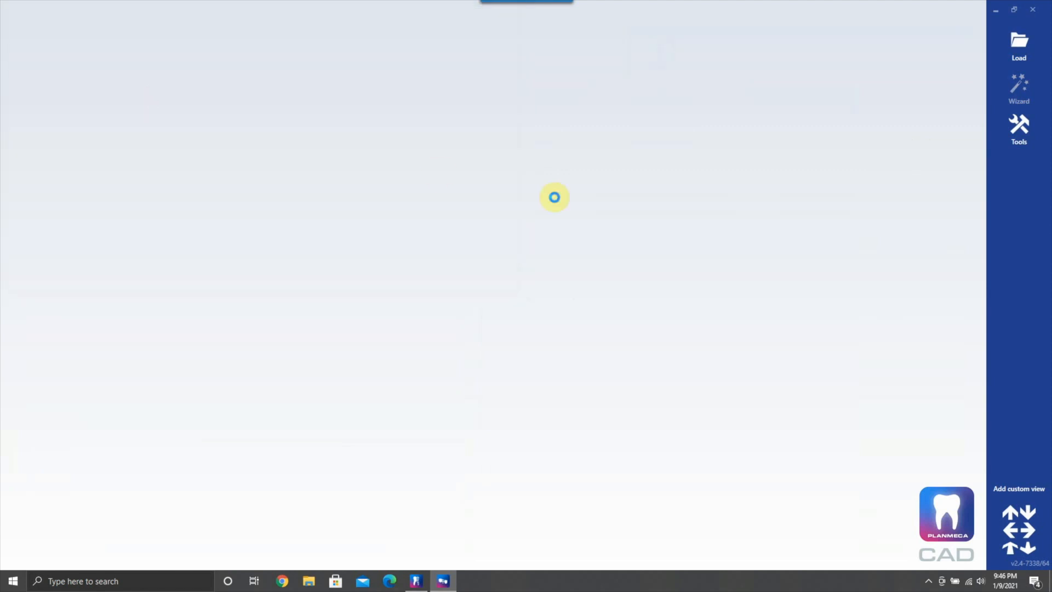
Step: Accept the scan orientation and skip Smile Creator to reach tooth placement
click(1018, 88)
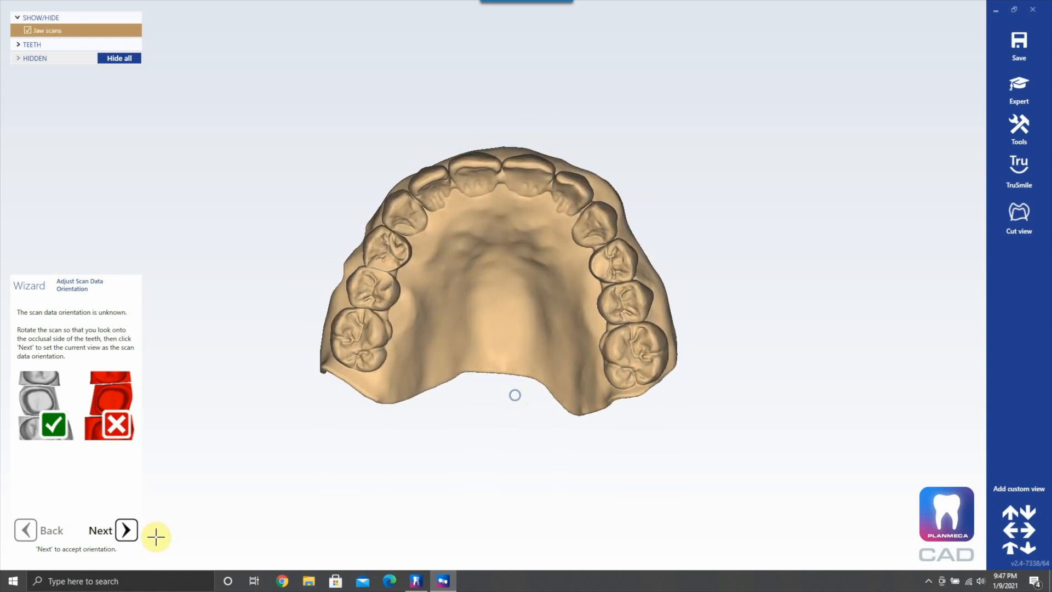
click(126, 529)
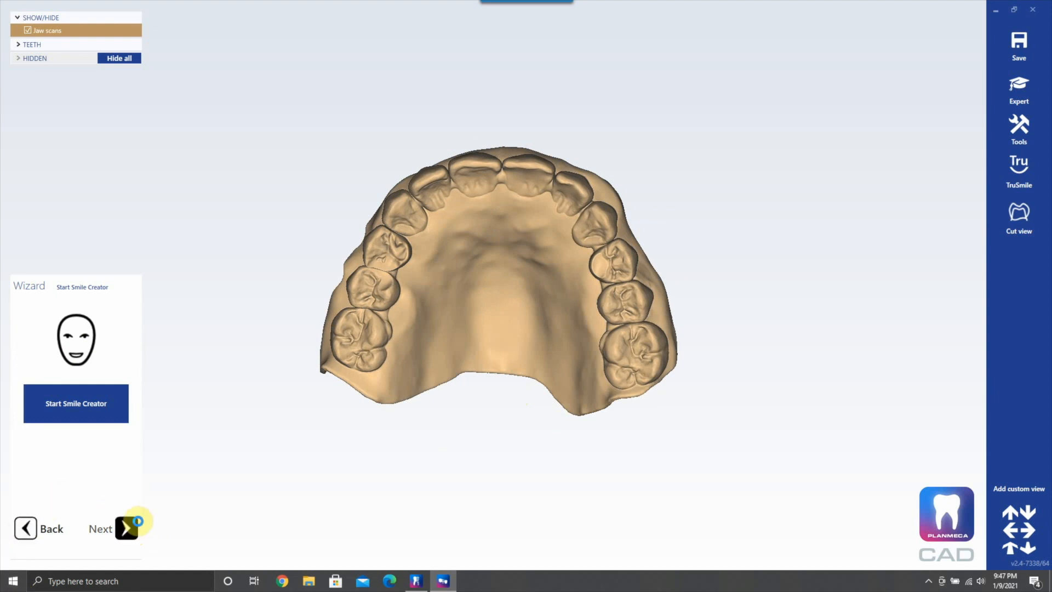
click(126, 529)
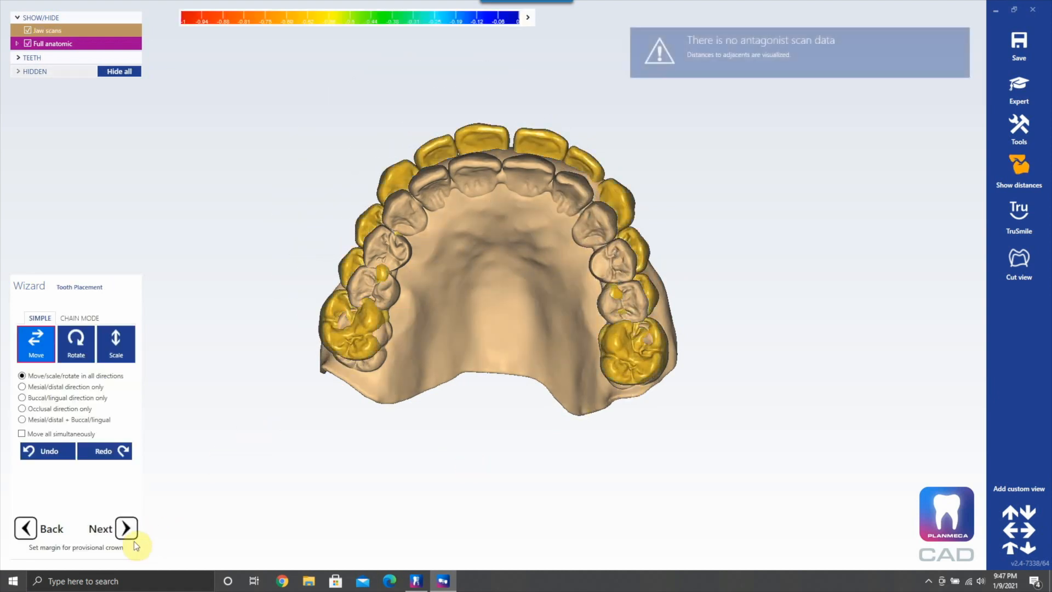
Step: Arrange the proposed teeth in Chain Mode along the arch with Symmetry enabled
click(79, 317)
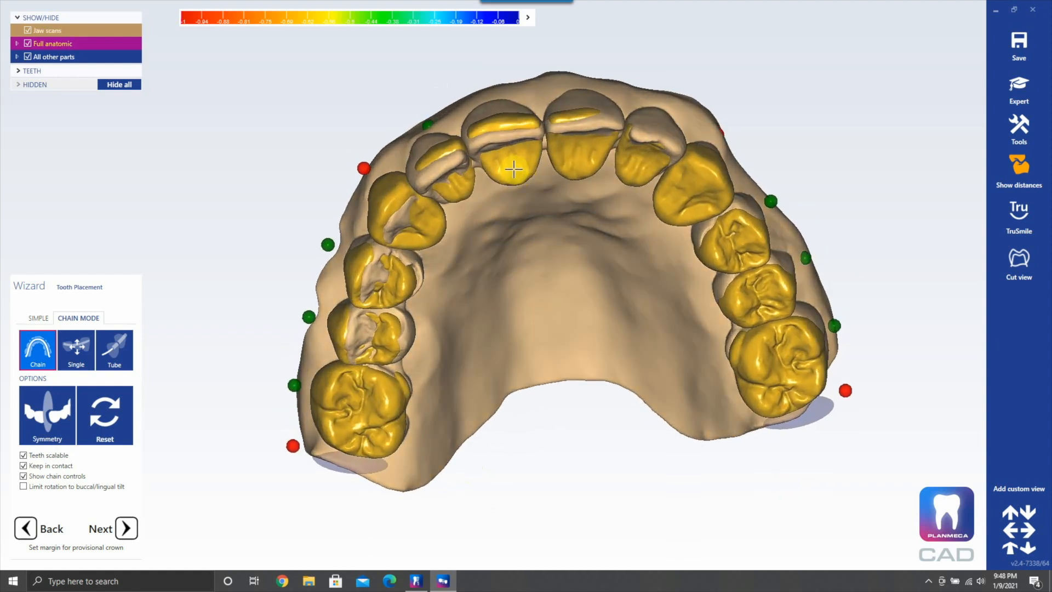
click(46, 409)
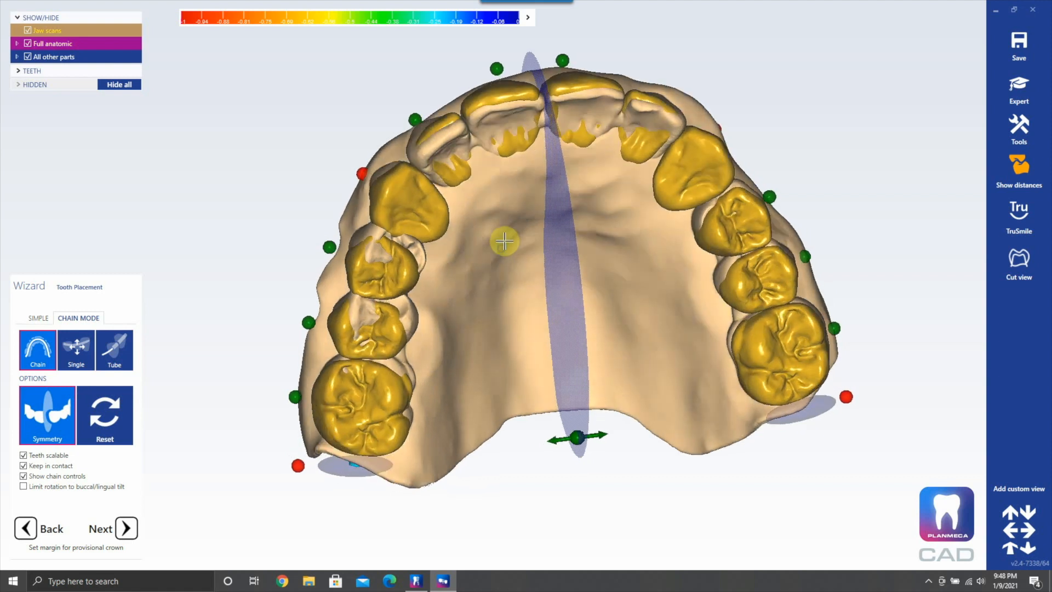
mouse_move(349, 232)
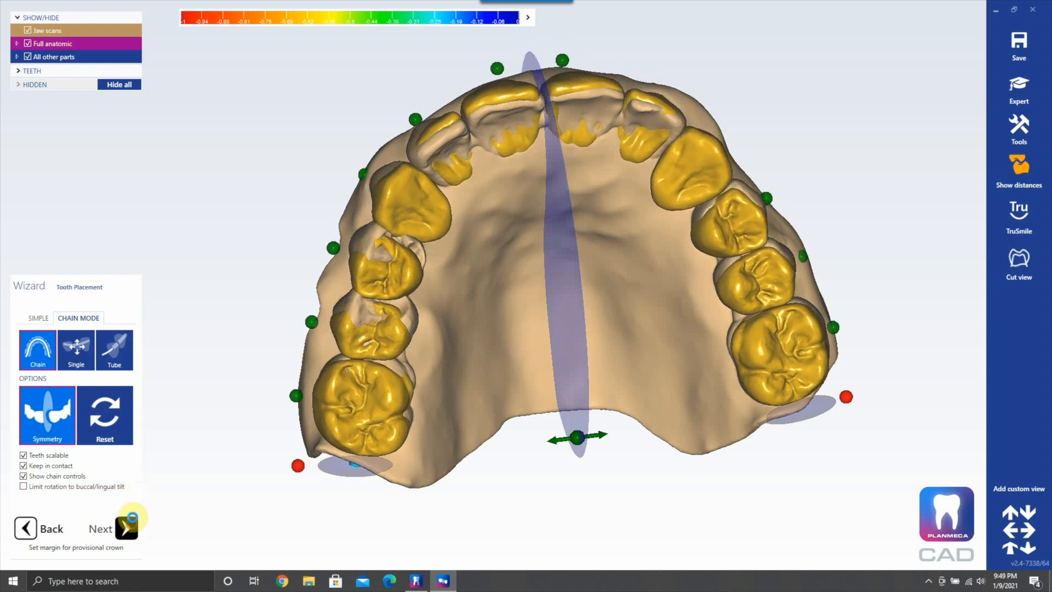
Step: Clear the proposed points and mark locations and margins for teeth 3, 5 and 6
click(126, 528)
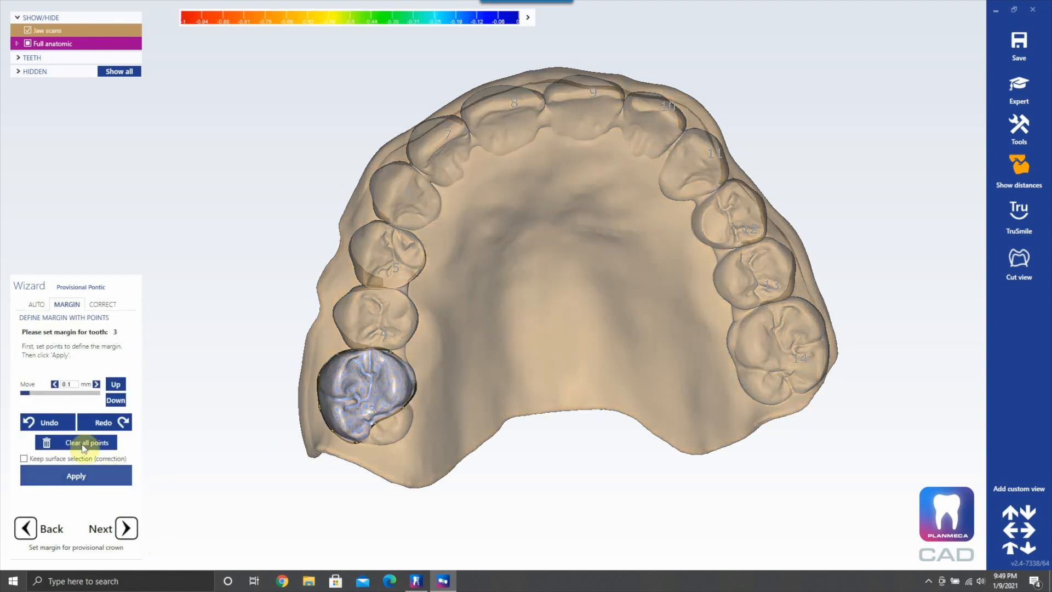
click(76, 442)
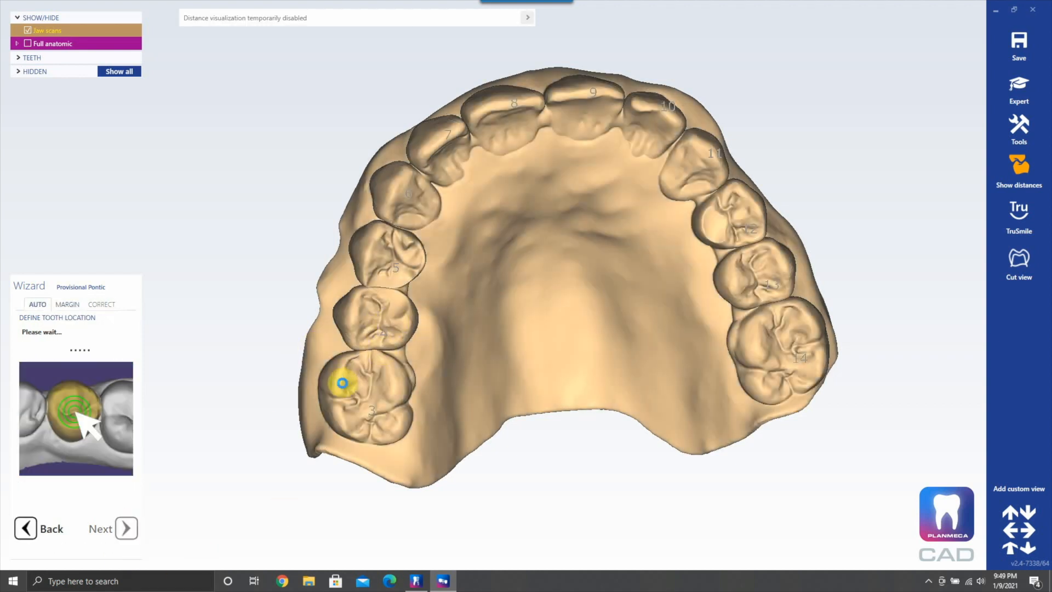
click(126, 528)
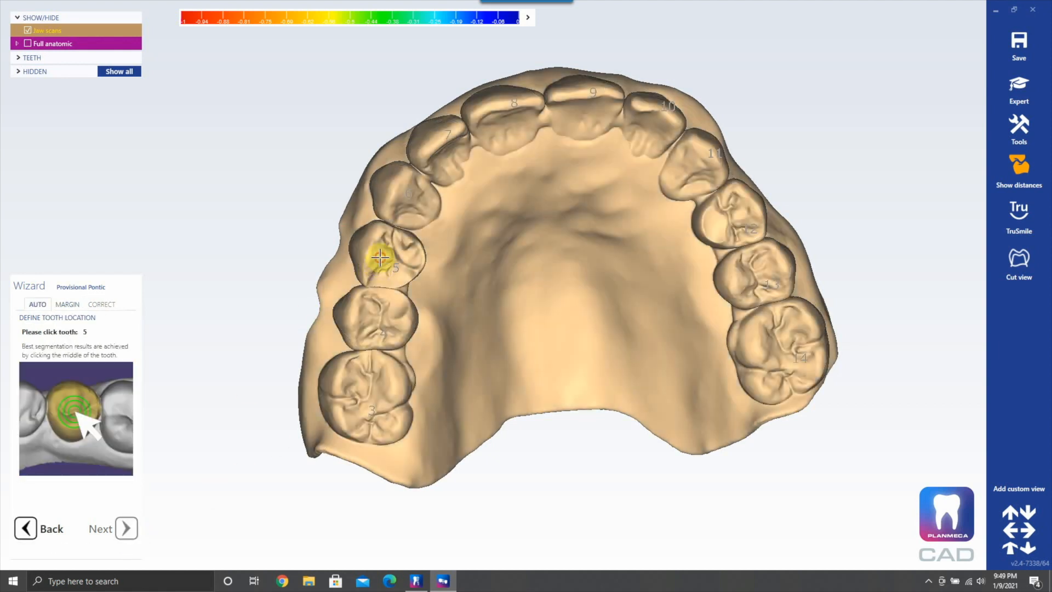
click(380, 256)
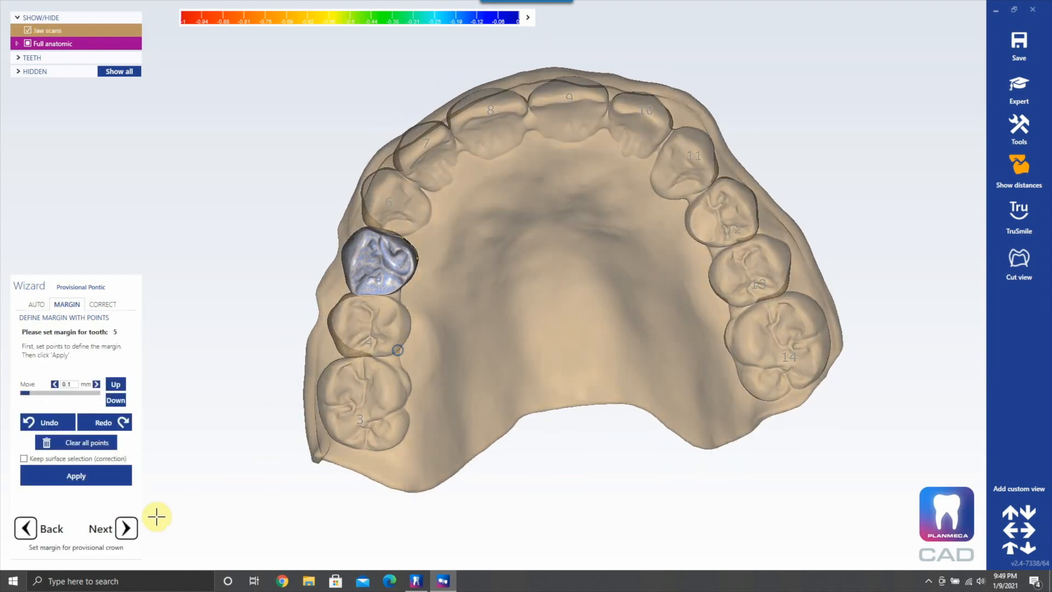
click(125, 528)
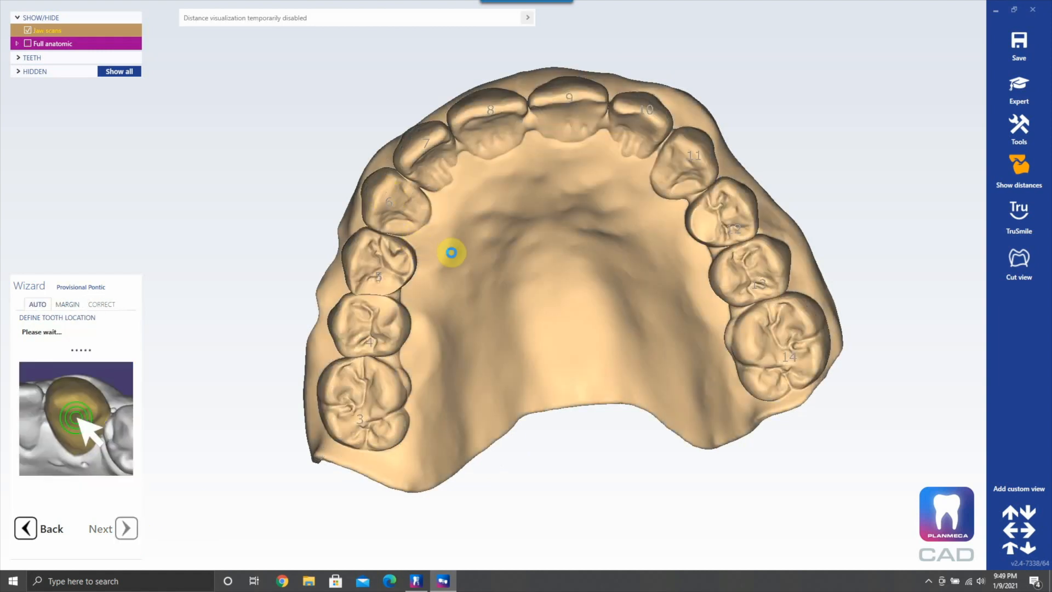
click(126, 528)
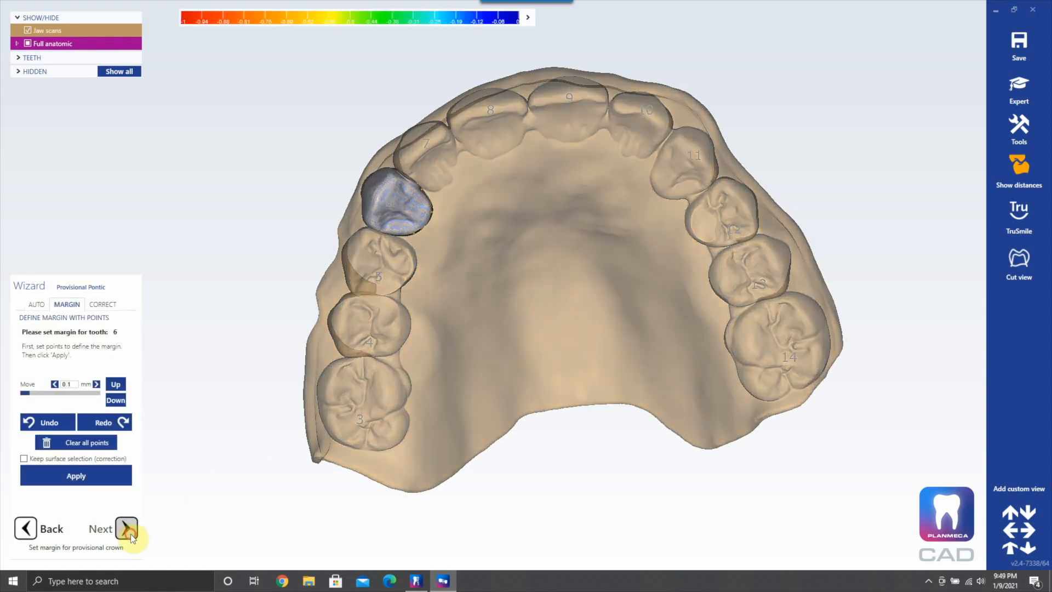
click(126, 528)
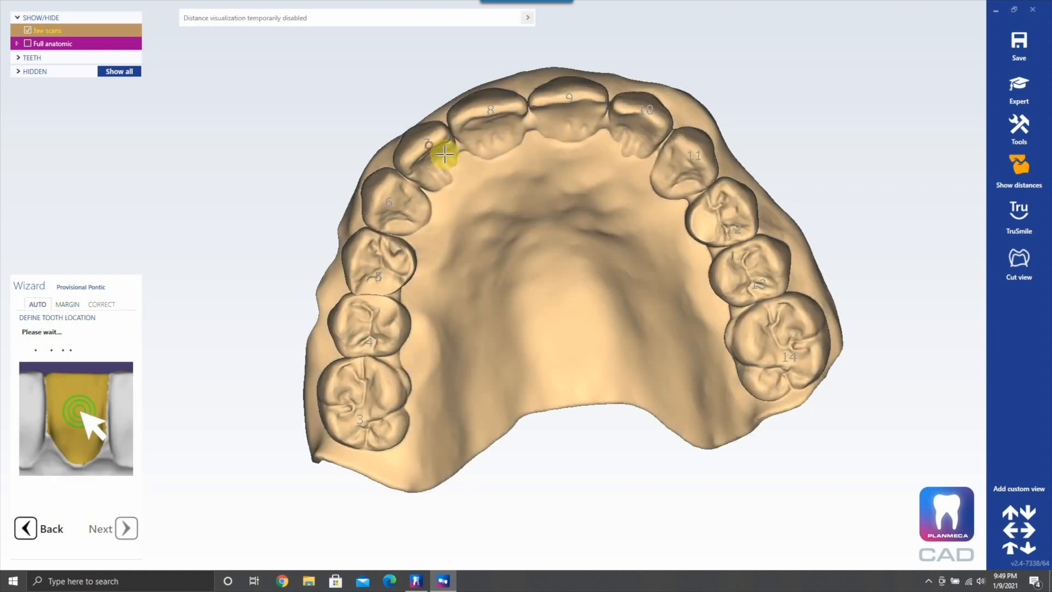
Step: Mark locations and accept margins for teeth 7, 8, 9 and 10 on the scan
click(67, 303)
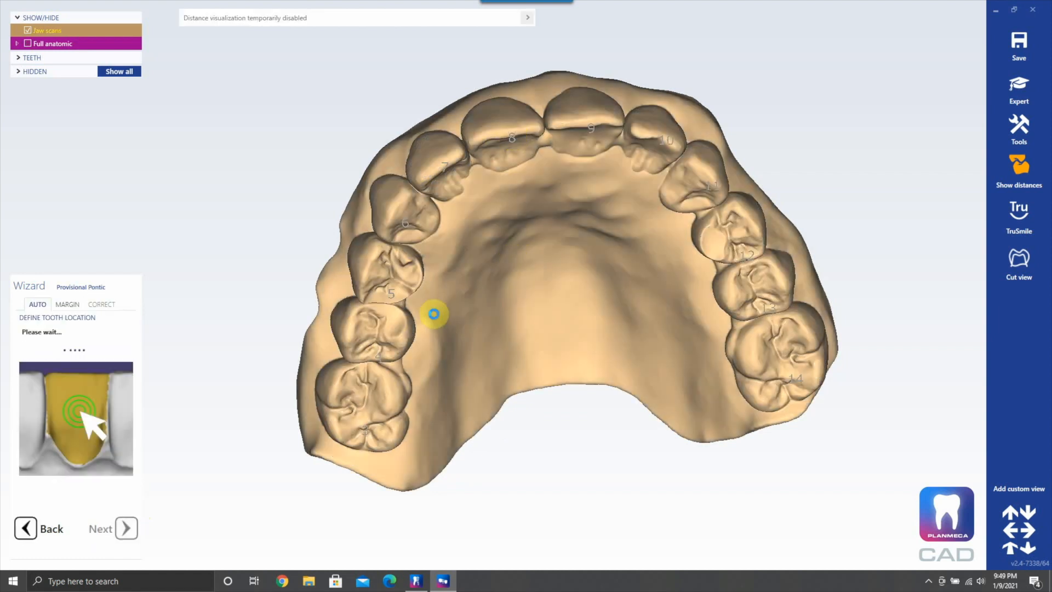
click(124, 528)
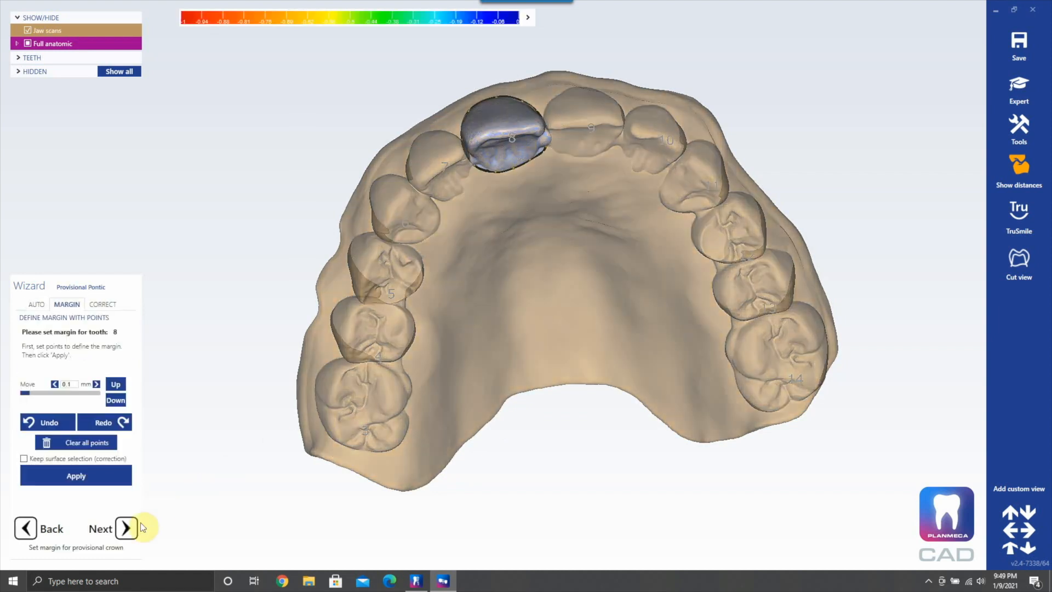
click(125, 528)
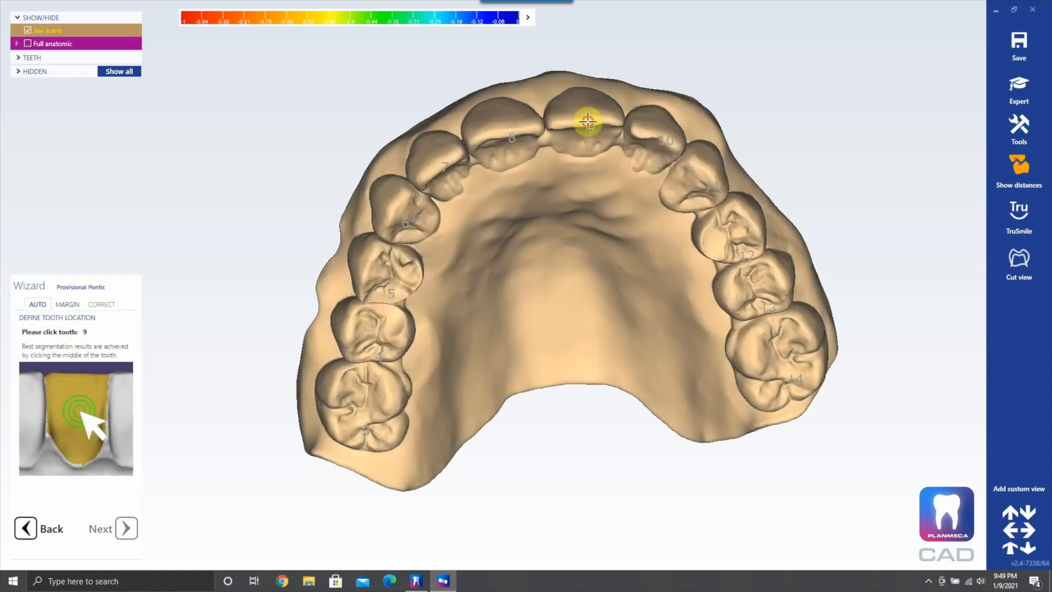
click(587, 121)
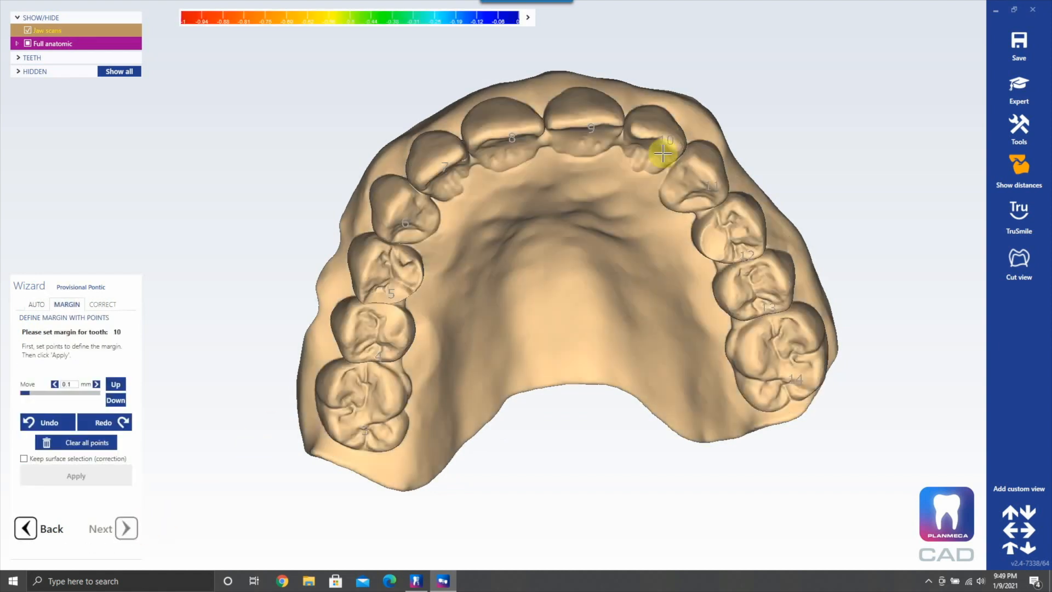
click(38, 304)
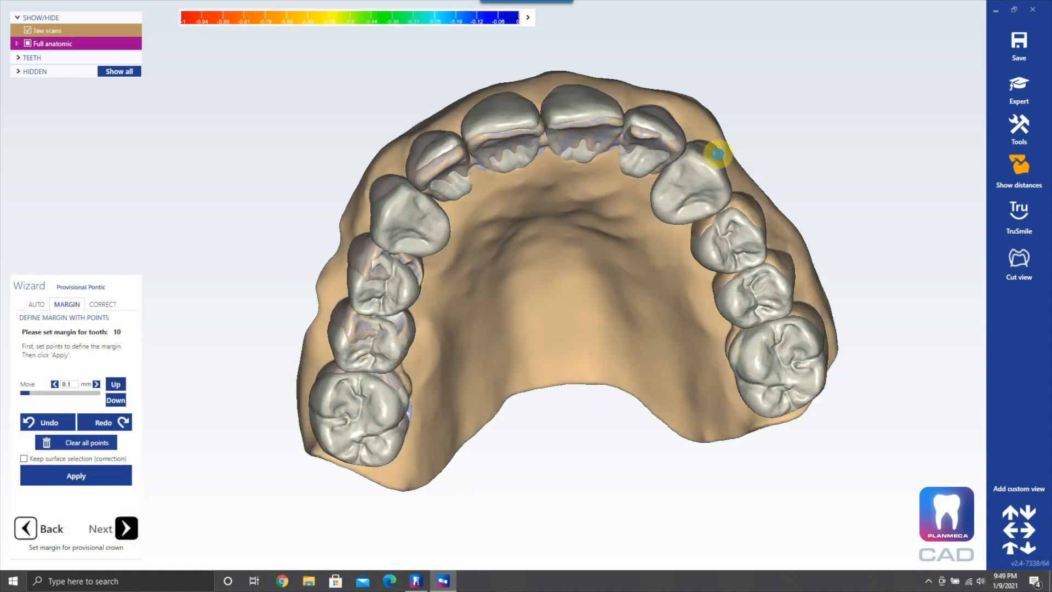
click(126, 528)
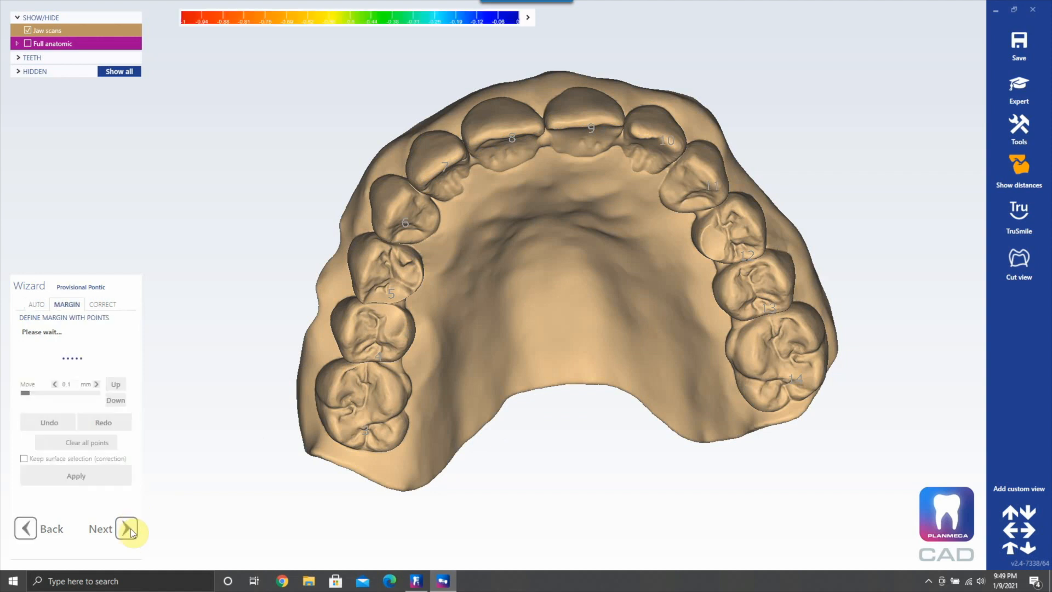
Step: Mark teeth 12, 13 and 14 and generate the full anatomic tooth proposals
click(126, 528)
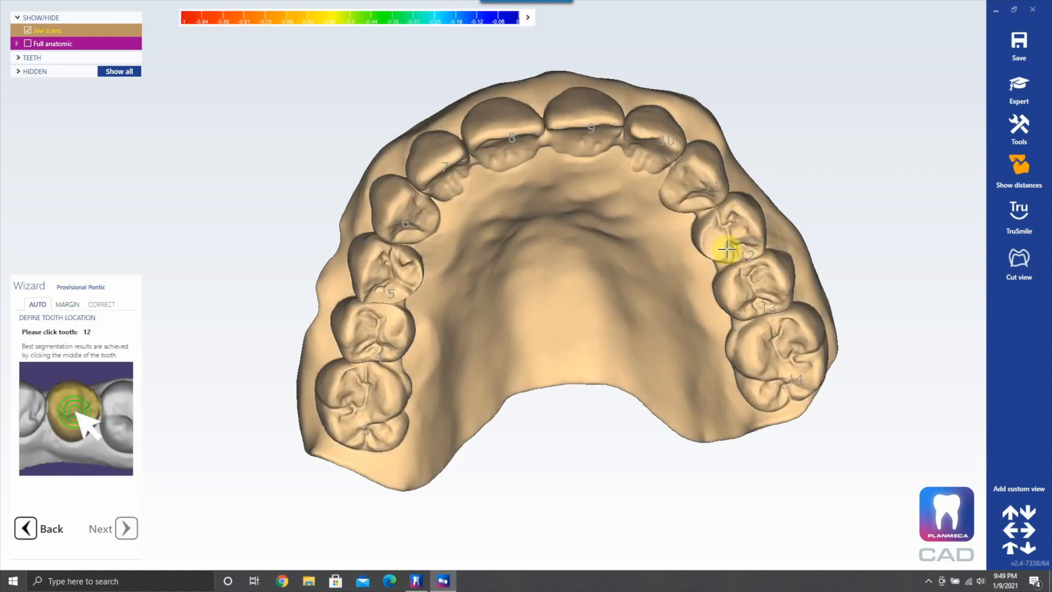
click(728, 250)
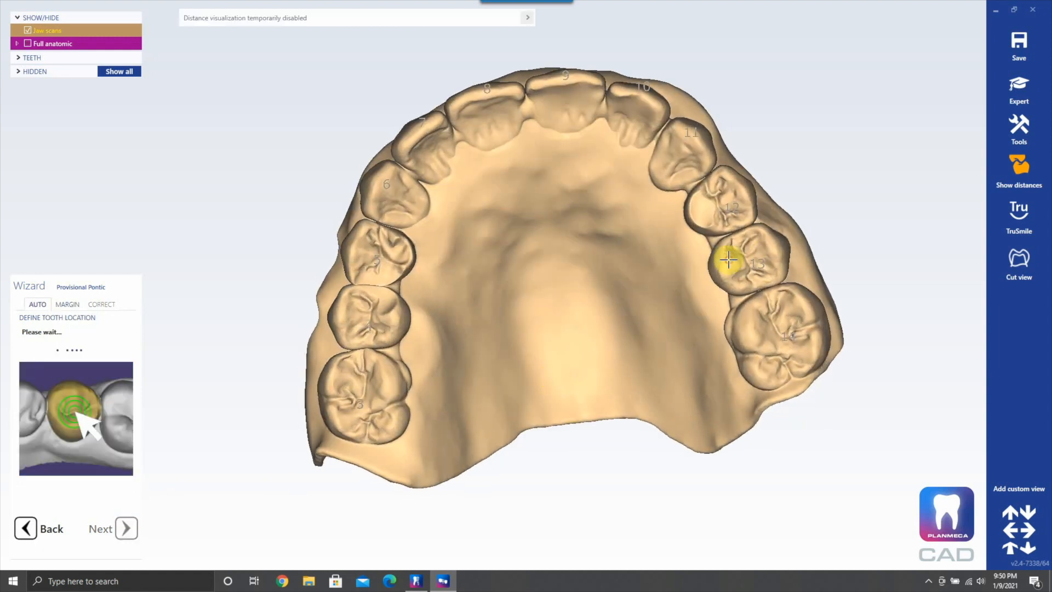
click(127, 528)
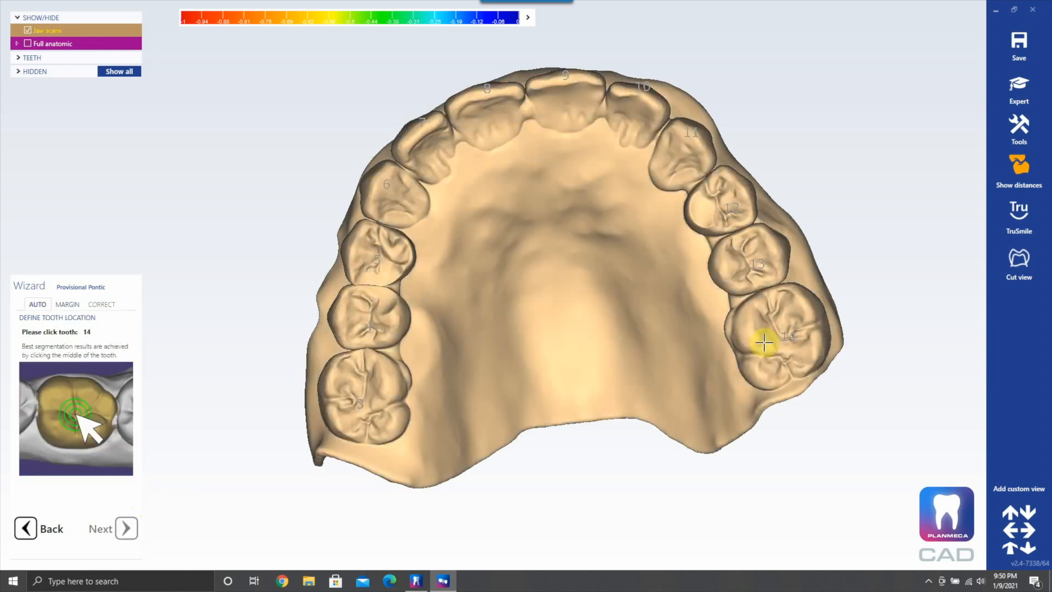
click(126, 528)
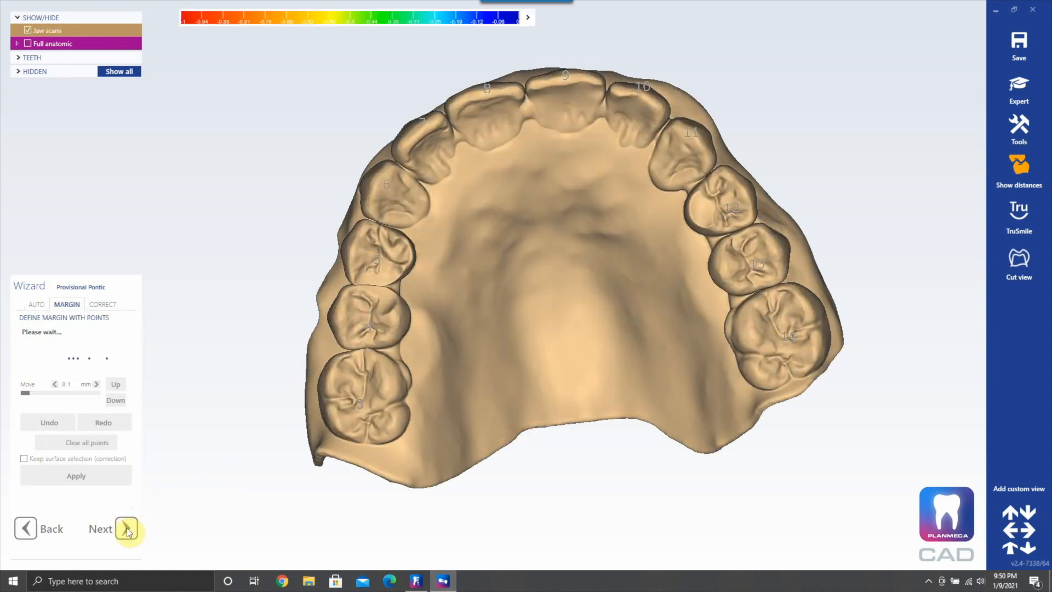
click(126, 528)
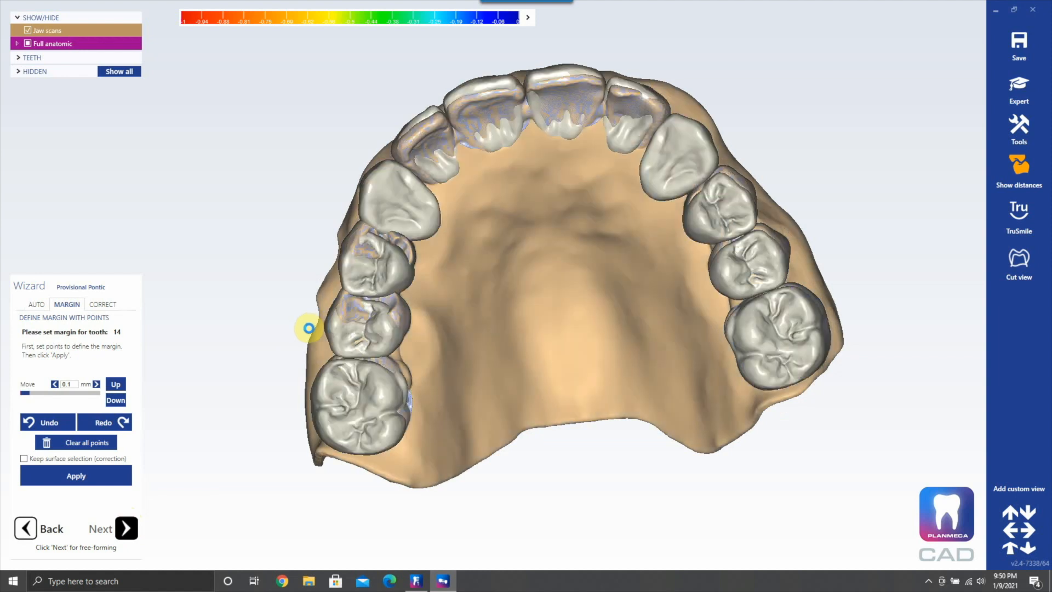
Step: Advance to free-forming, open adaptation and switch into Expert mode
click(126, 528)
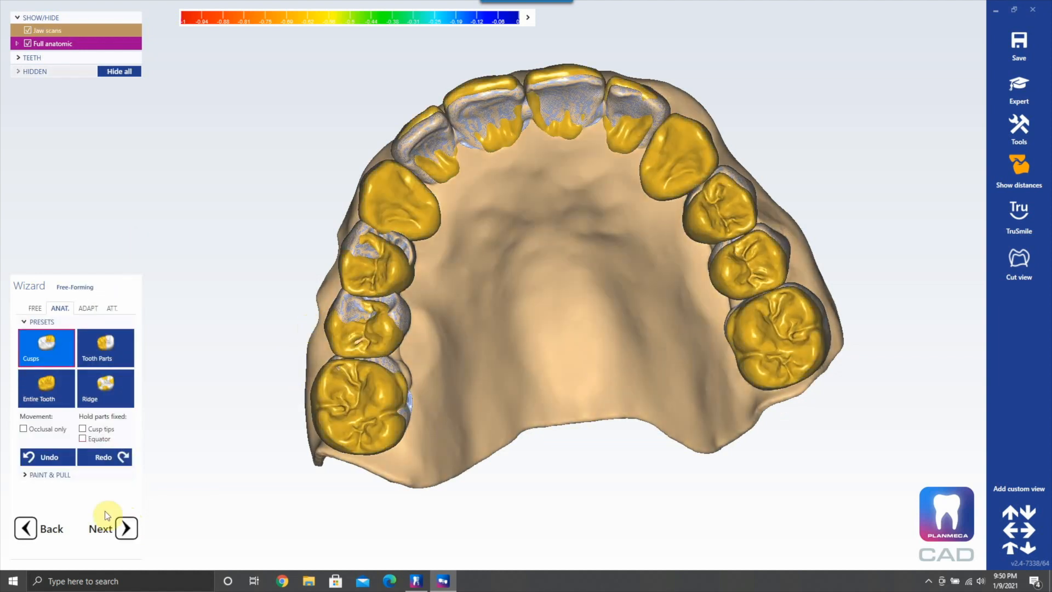
click(88, 308)
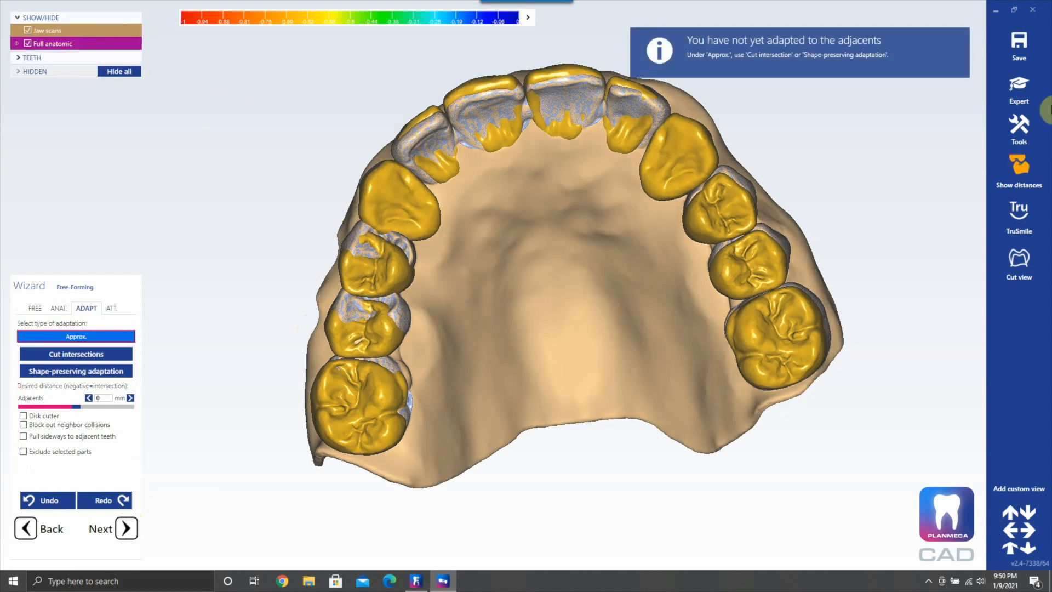
click(76, 336)
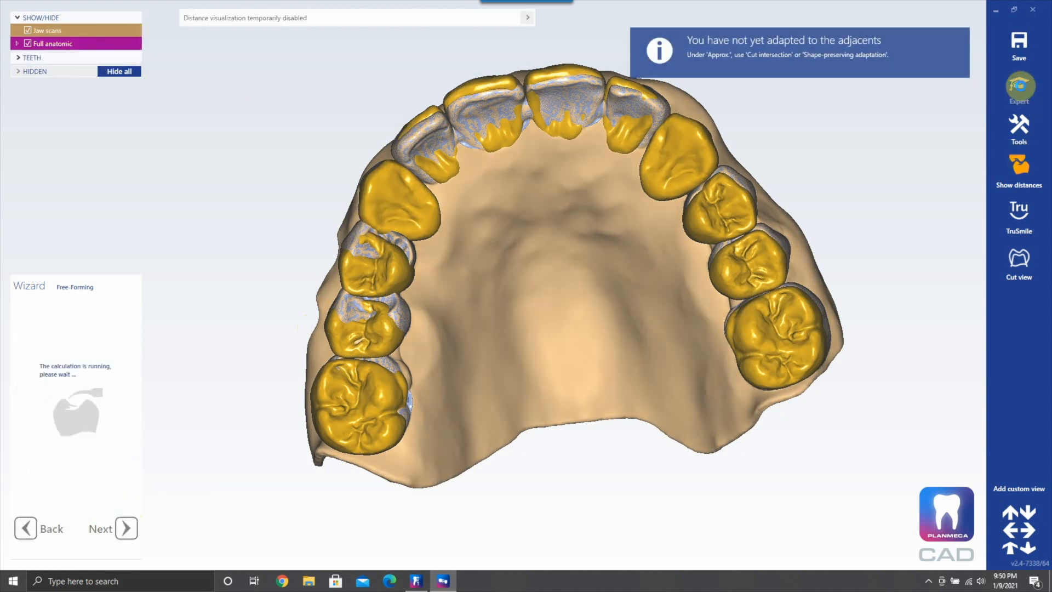
Step: Hide the jaw scan and pontics in SHOW/HIDE so only the full anatomic arch is visible
click(1018, 88)
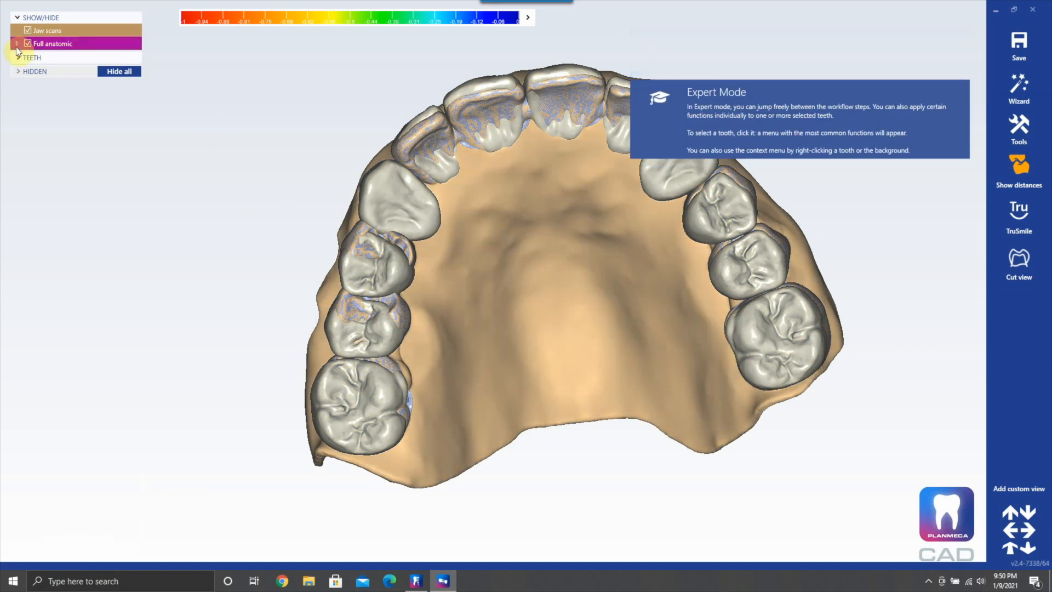
click(16, 43)
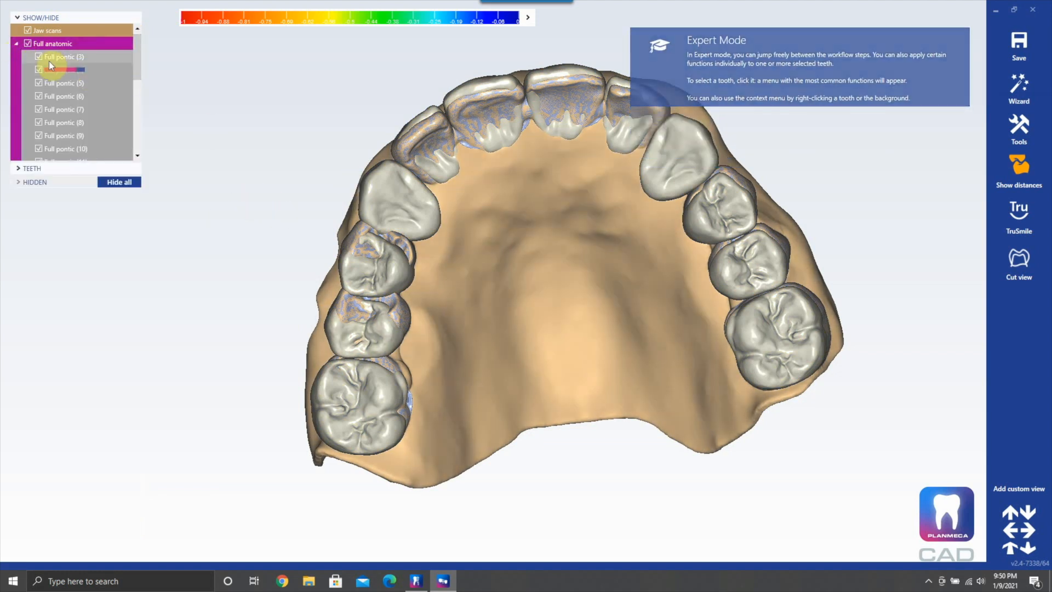
click(38, 56)
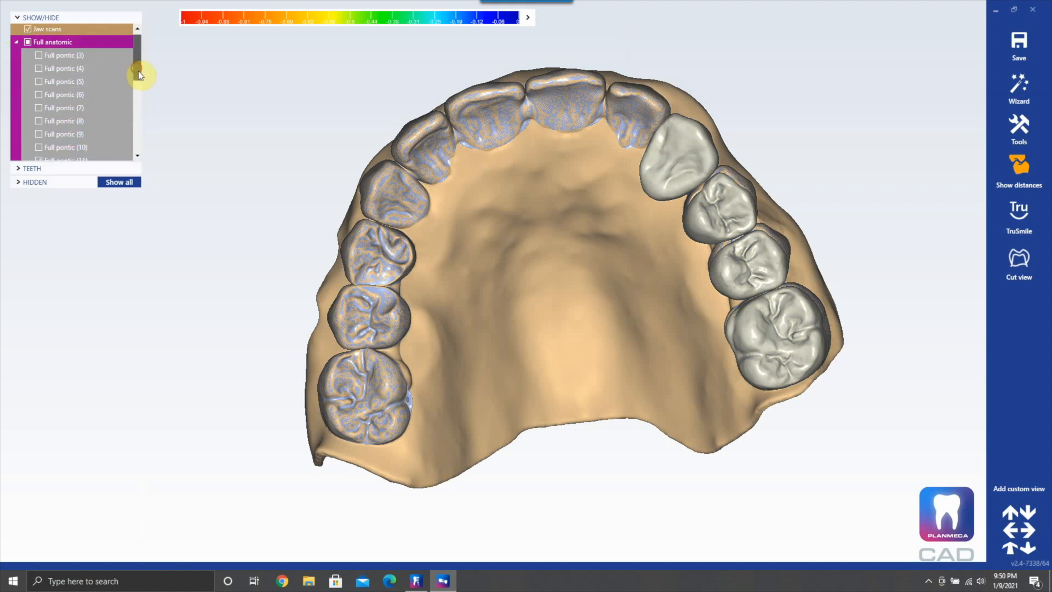
scroll(down, 3)
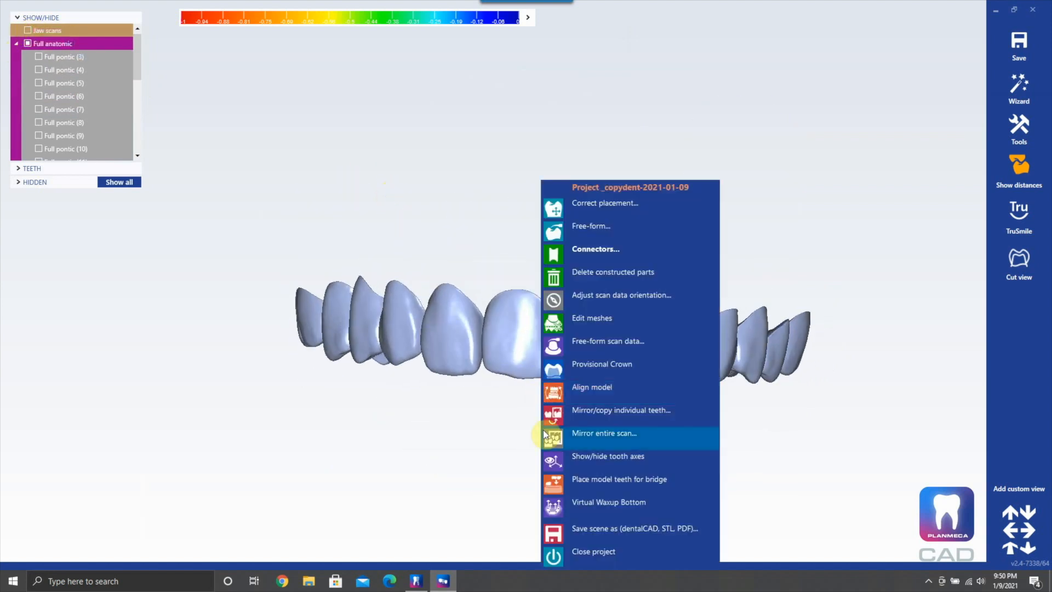
Step: Save the scene as 'teeth denture' Plain STL on the Desktop
click(632, 528)
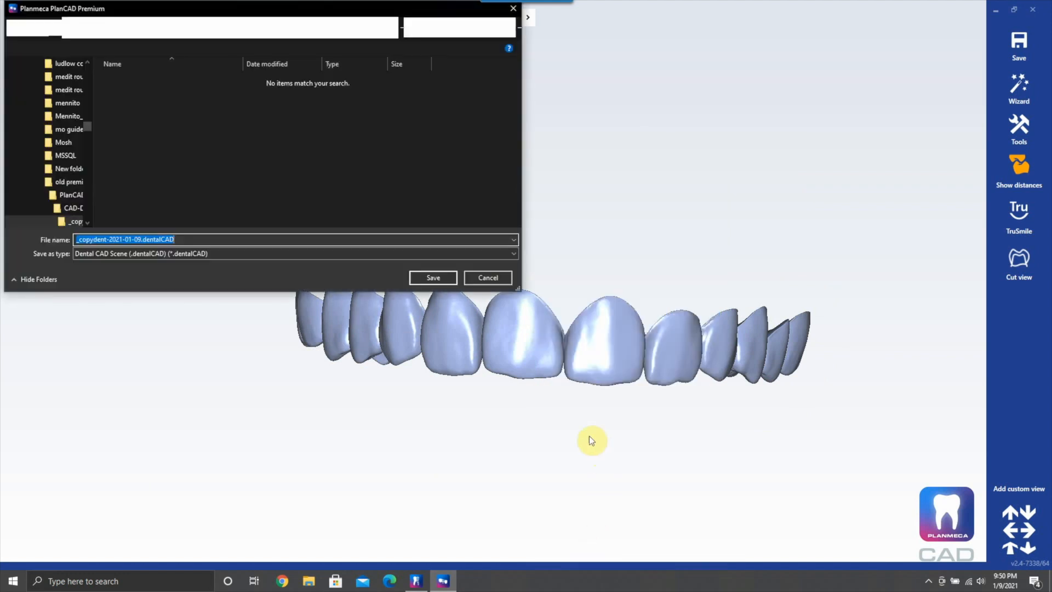
text(tee)
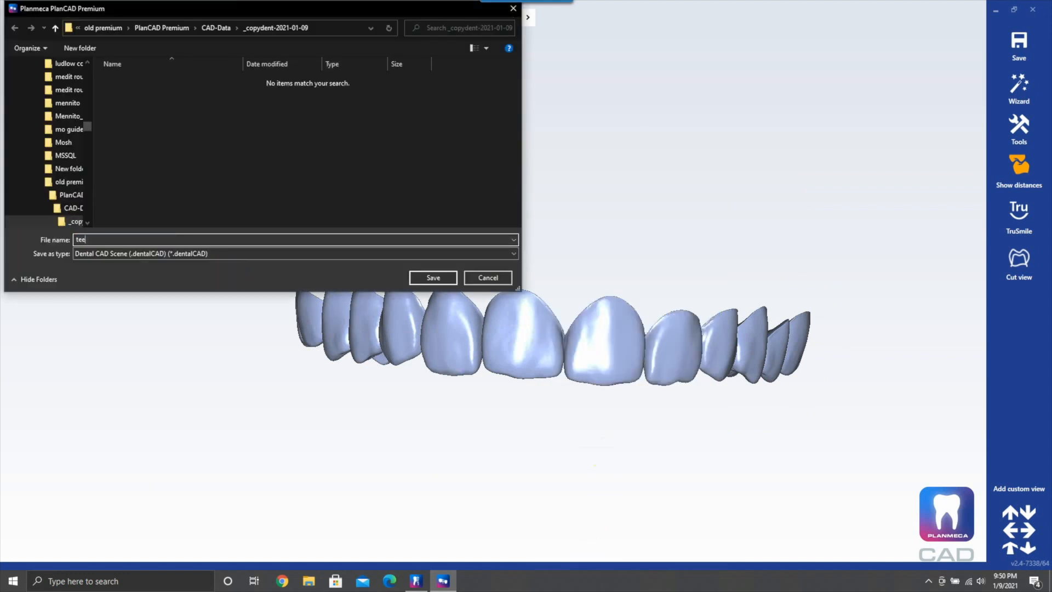
text(eth)
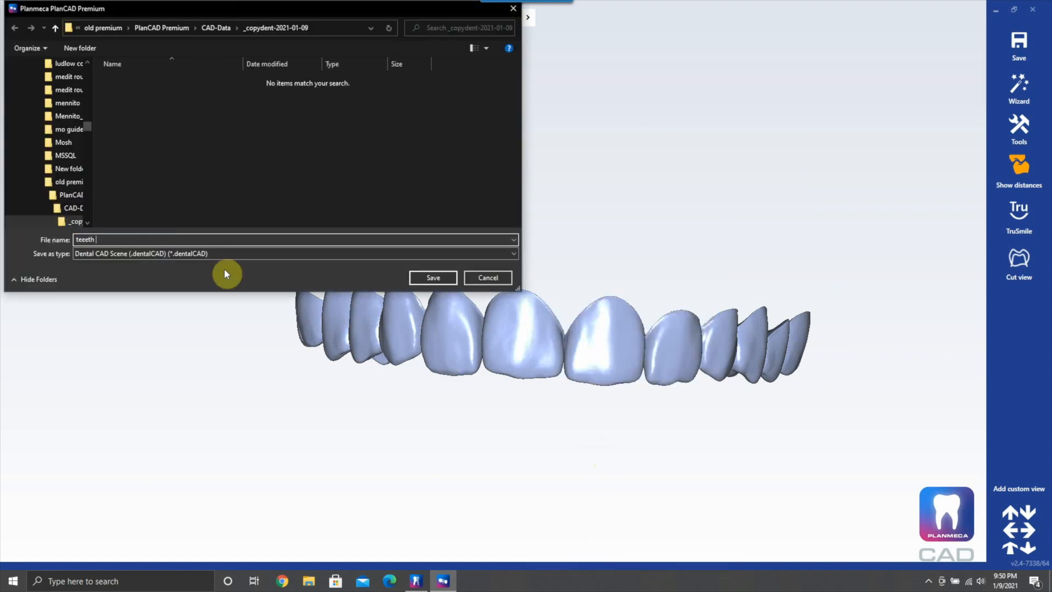
text(denture)
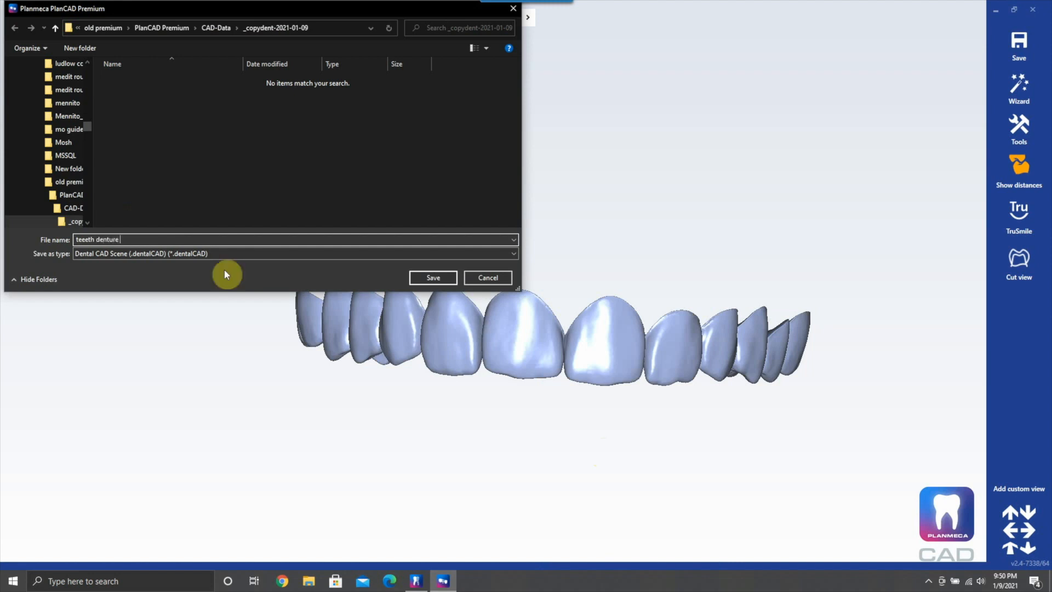
mouse_move(201, 251)
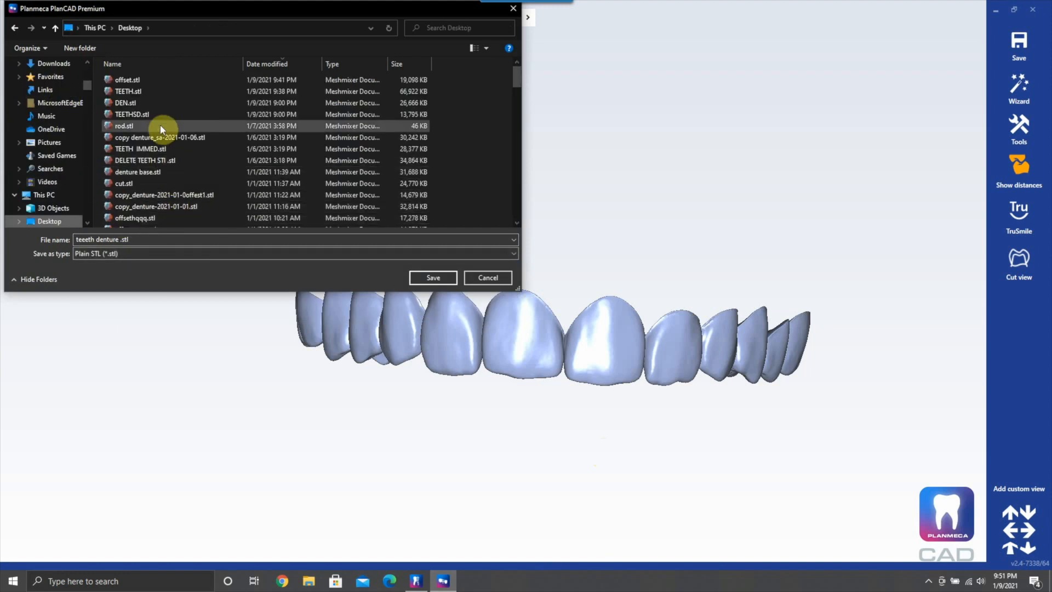
mouse_move(471, 298)
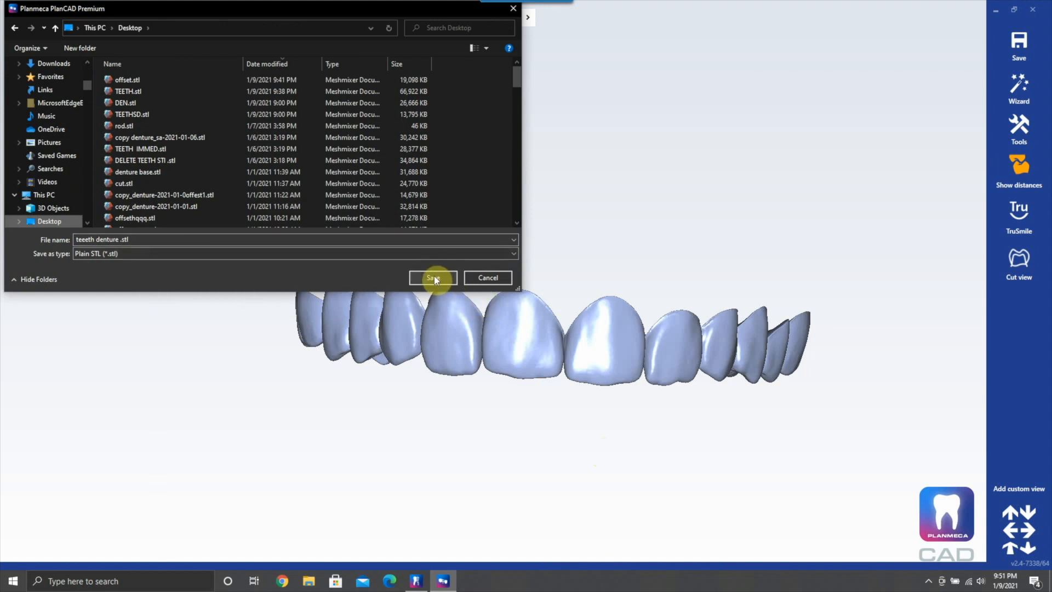
click(432, 278)
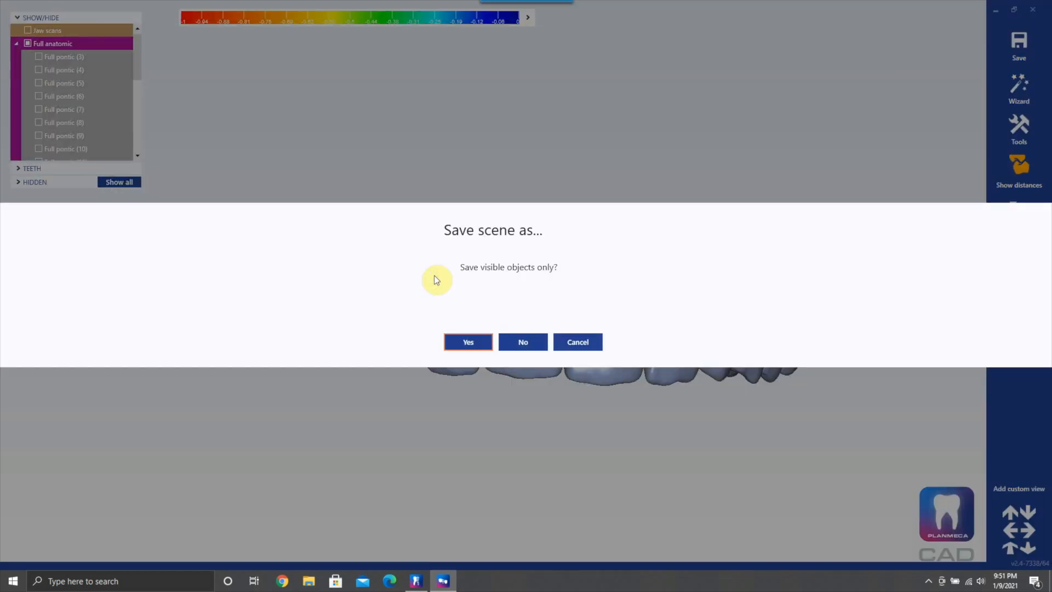
Step: Confirm saving visible objects only for the STL export
click(468, 341)
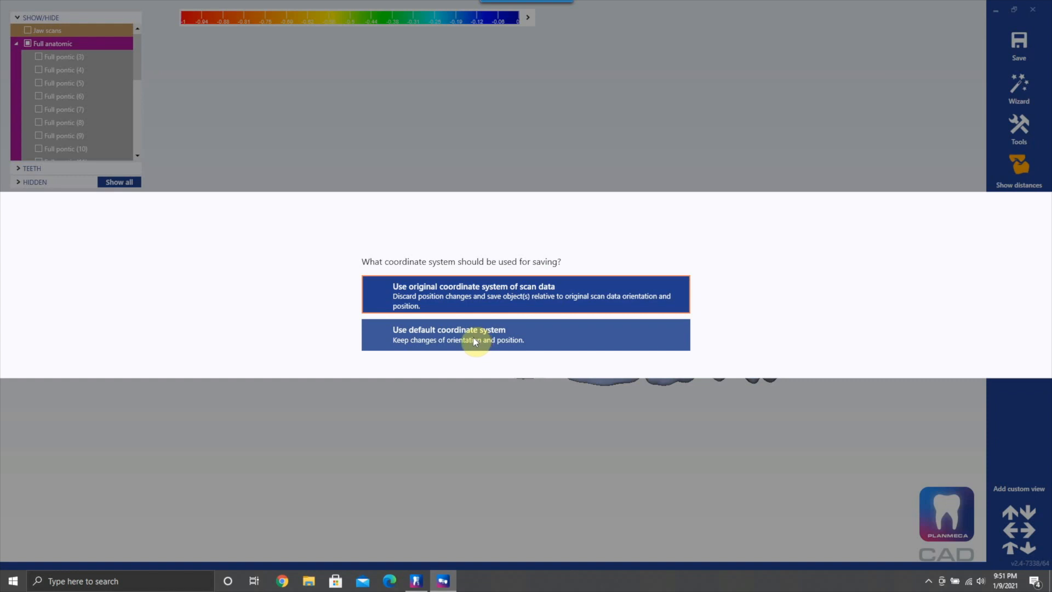
mouse_move(477, 324)
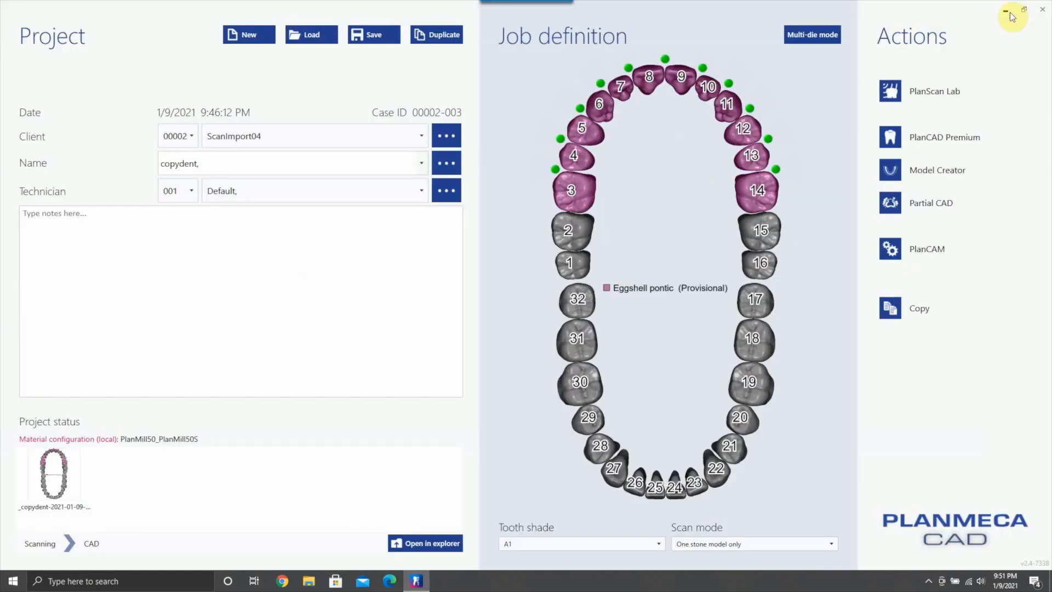
Step: Load the exported tooth arch as the jaw scan, declining an antagonist scan
click(1005, 10)
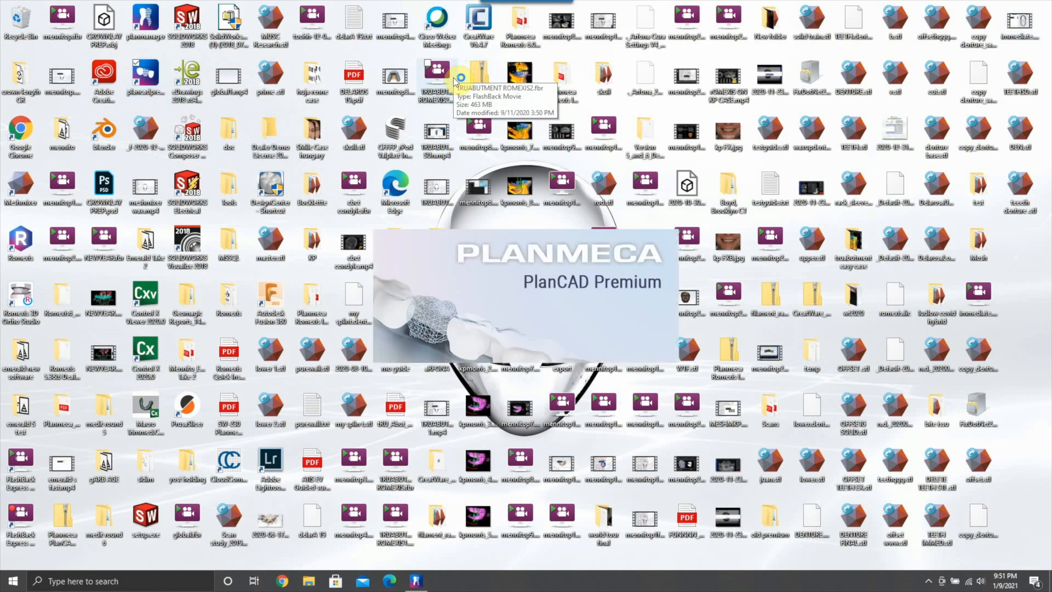
mouse_move(614, 74)
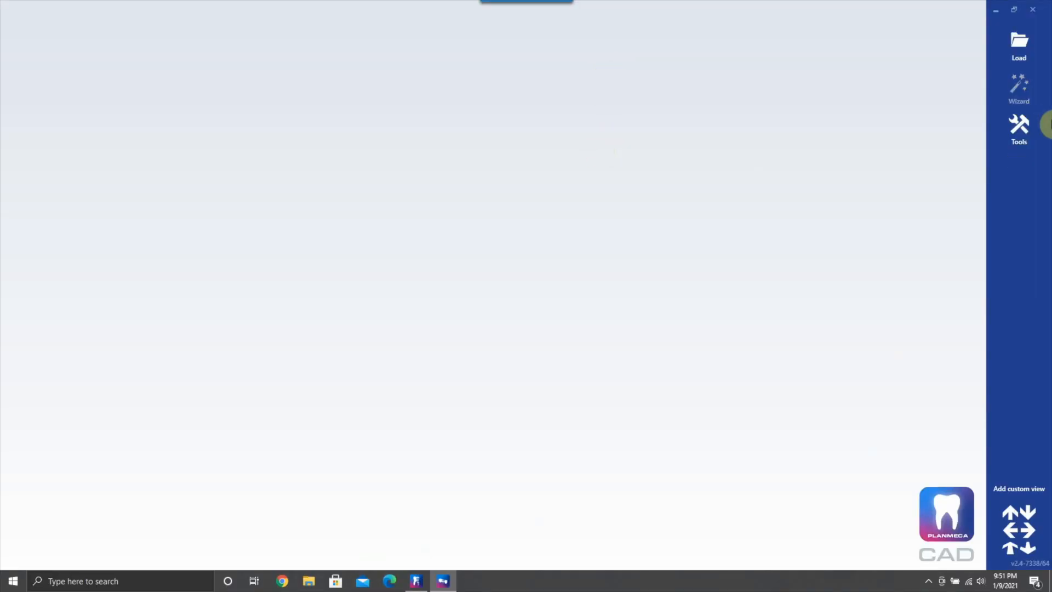
click(1017, 44)
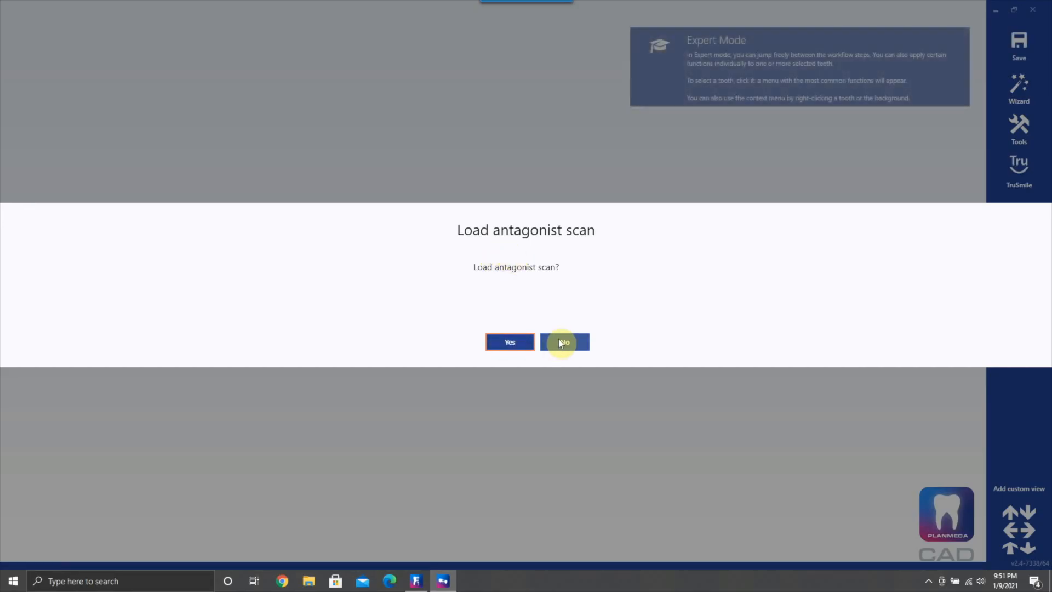
click(564, 342)
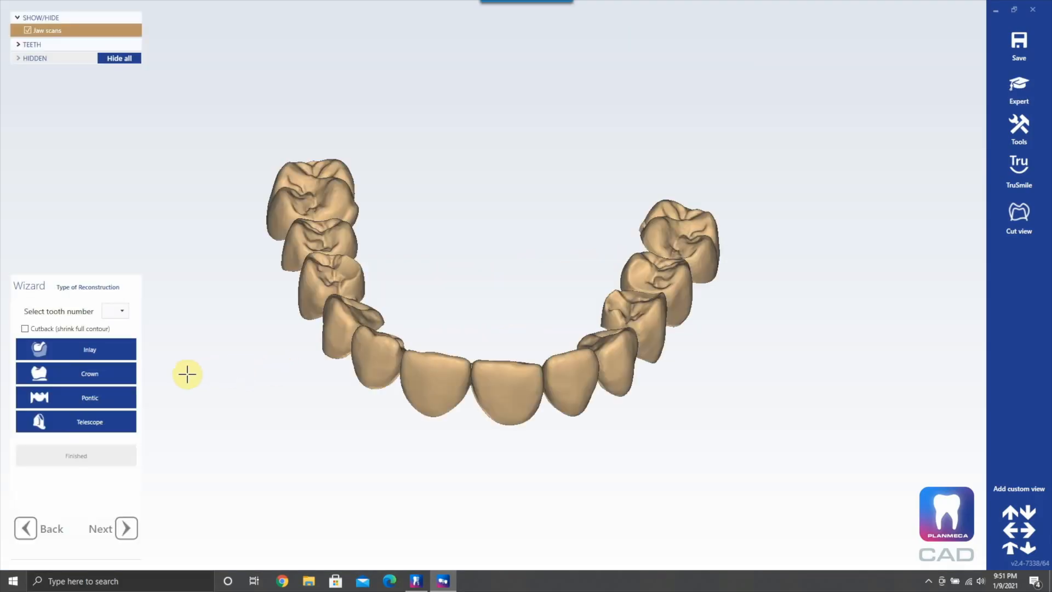
Step: Define the teeth as pontic reconstructions, finish and advance to adjusting scan data
click(89, 396)
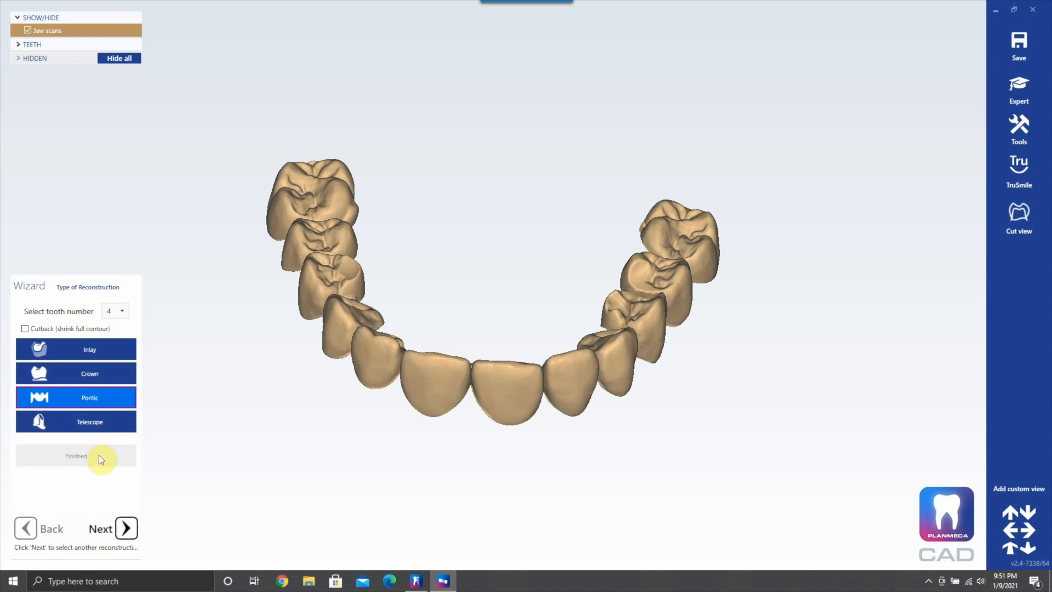
mouse_move(120, 510)
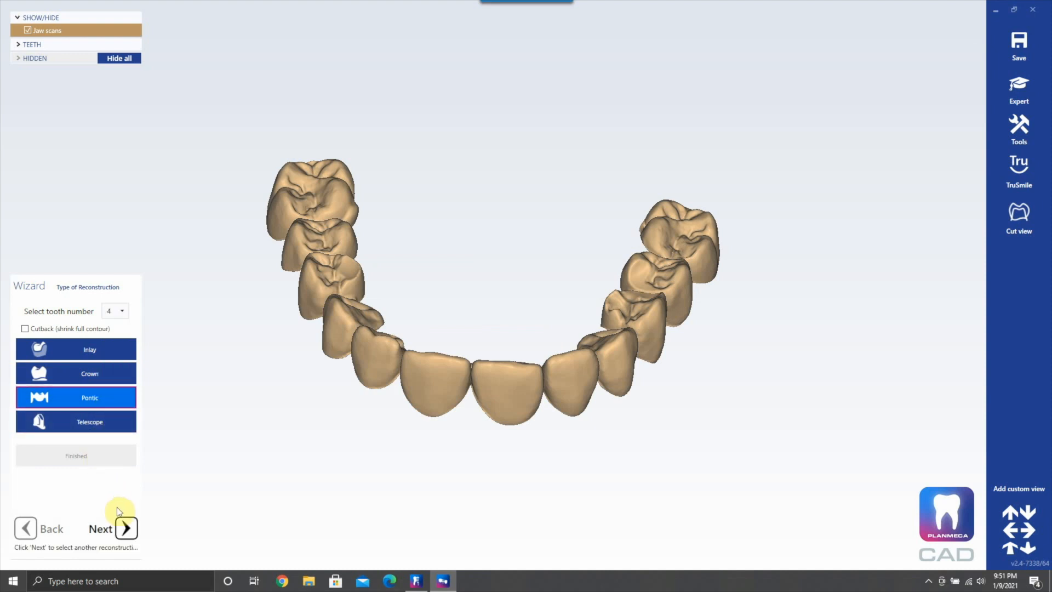
click(124, 528)
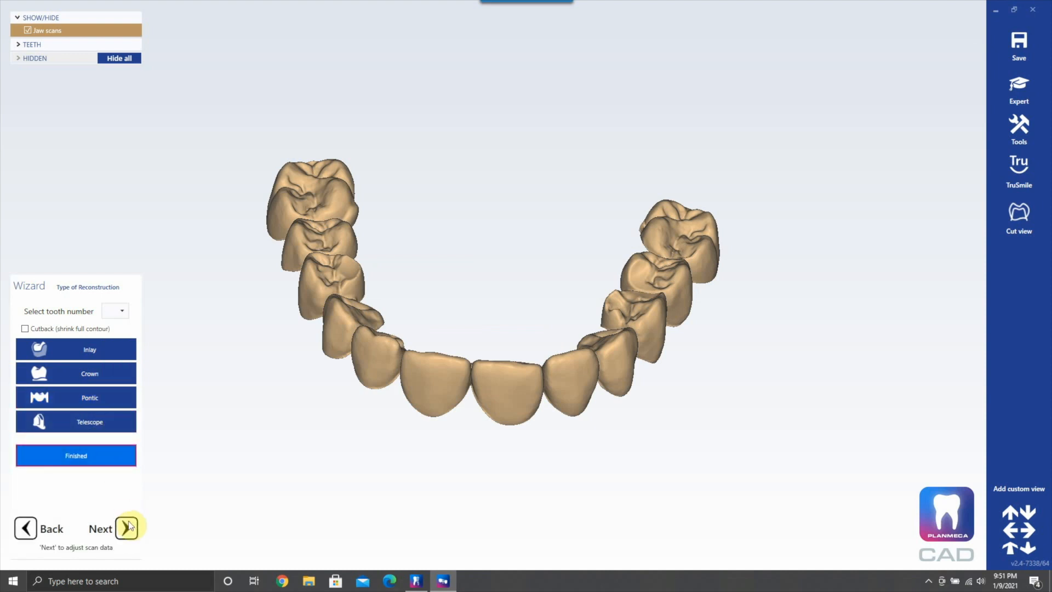
click(127, 528)
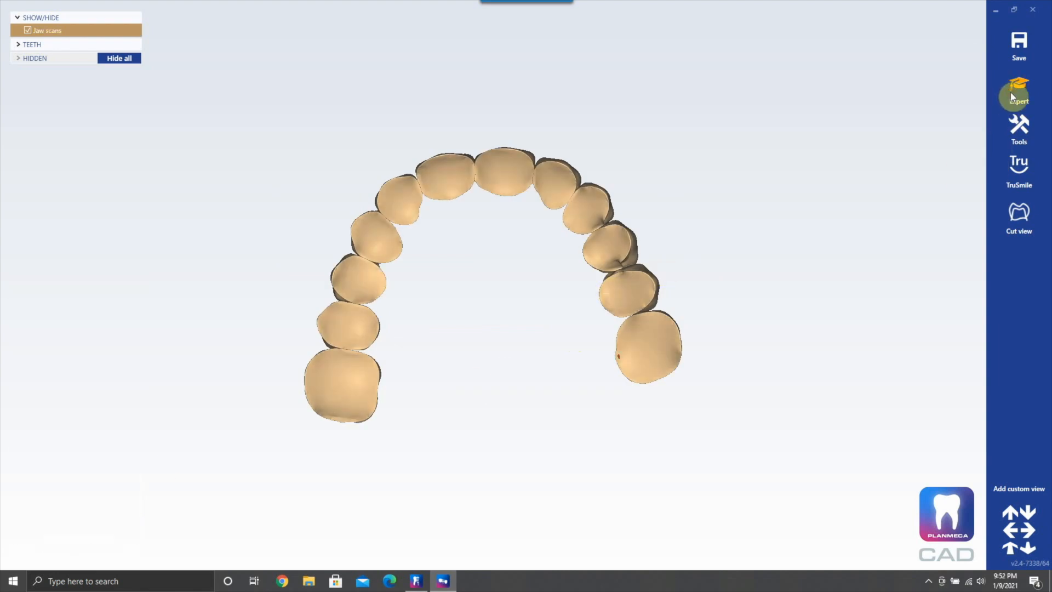
Step: In expert mode, start Add/Remove mesh with the mesh type set to Waxup
click(1018, 127)
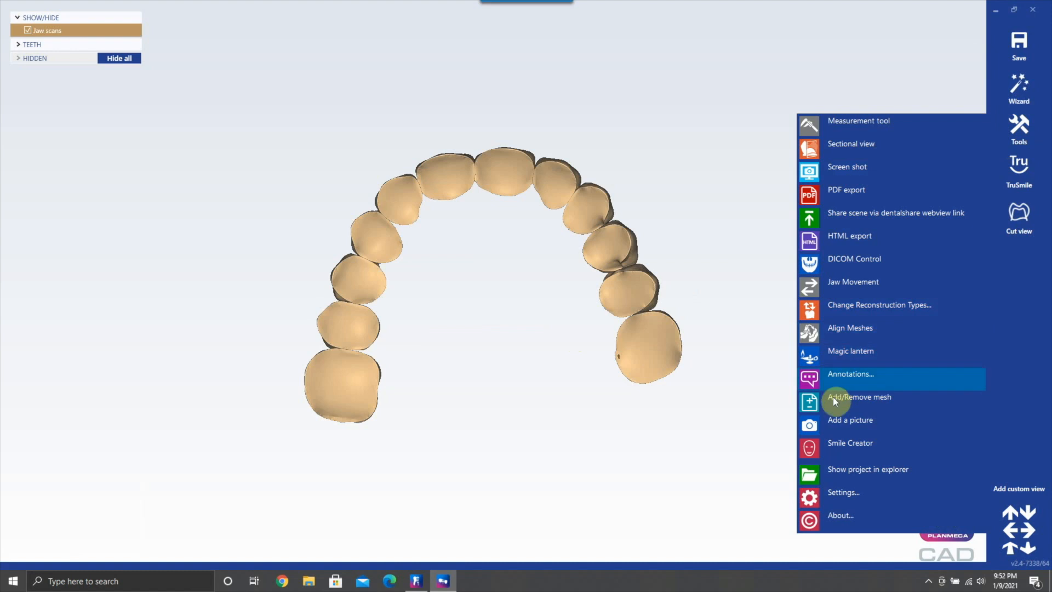
click(859, 397)
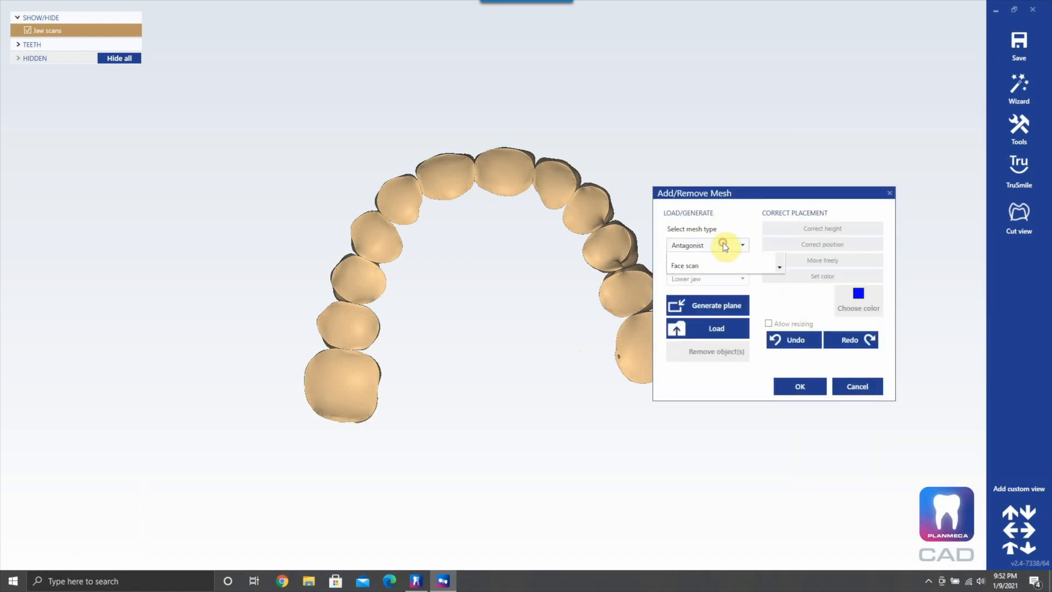
click(742, 245)
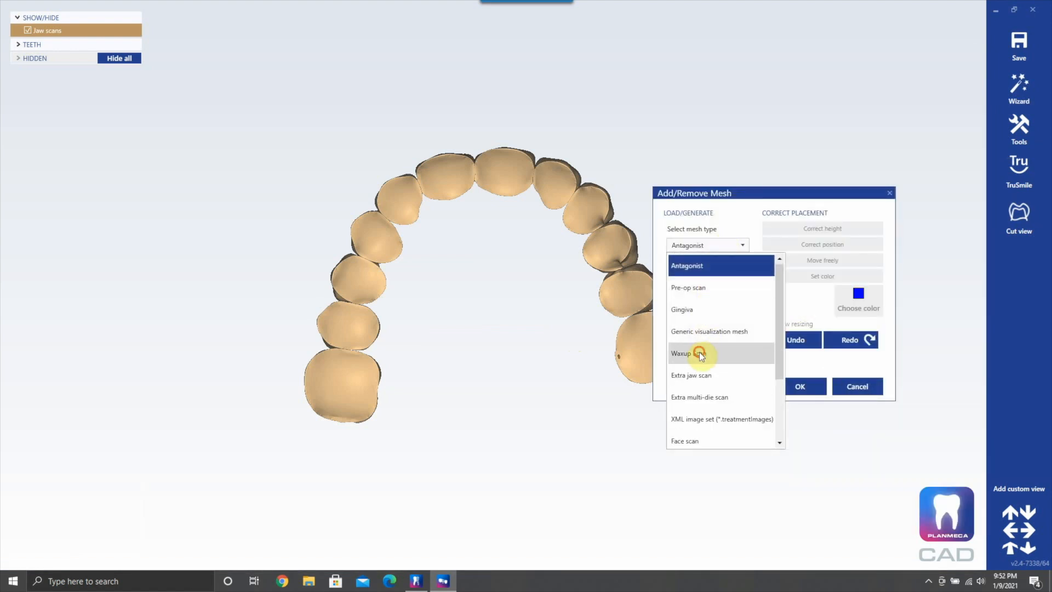
click(682, 353)
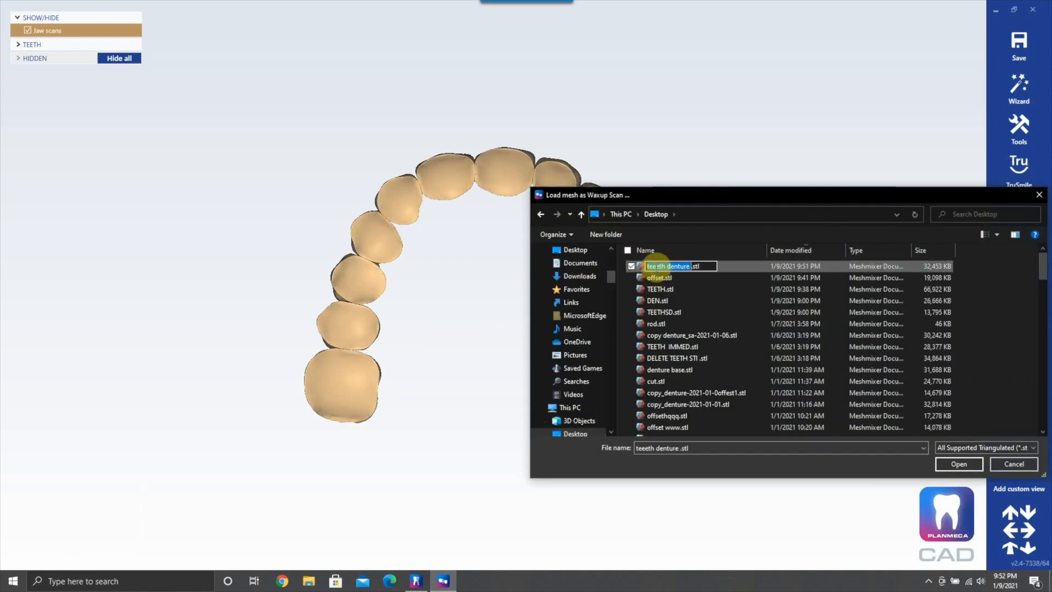
Step: Load the teeth denture STL as the waxup scan and hide the jaw scans
click(958, 463)
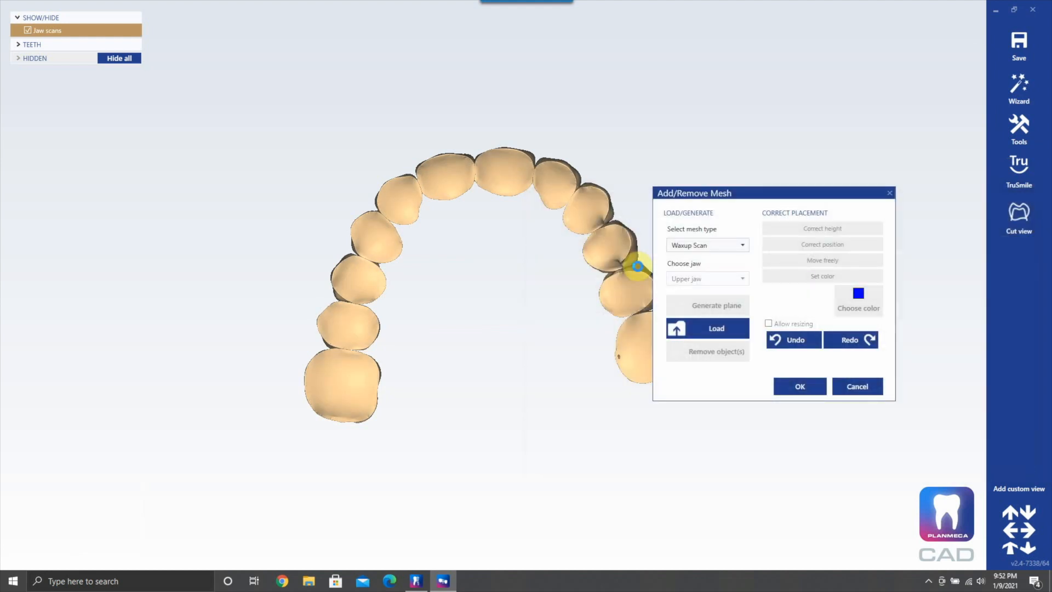
click(706, 328)
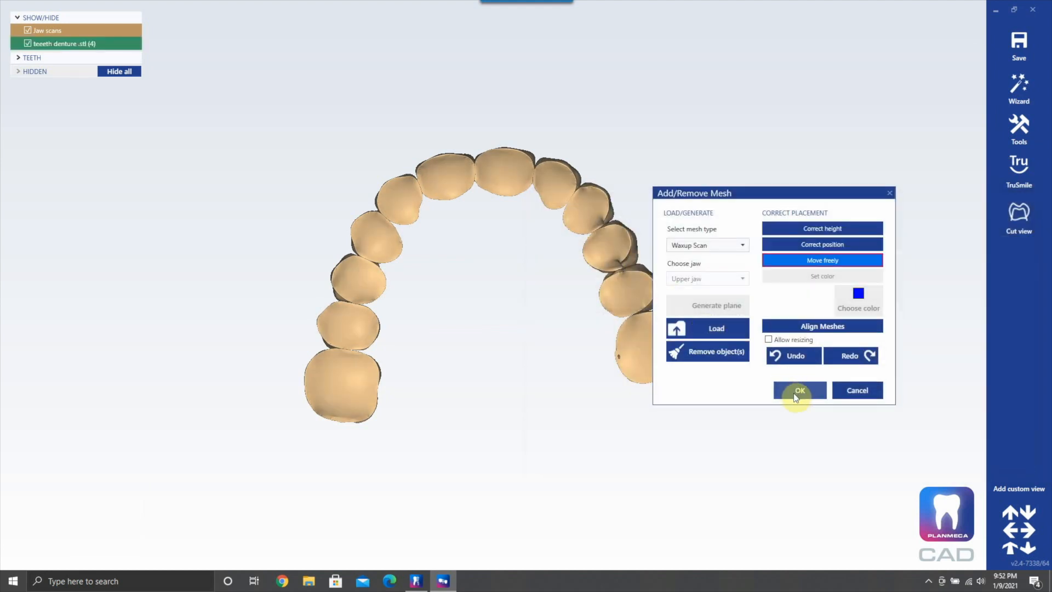
click(798, 390)
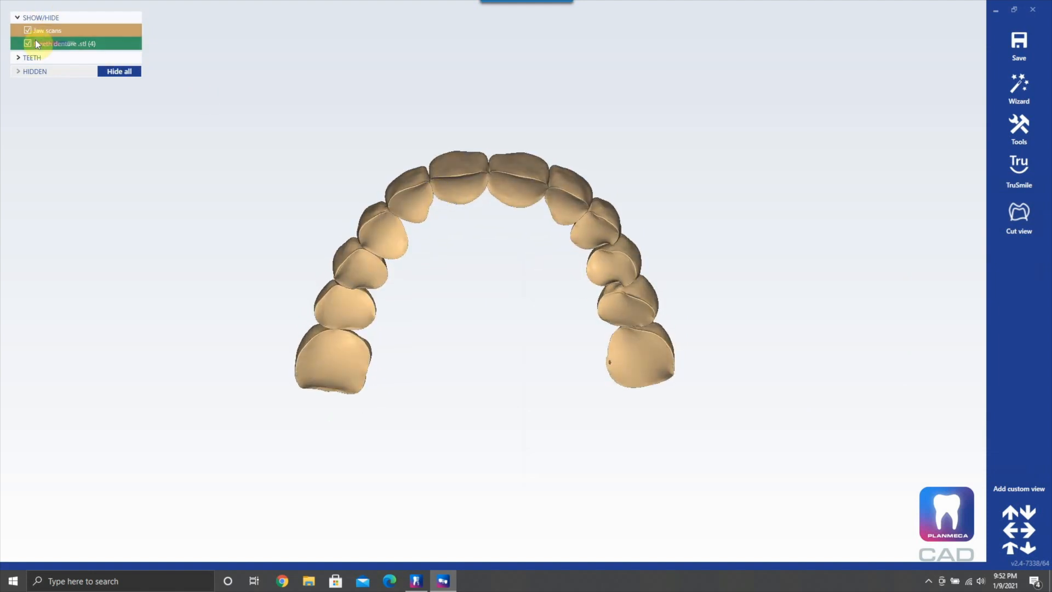
click(28, 31)
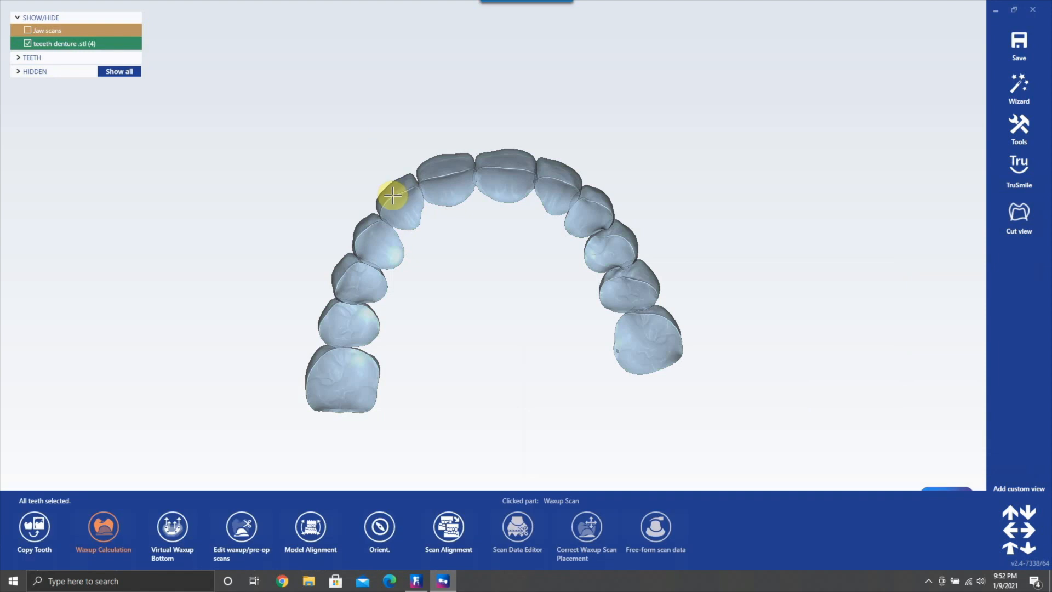
Step: Start free-forming the denture teeth scan, generating full anatomic teeth across the arch
click(103, 530)
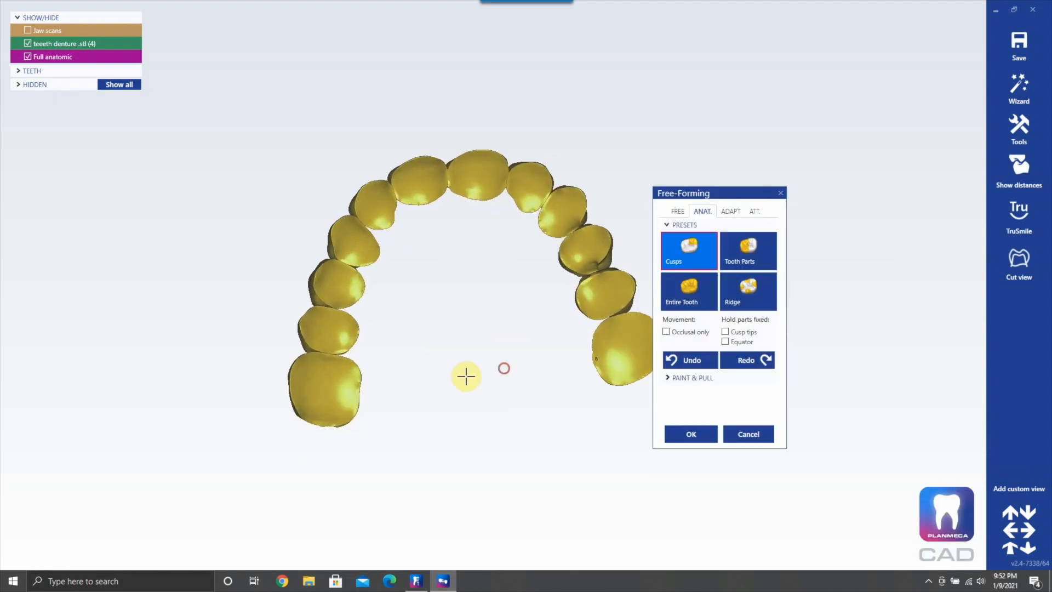
Step: Switch free-forming to the freehand Add/Remove sculpting brush
click(677, 211)
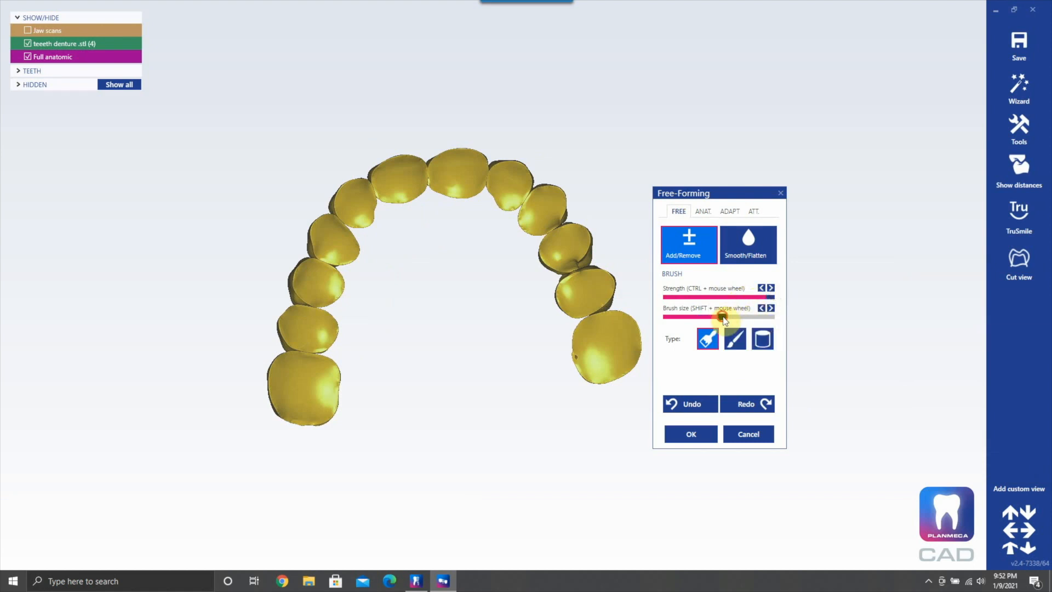
mouse_move(599, 347)
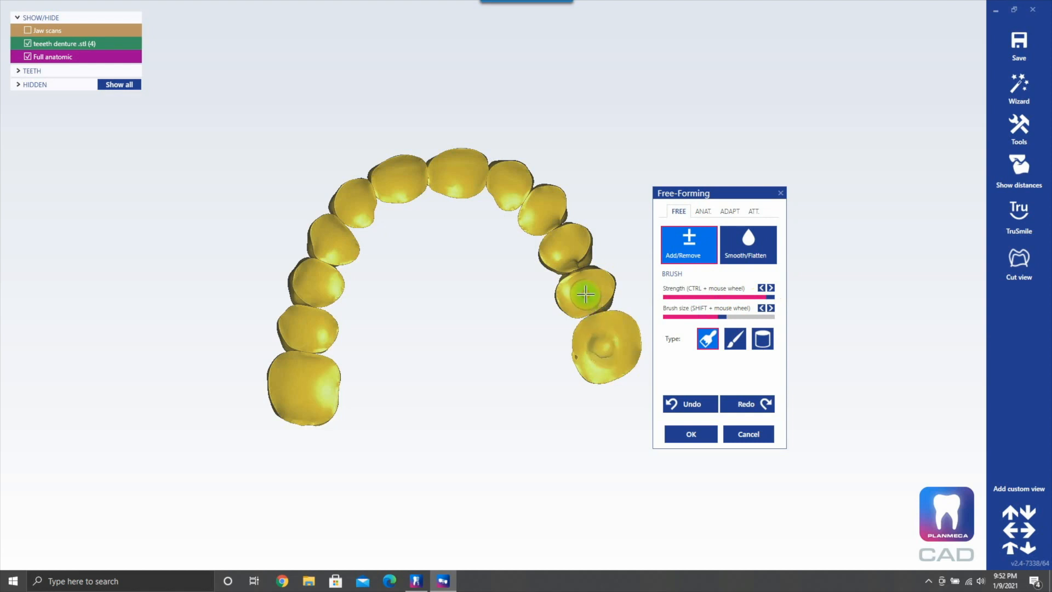
mouse_move(566, 243)
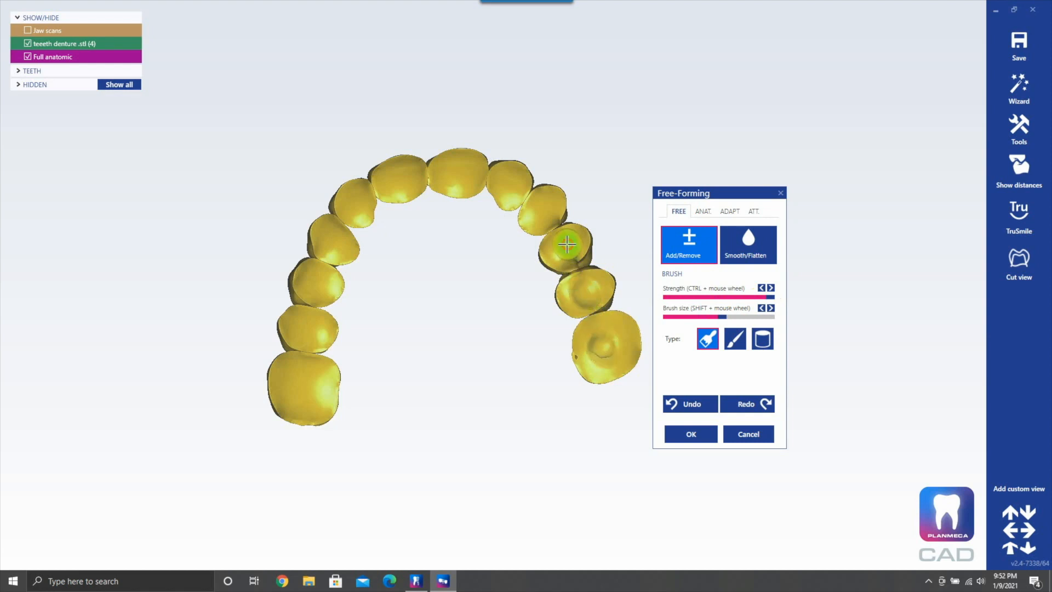
mouse_move(550, 220)
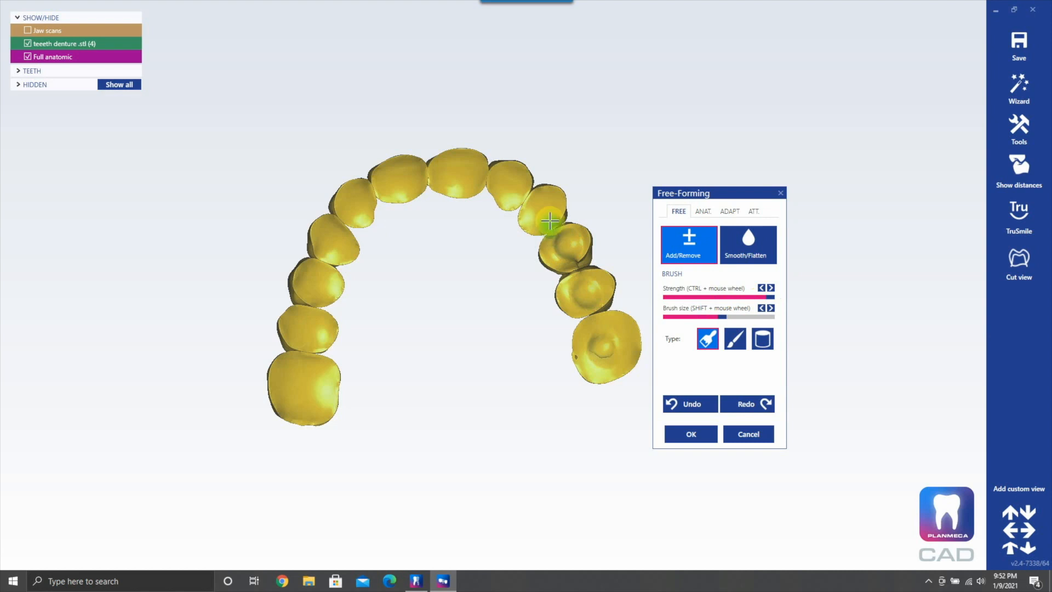
mouse_move(543, 211)
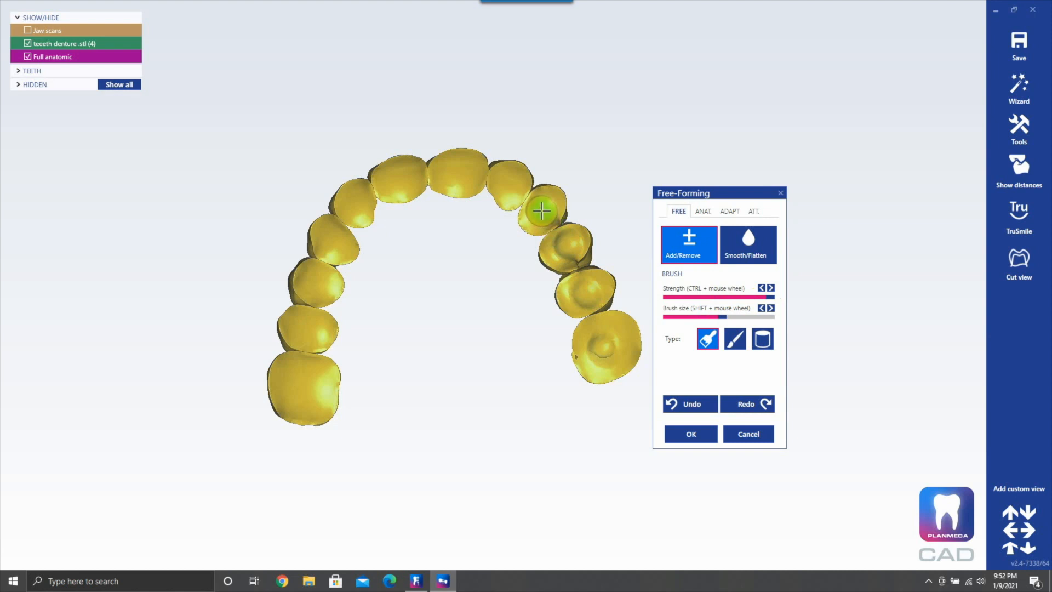
mouse_move(509, 187)
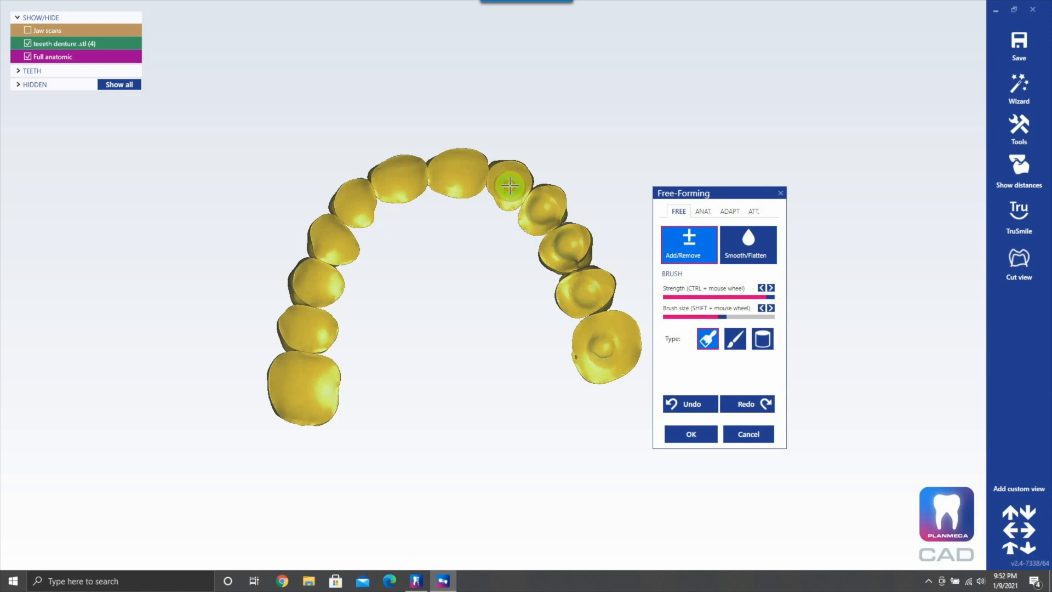
mouse_move(461, 175)
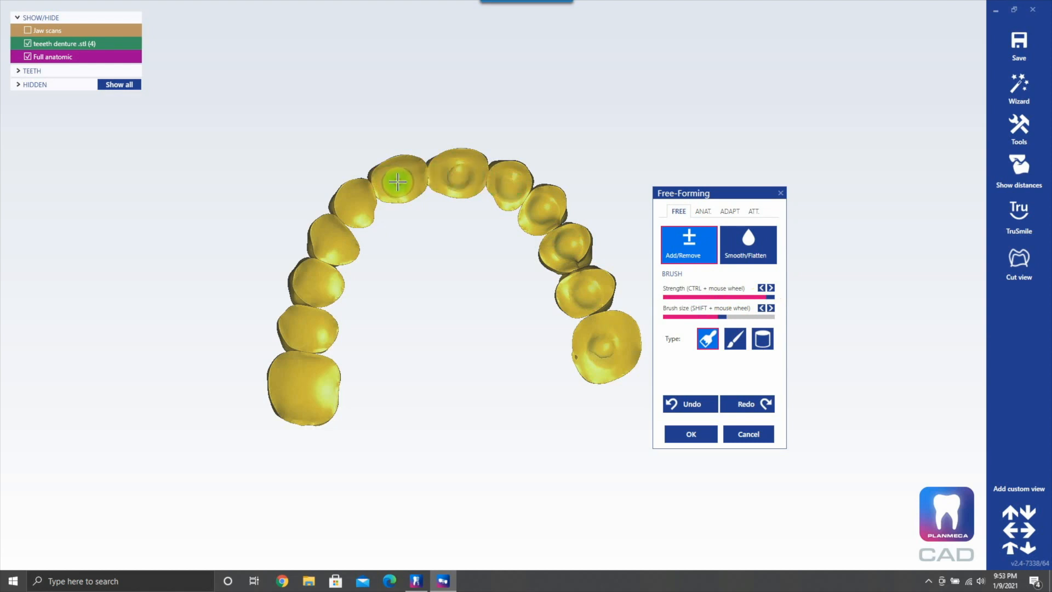
mouse_move(355, 202)
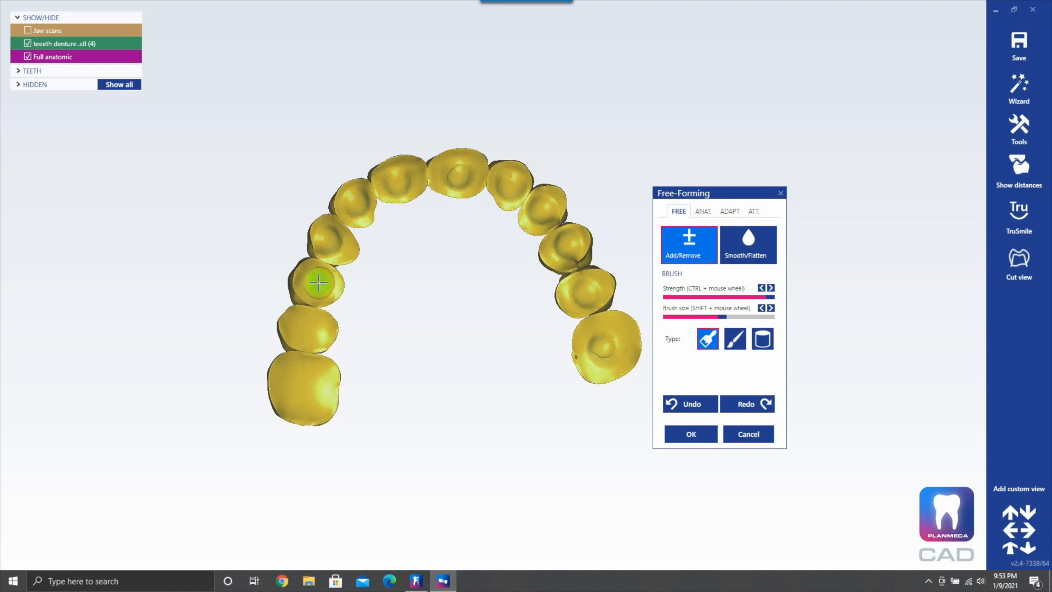
mouse_move(313, 326)
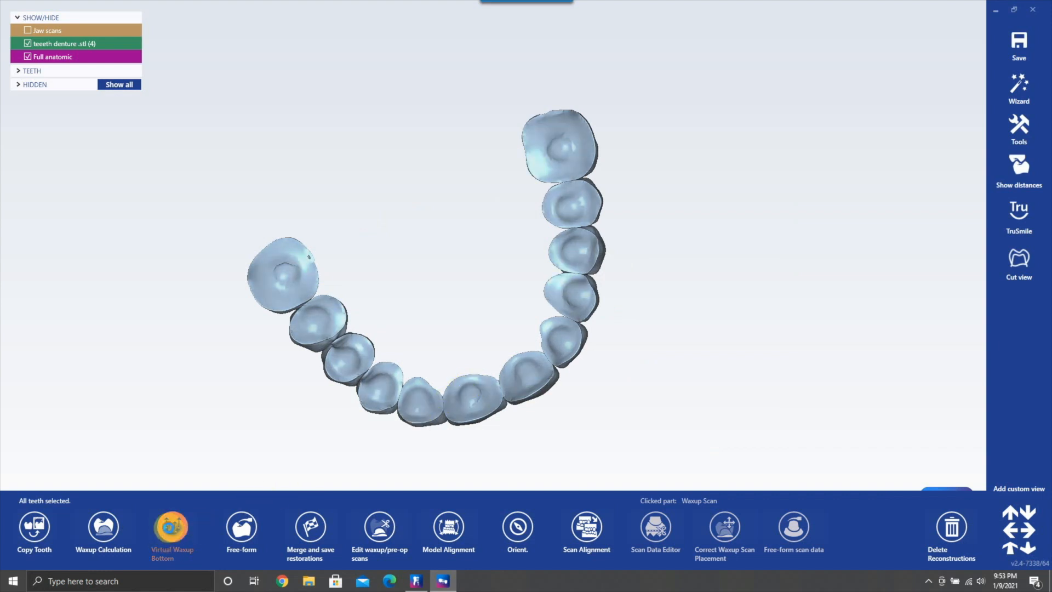
Step: Start the virtual waxup bottom and raise its offset to 0.2 mm
click(172, 535)
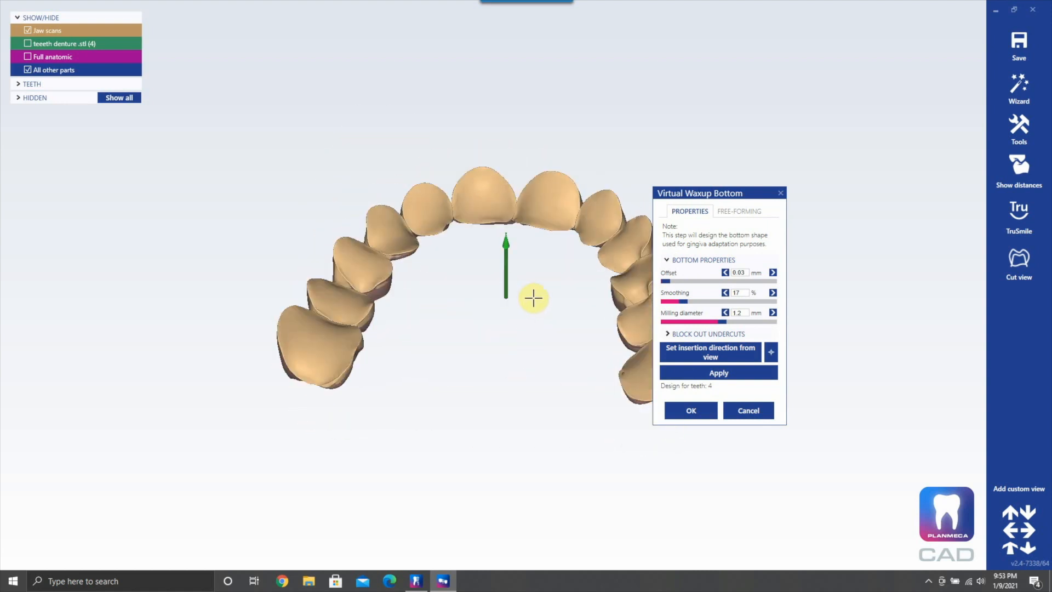
click(719, 373)
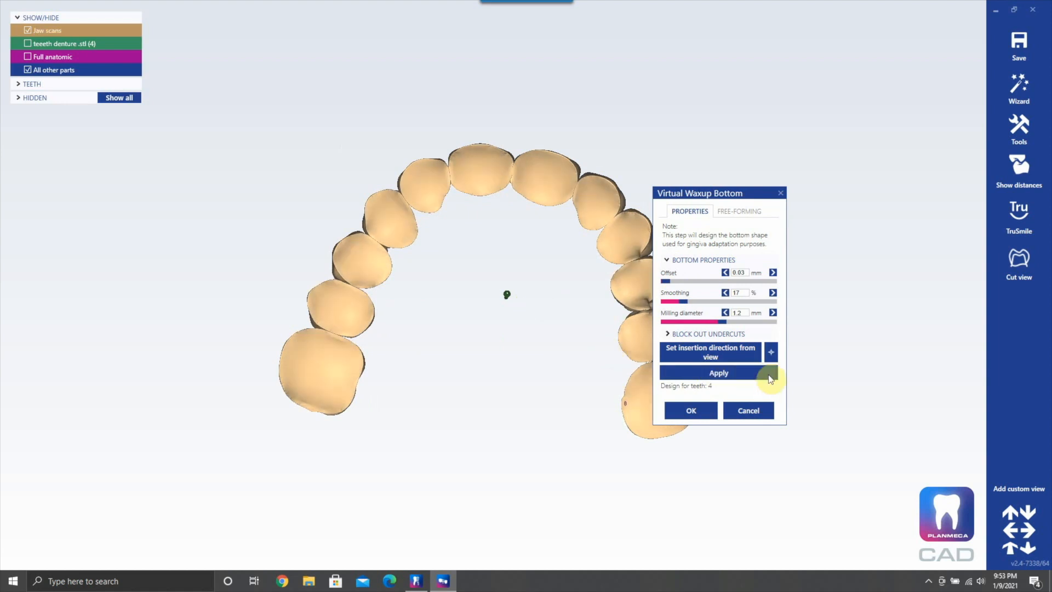
click(772, 272)
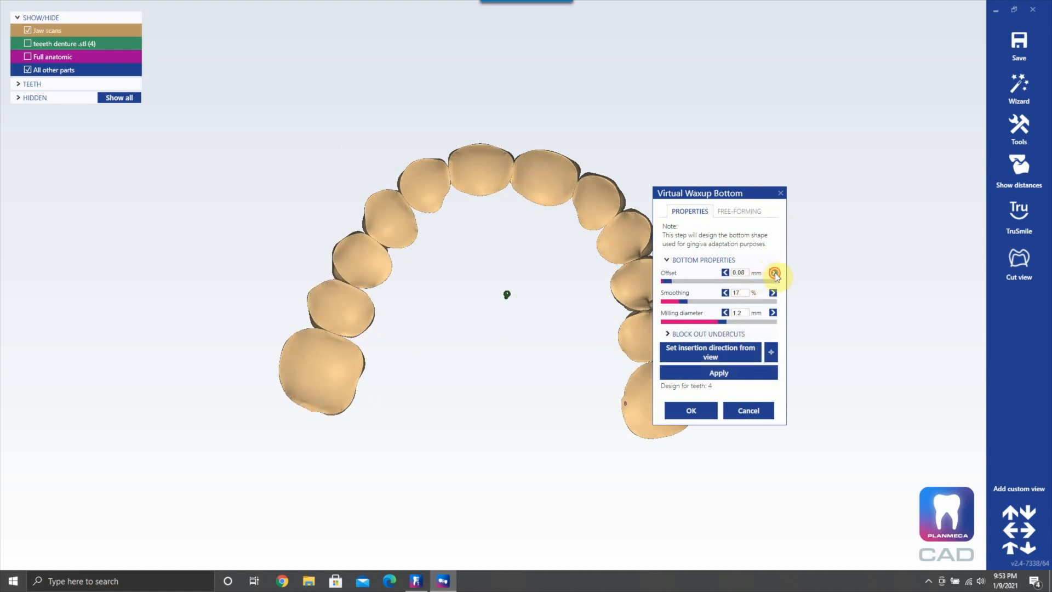
click(772, 273)
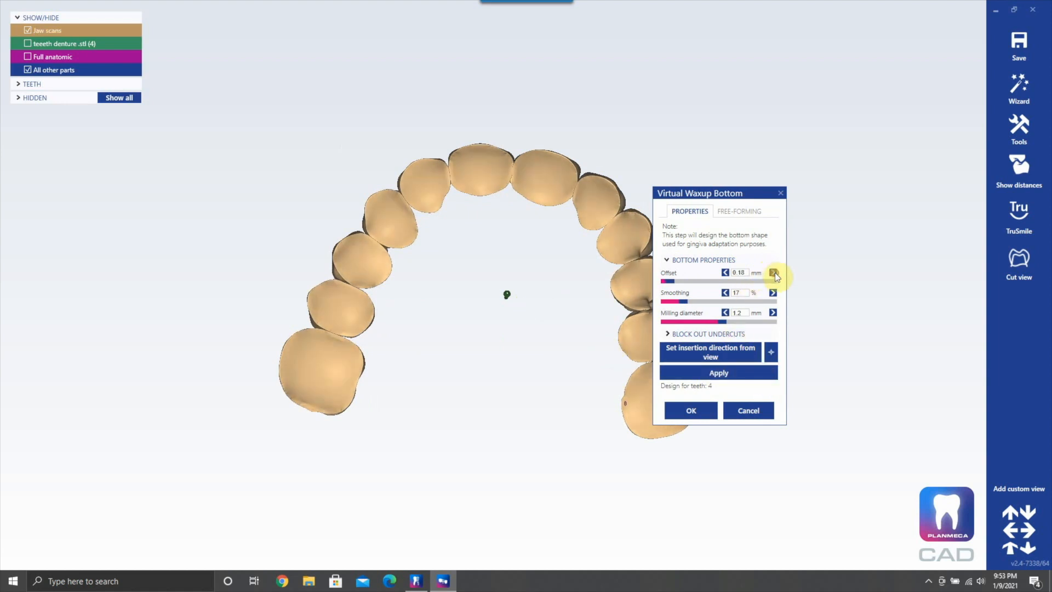
click(772, 272)
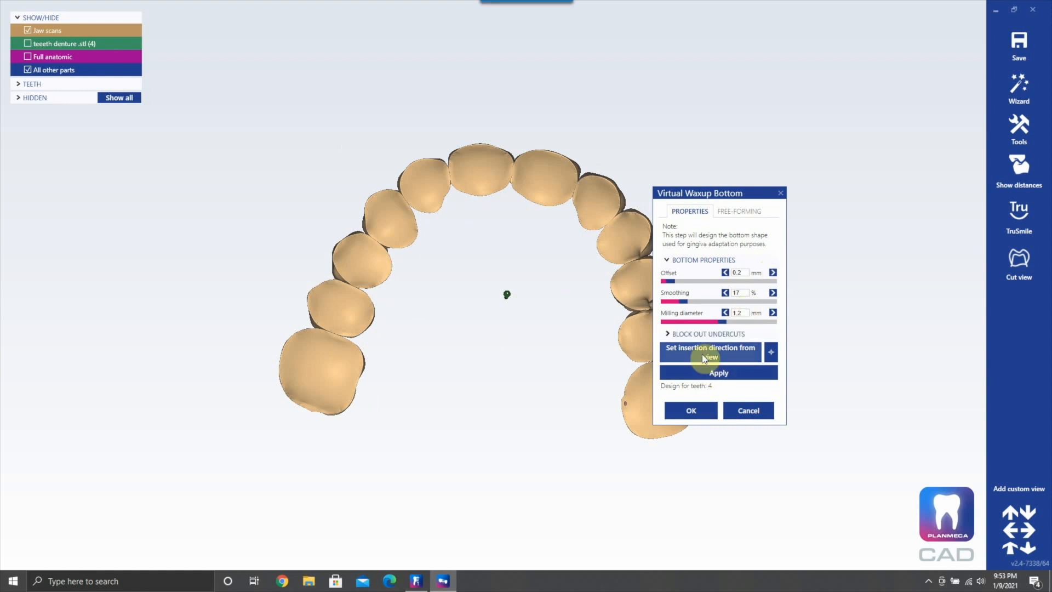
Step: Set the insertion direction from the view, apply and accept the waxup bottom
click(717, 372)
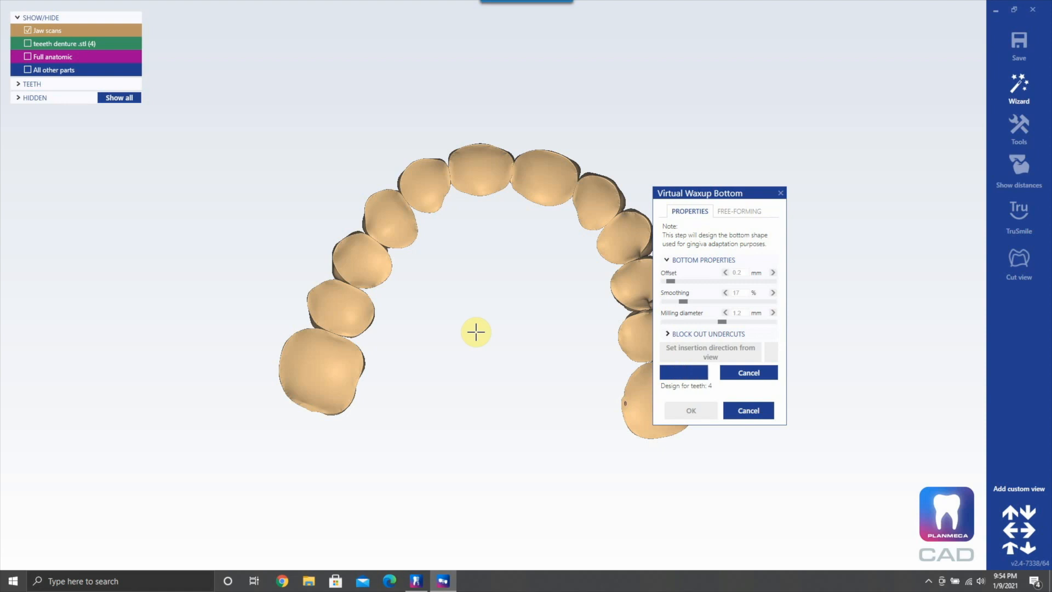
click(683, 372)
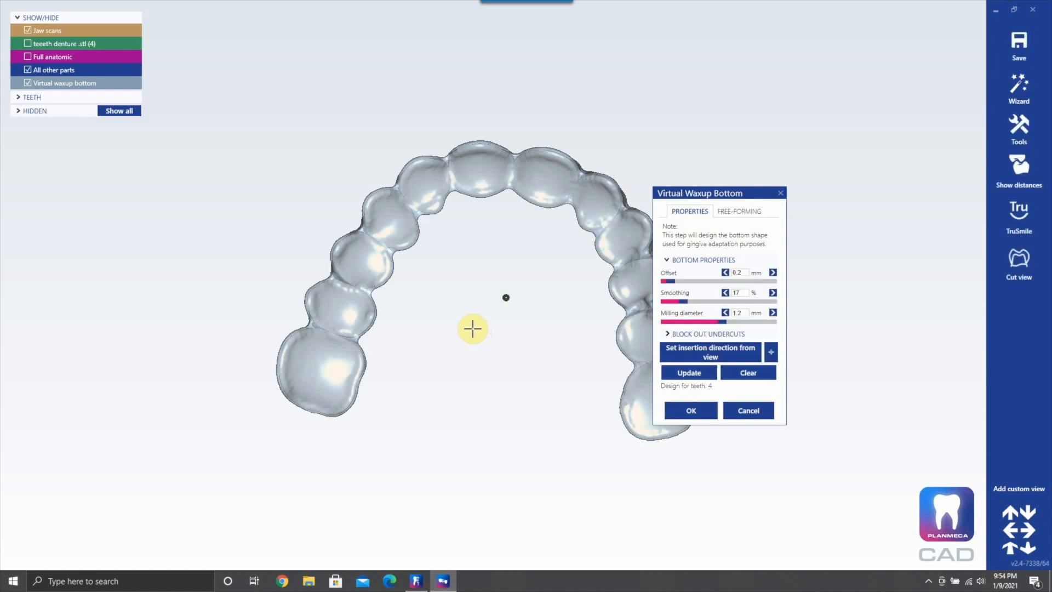
mouse_move(464, 326)
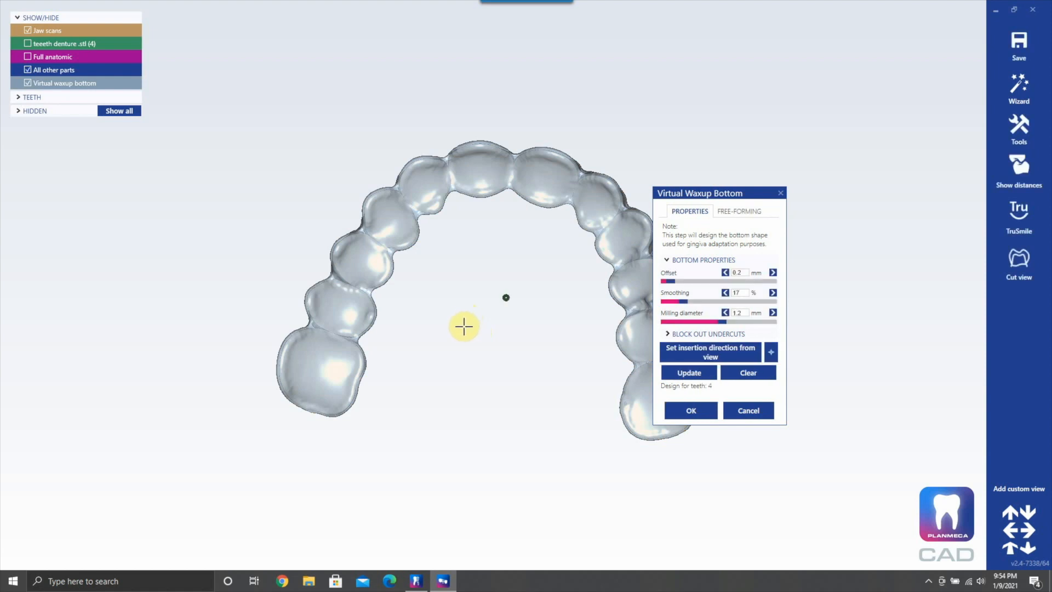
mouse_move(527, 297)
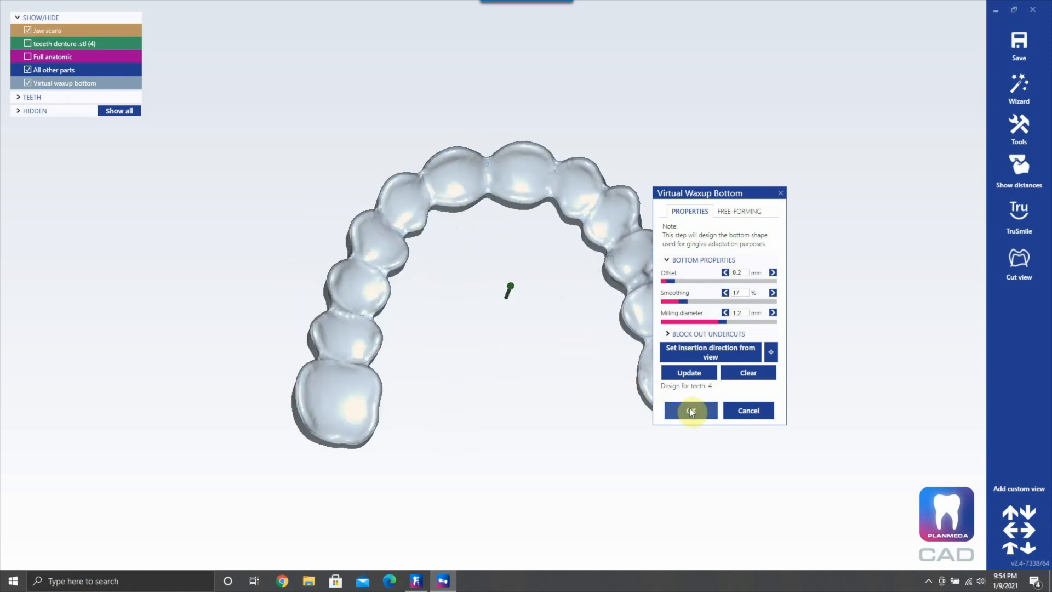
click(689, 409)
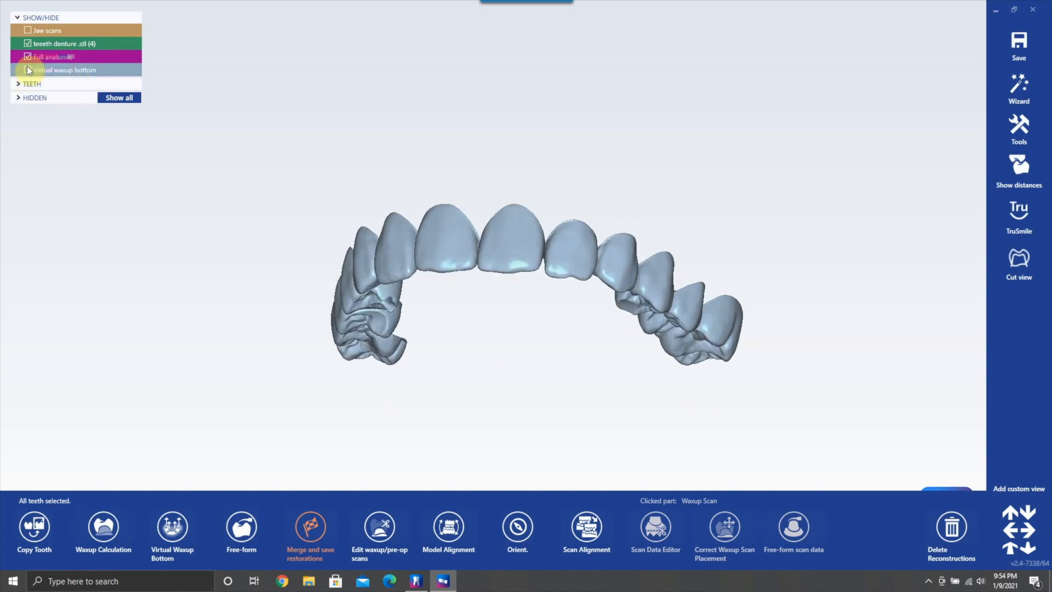
Step: Show only the virtual waxup bottom, dismiss the scan data editor and bring up the project actions list
click(27, 70)
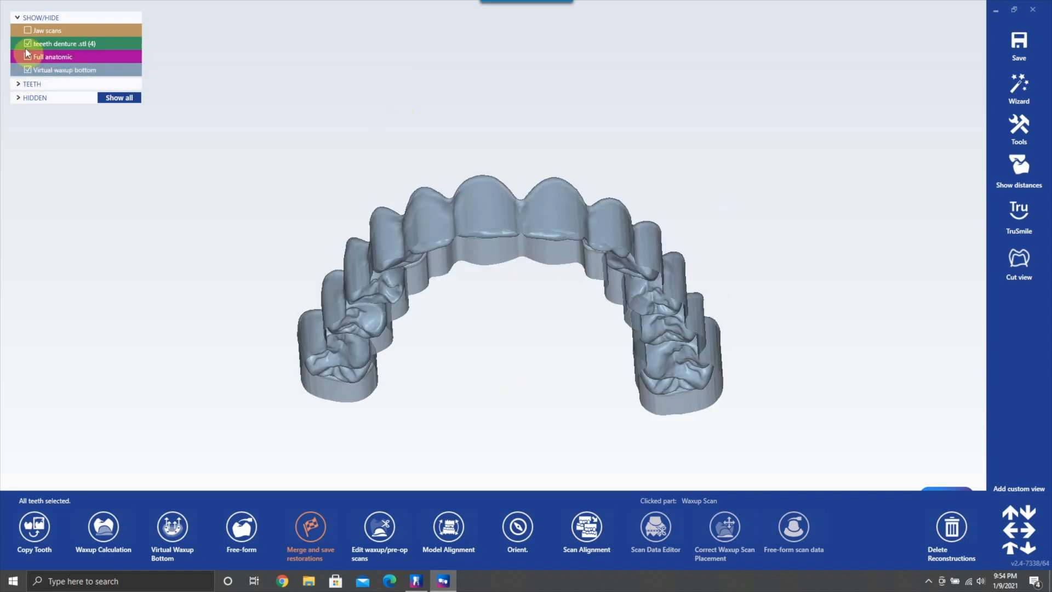
click(28, 44)
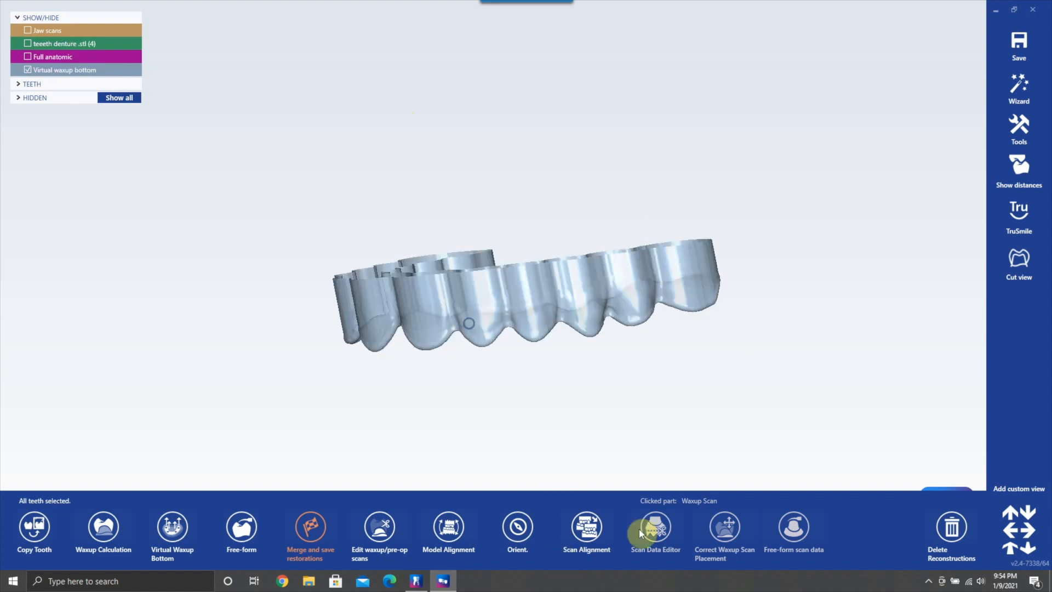
click(654, 527)
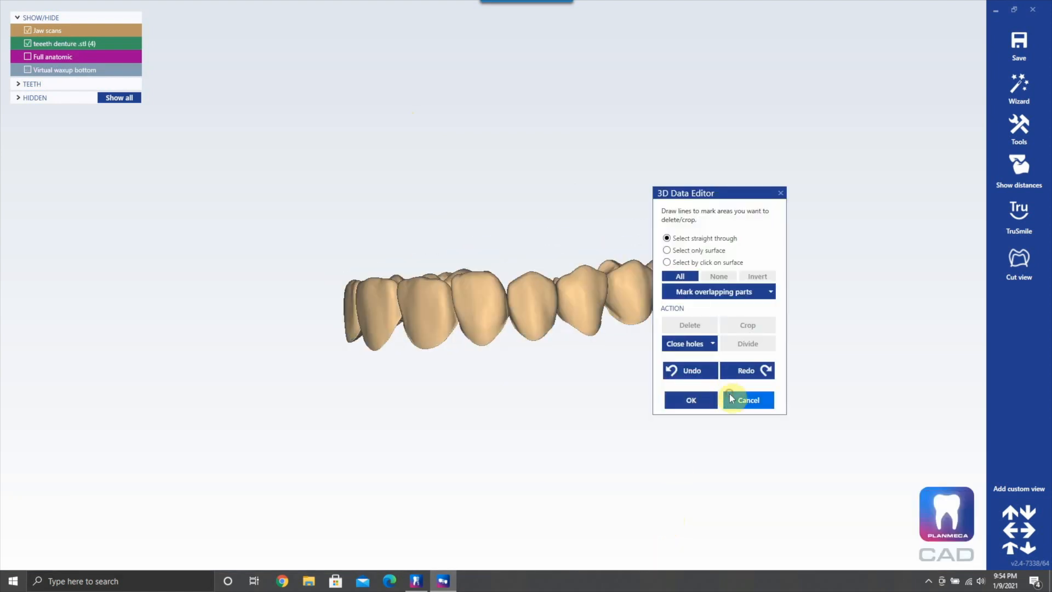
click(747, 399)
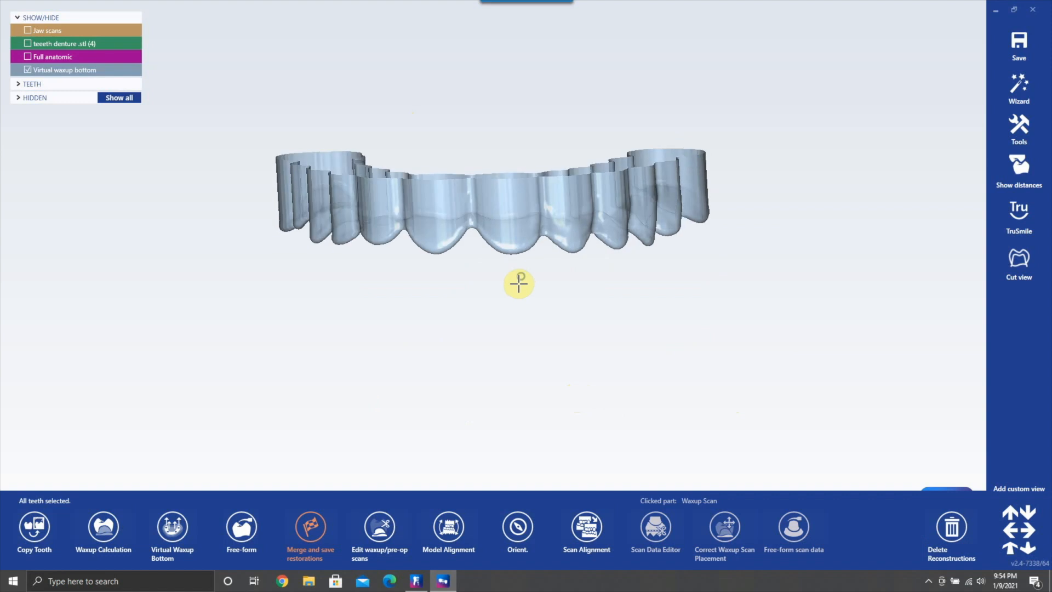
right_click(518, 283)
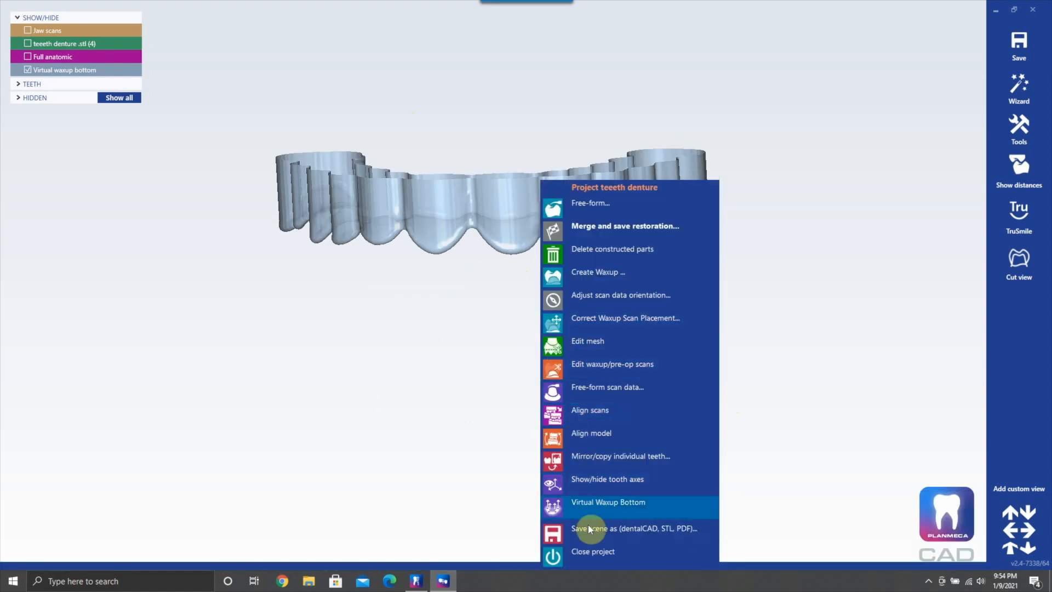
Step: Save the visible objects only as an 'offset open' scene on the Desktop
click(632, 528)
text(offset ope)
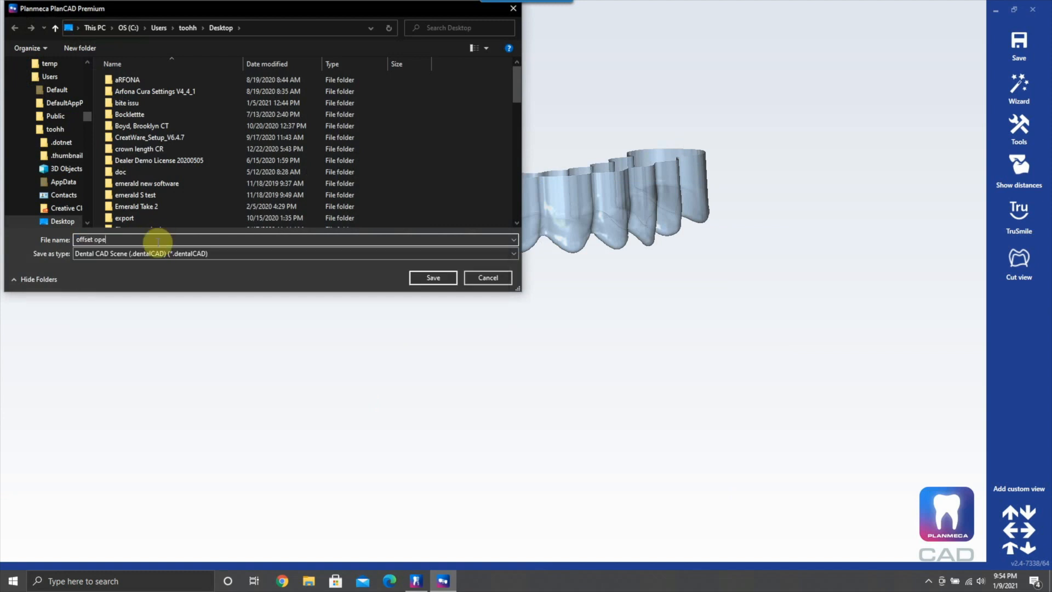
text(n)
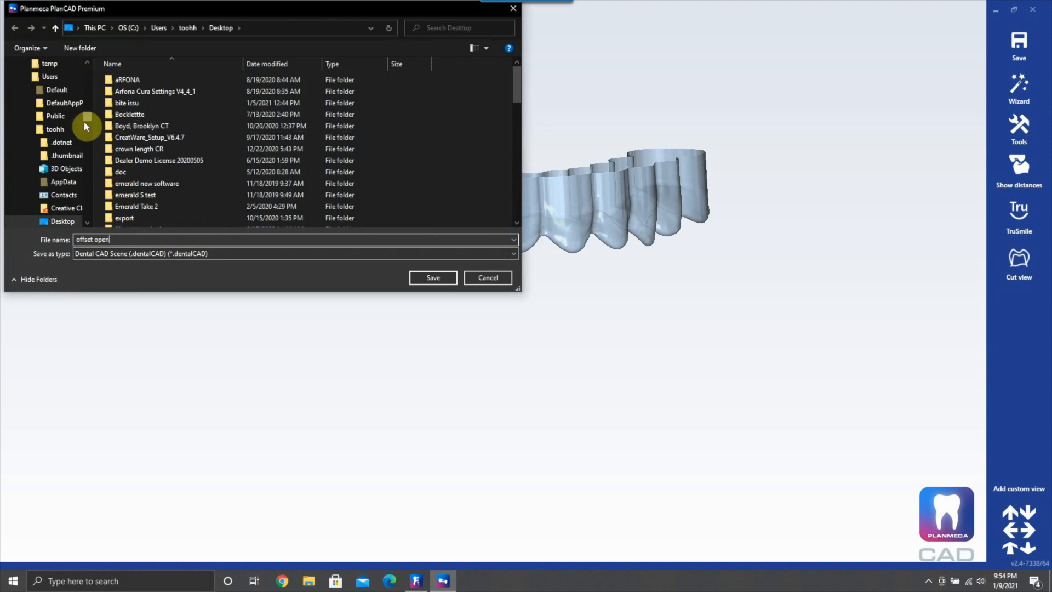
click(63, 220)
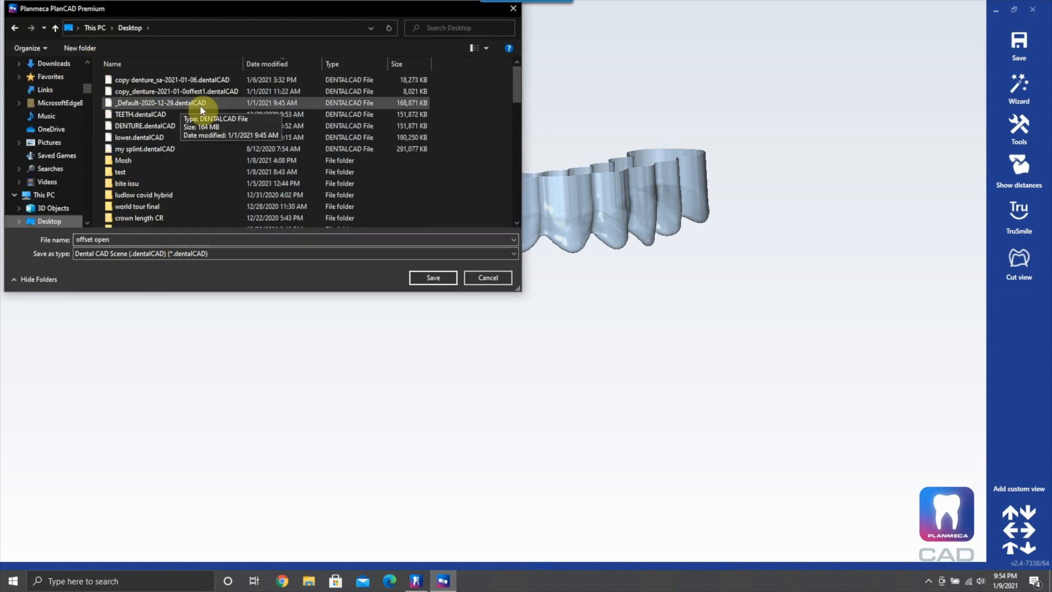
click(513, 253)
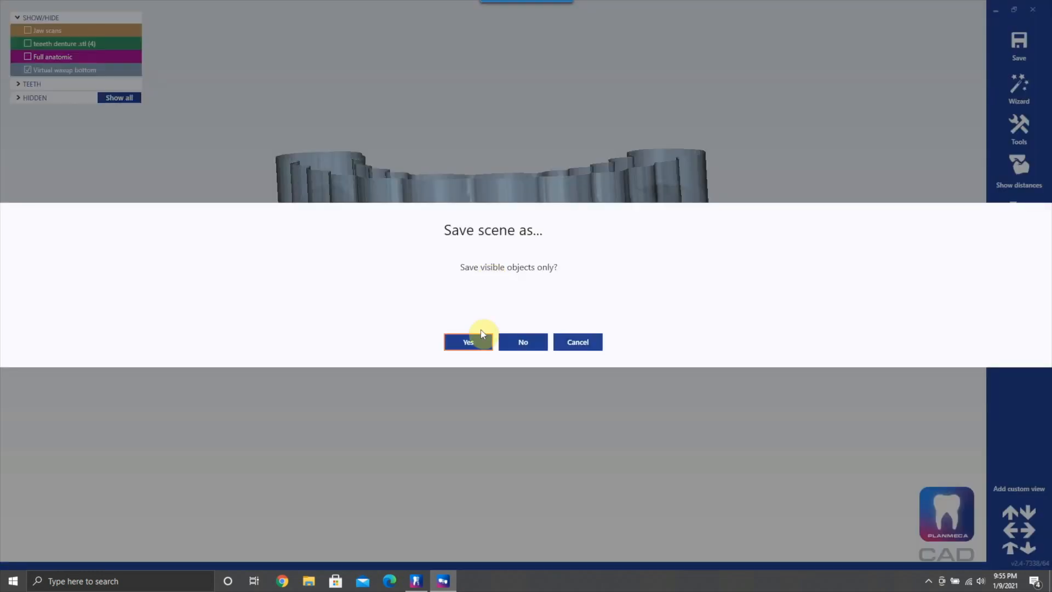
click(468, 342)
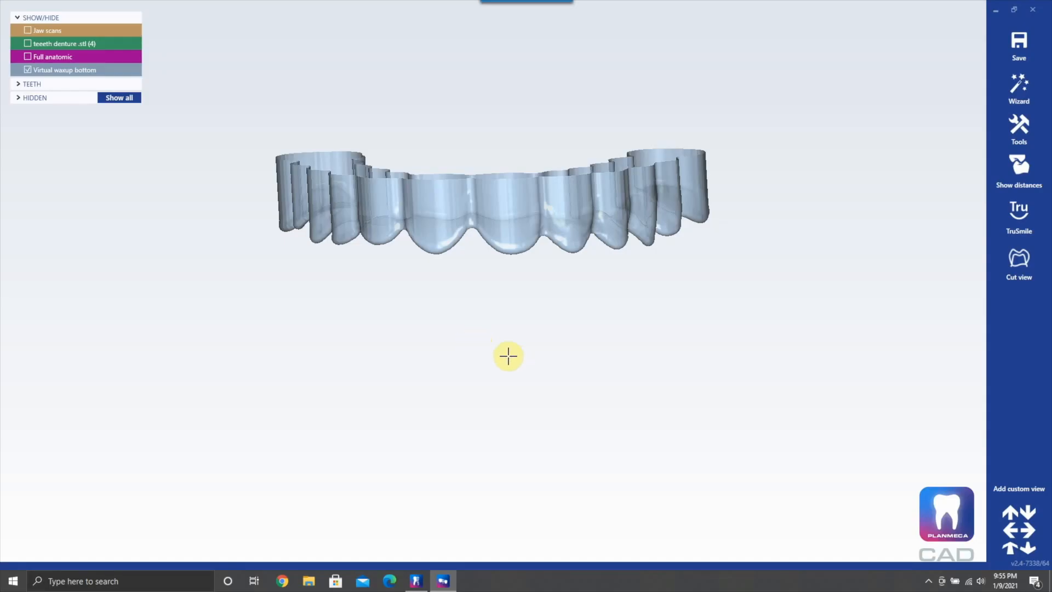
mouse_move(616, 99)
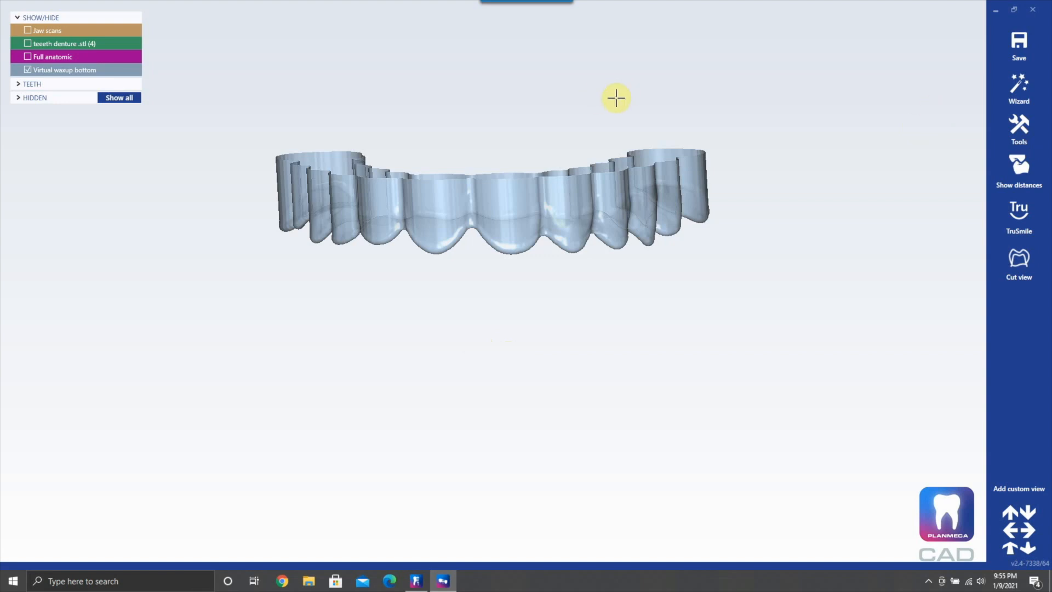
click(1018, 127)
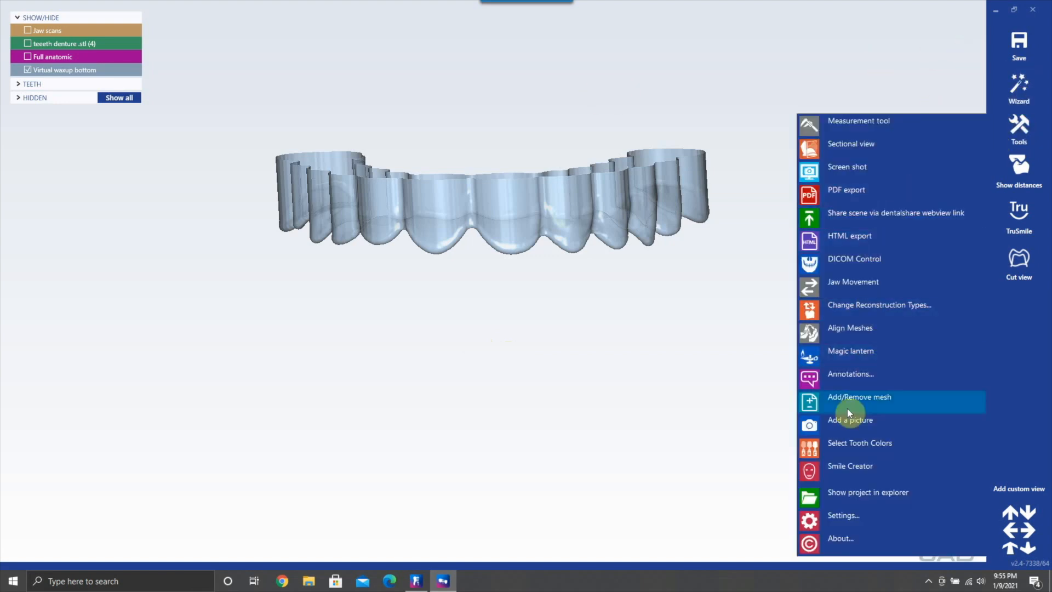
Step: Load offset open.stl as an extra jaw scan and hide the virtual waxup bottom
click(859, 397)
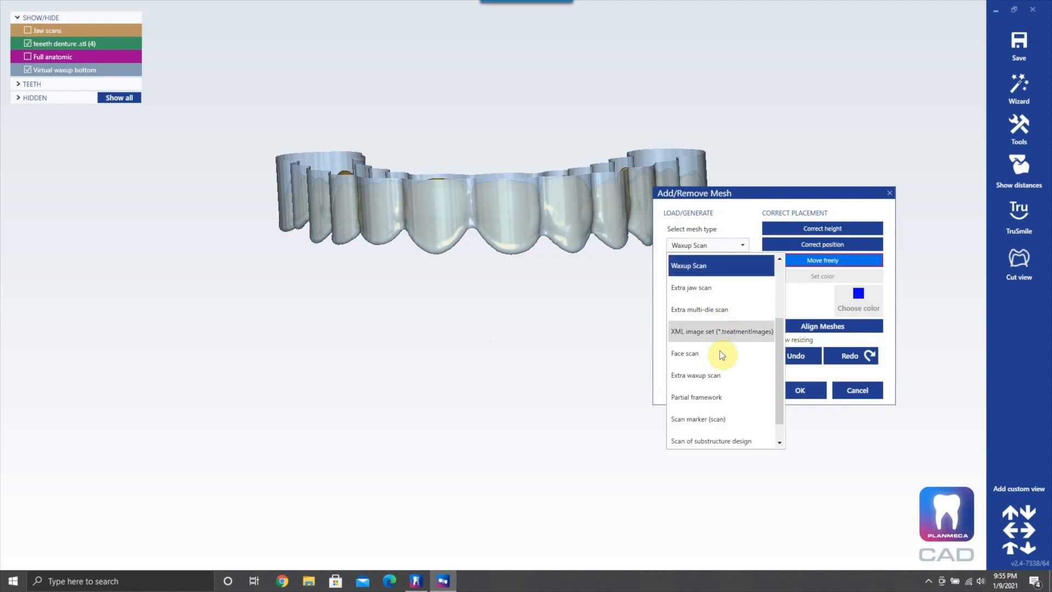
mouse_move(727, 309)
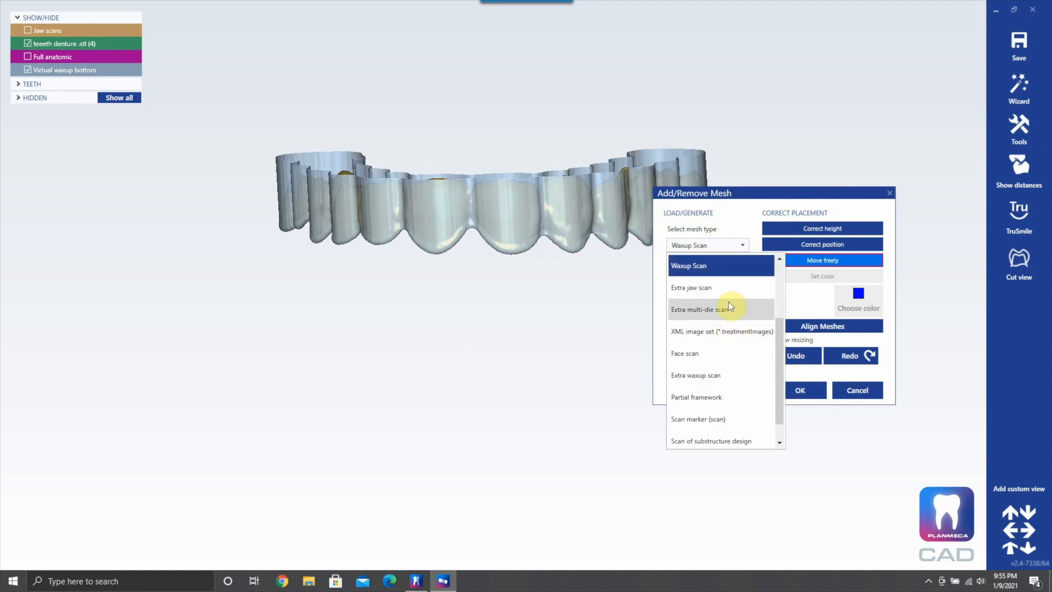
click(691, 287)
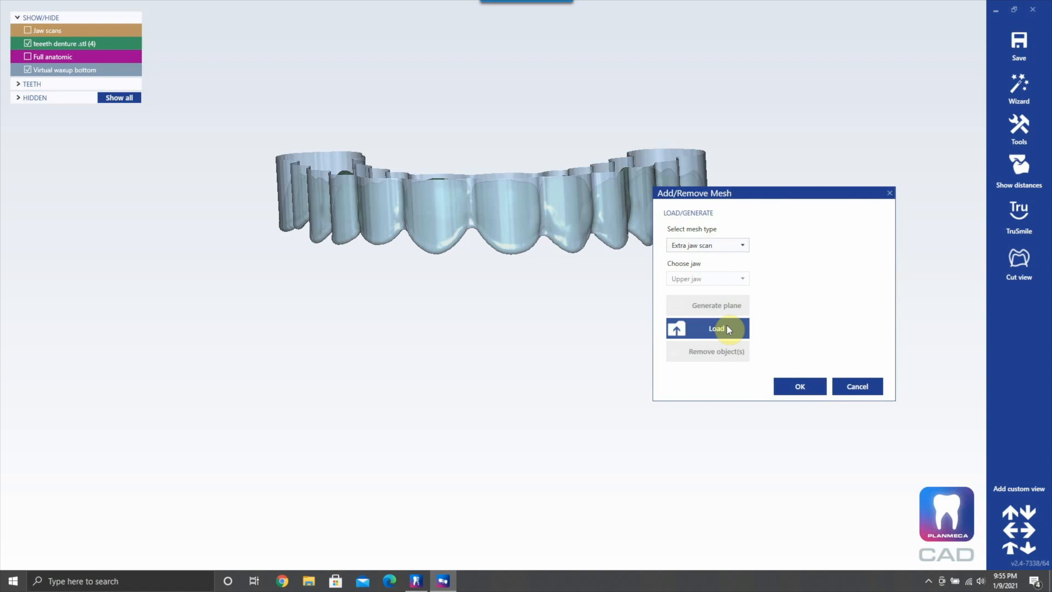
click(706, 327)
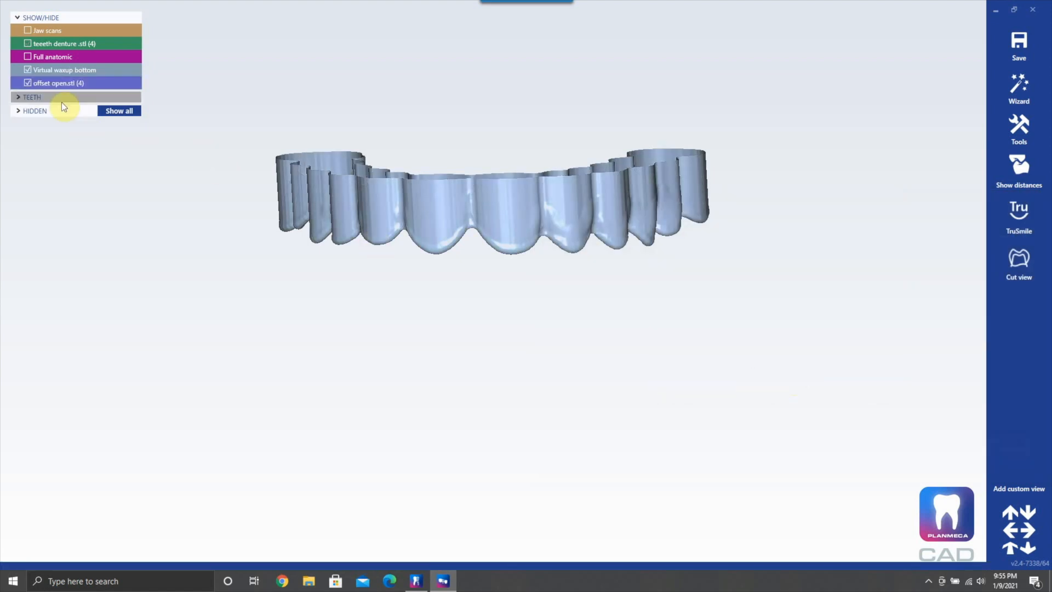
click(28, 70)
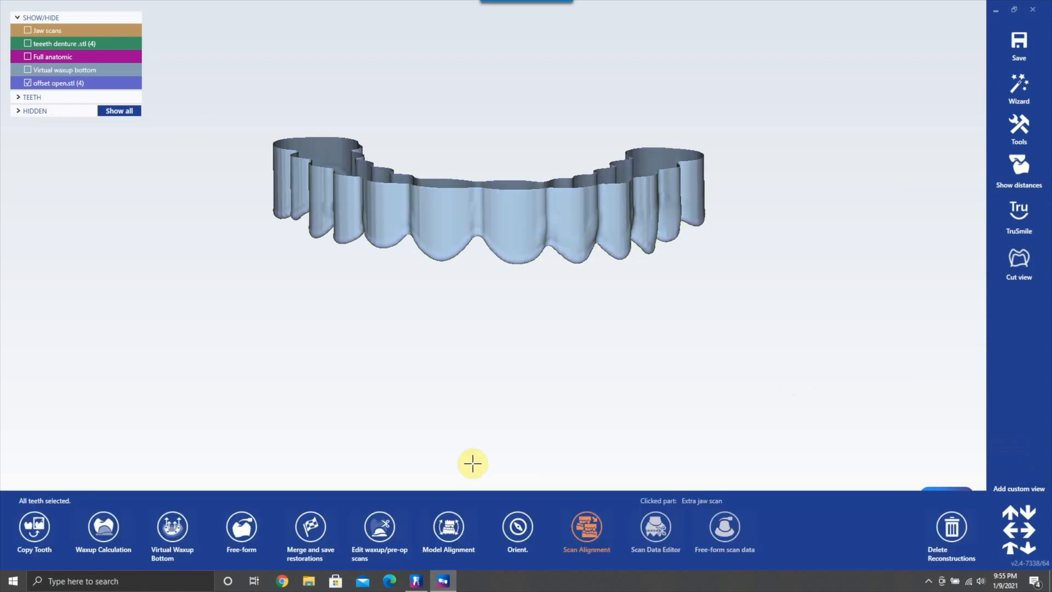
mouse_move(392, 499)
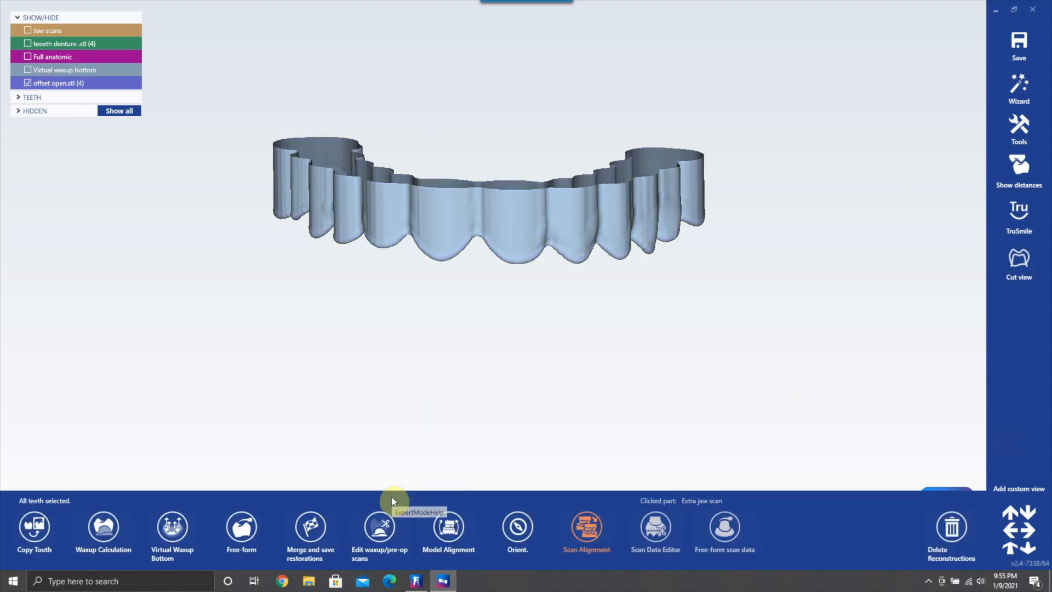
click(654, 530)
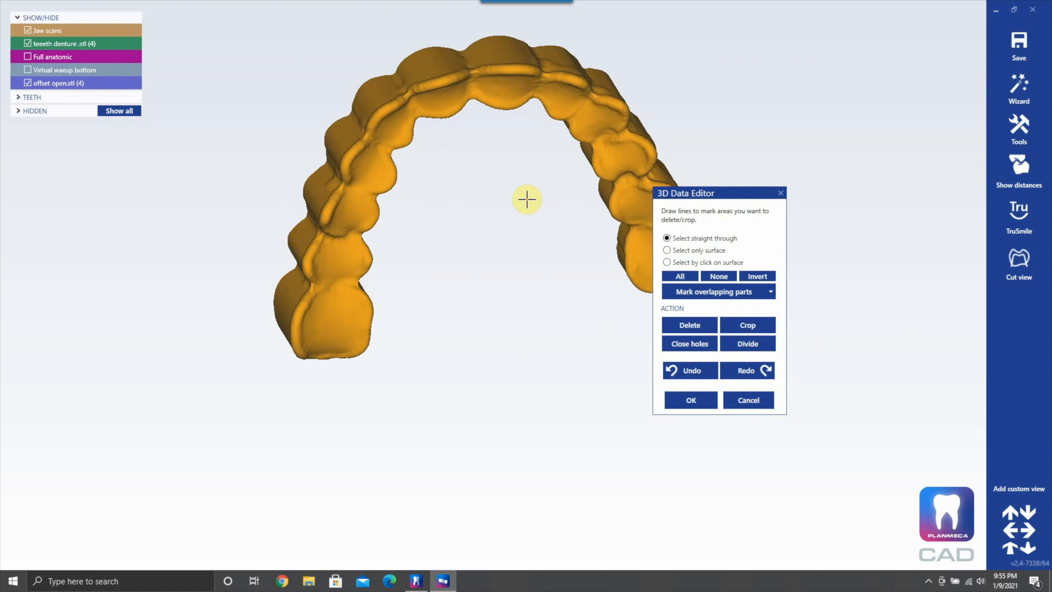
Step: Edit the offset model in the 3D Data Editor, undoing the last cut
click(689, 324)
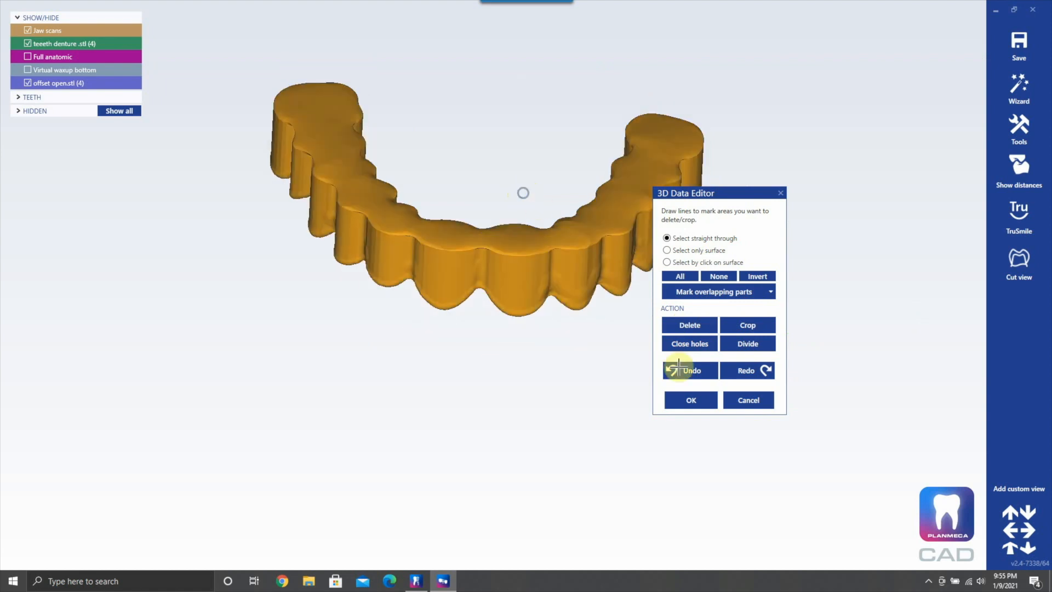
click(689, 400)
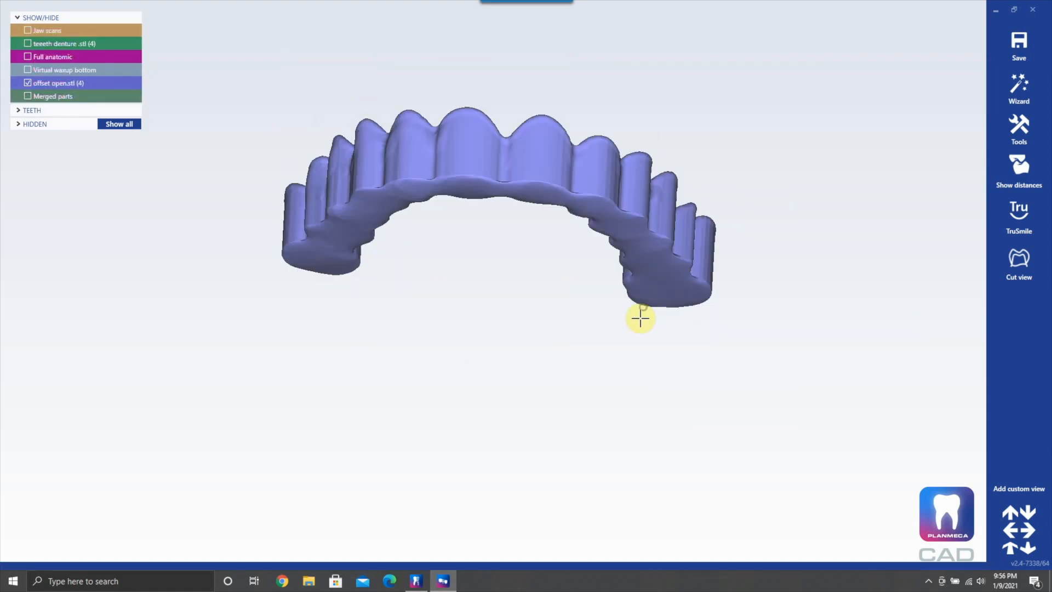
Step: Save the hollow offset model to the Desktop as a 'final offset' Plain STL file
right_click(639, 319)
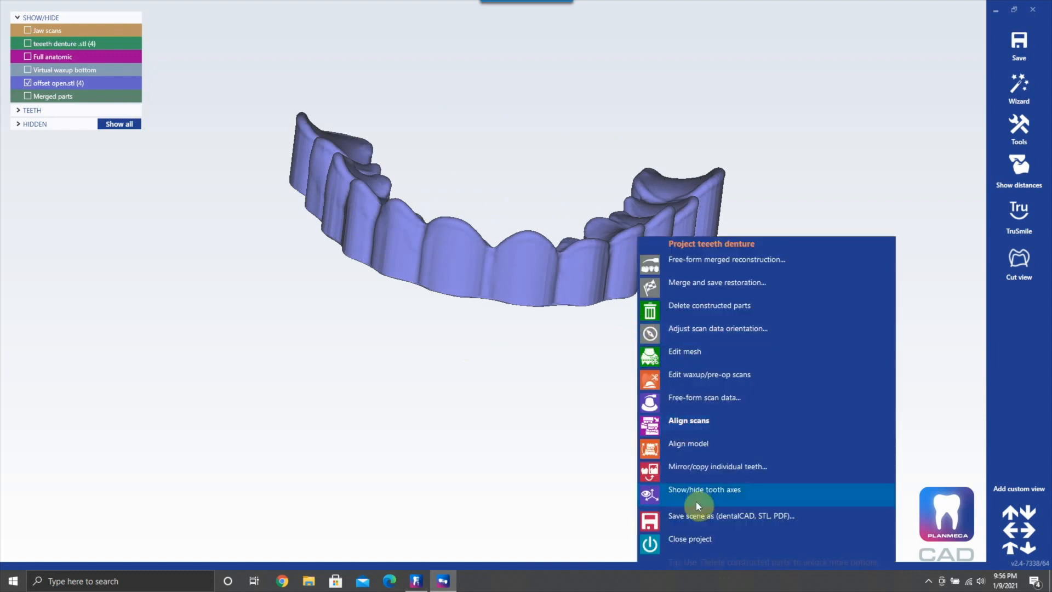
click(730, 515)
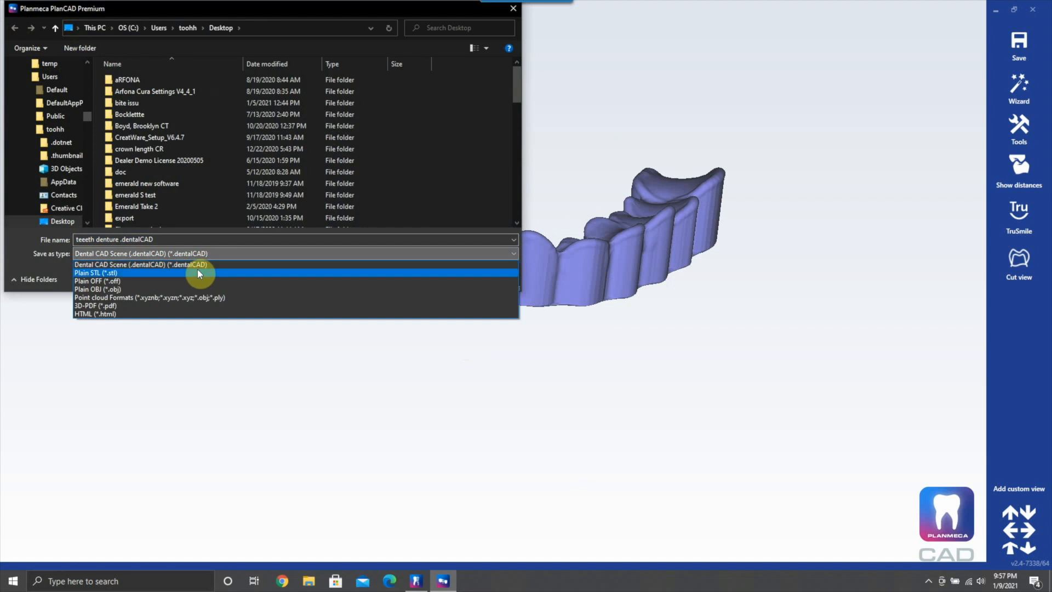
click(97, 272)
text(final offse3)
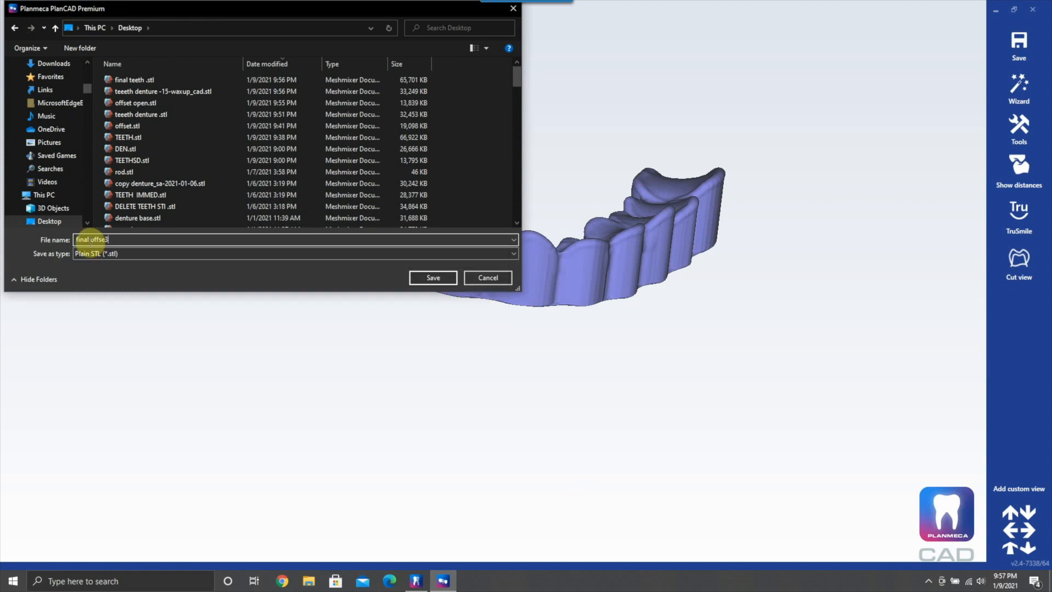
key(Backspace)
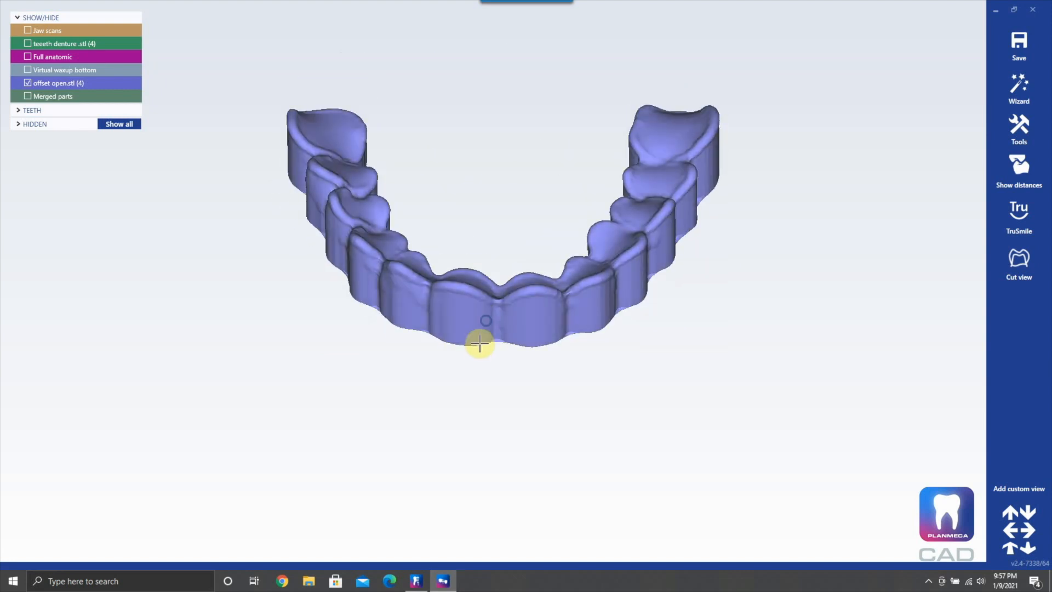
click(1018, 127)
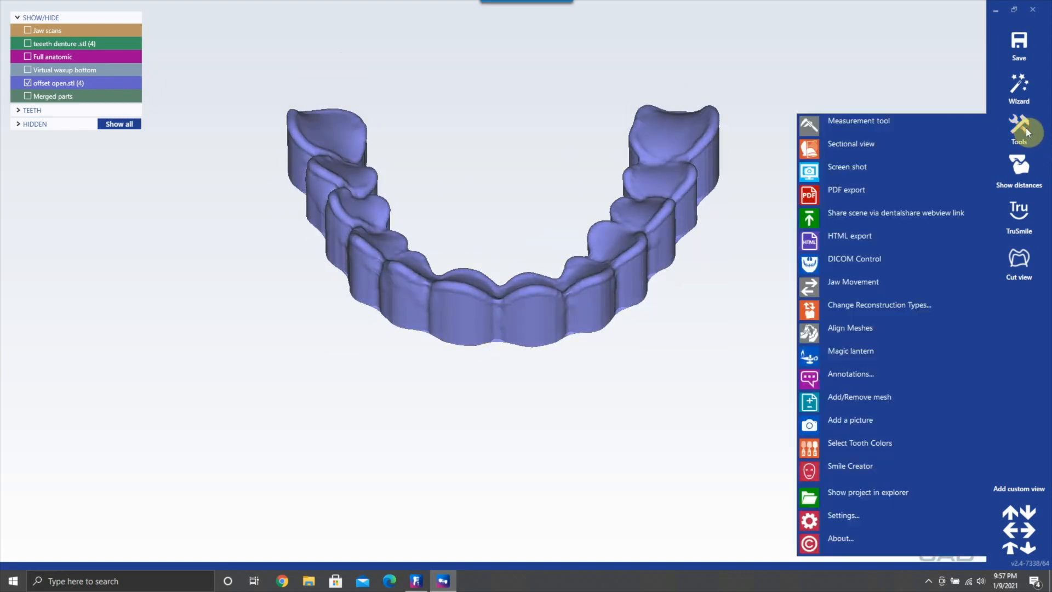
Step: In Add/Remove Mesh choose Waxup Scan as the mesh type and pick DEN.stl to load
click(859, 397)
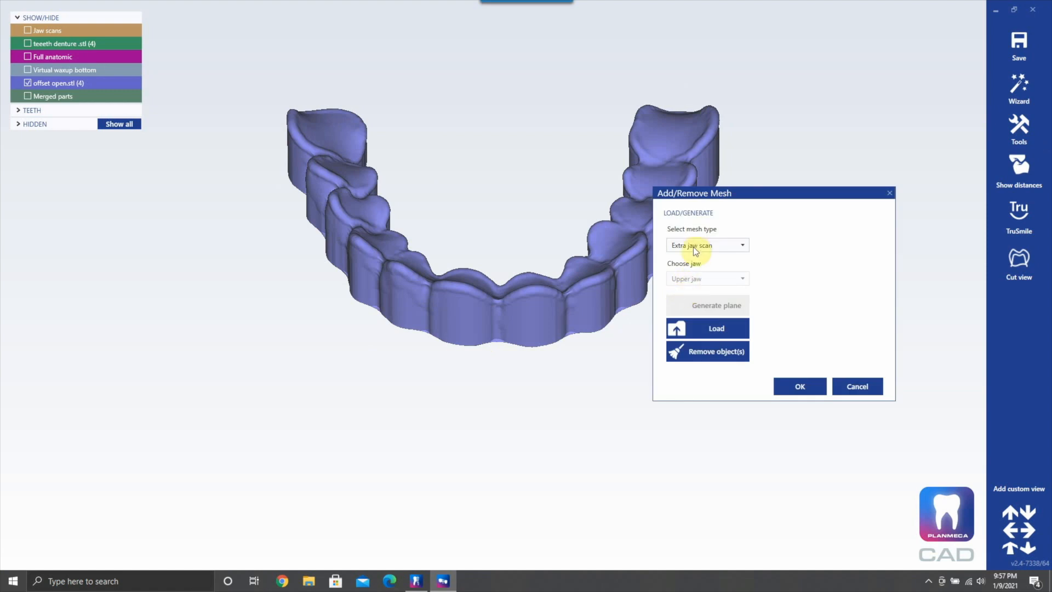
click(707, 245)
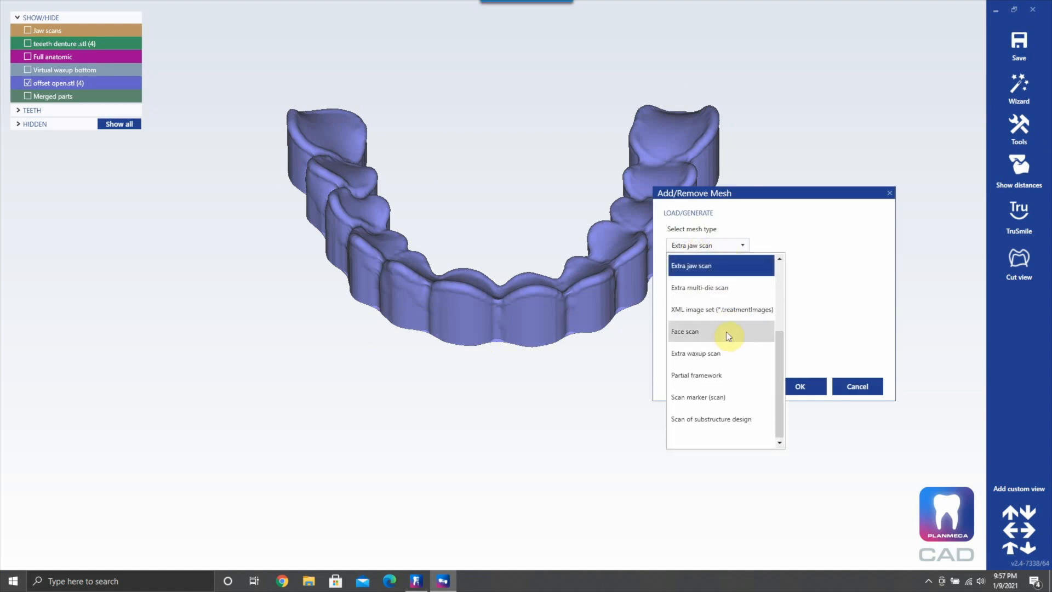
mouse_move(770, 366)
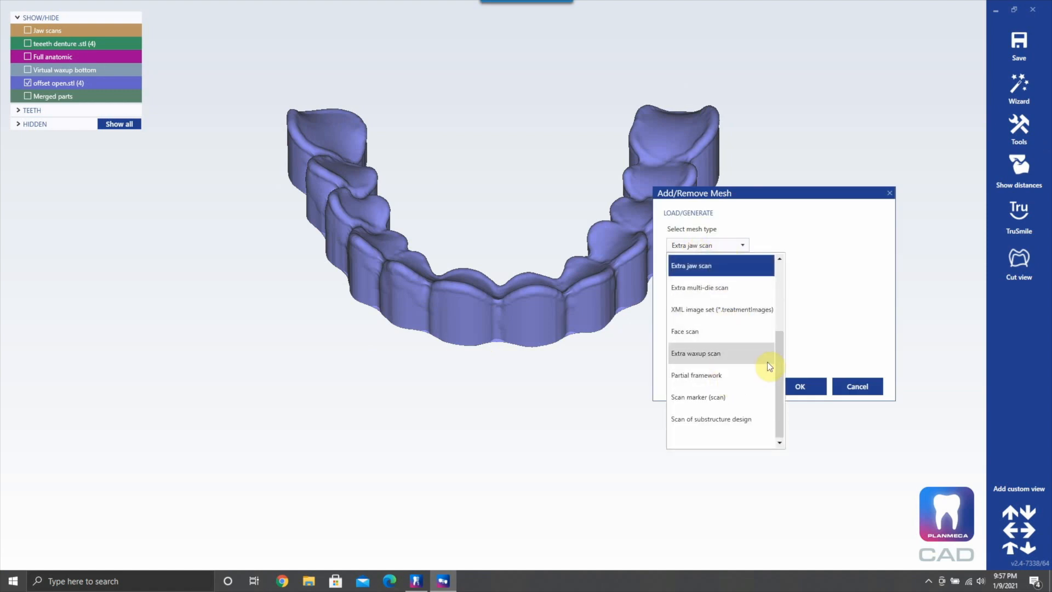
scroll(up, 3)
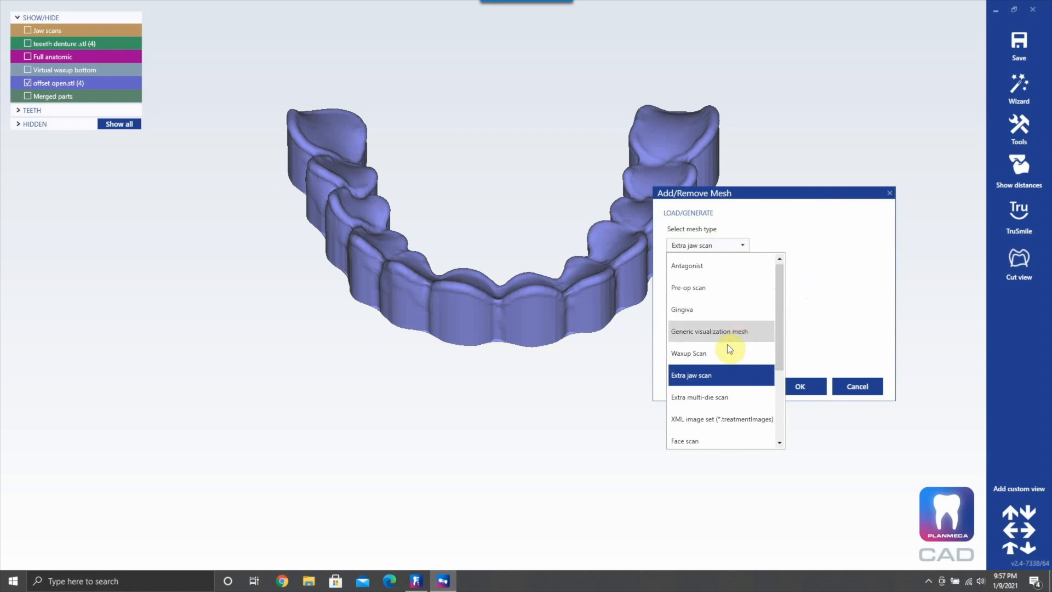
click(688, 353)
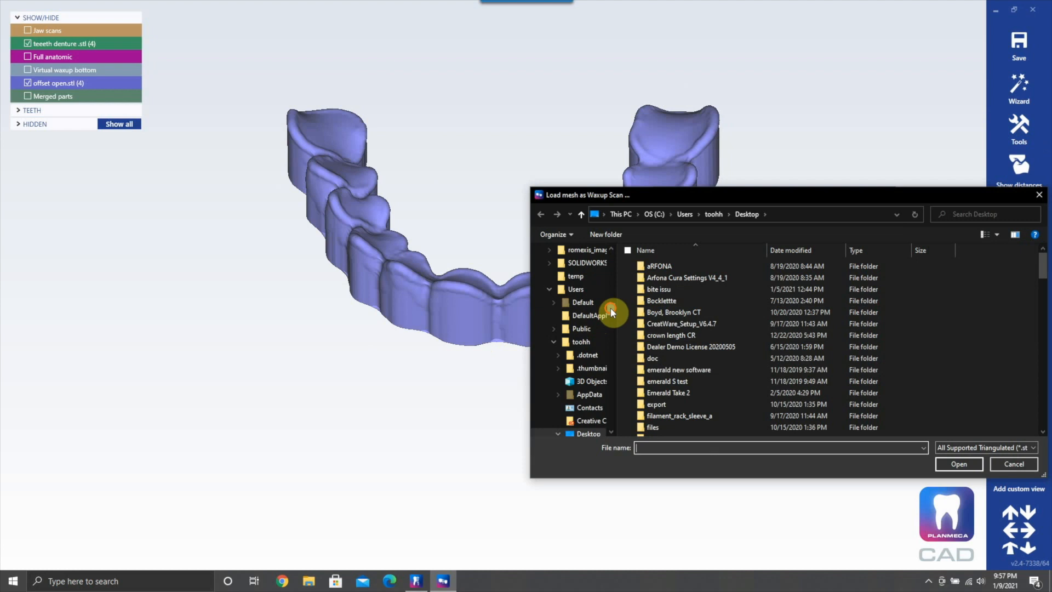
click(1012, 464)
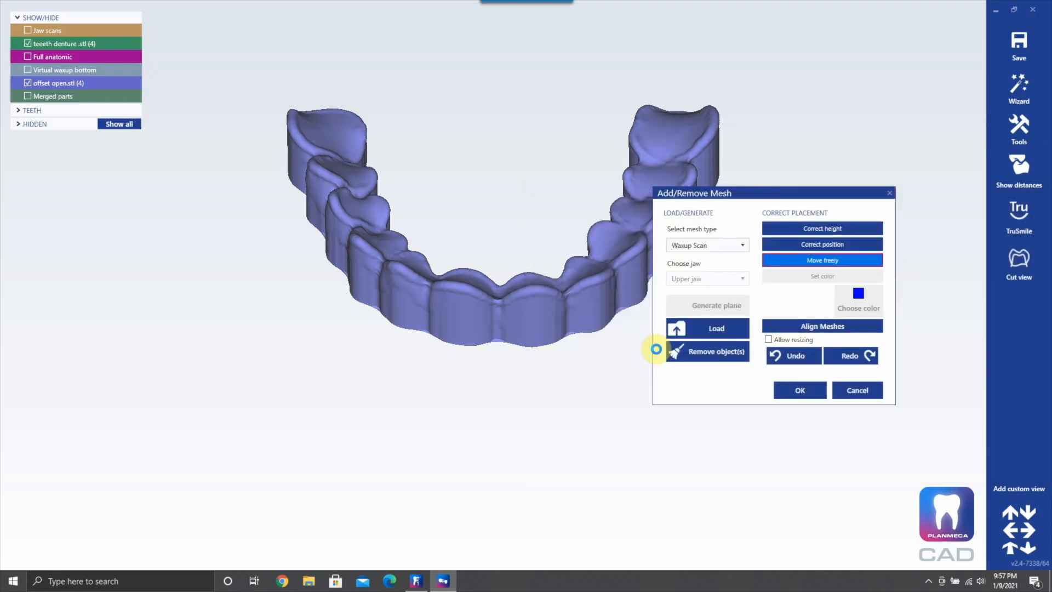
Step: Load DEN.stl as the waxup scan, accepting the loss of previously adapted parts
click(707, 327)
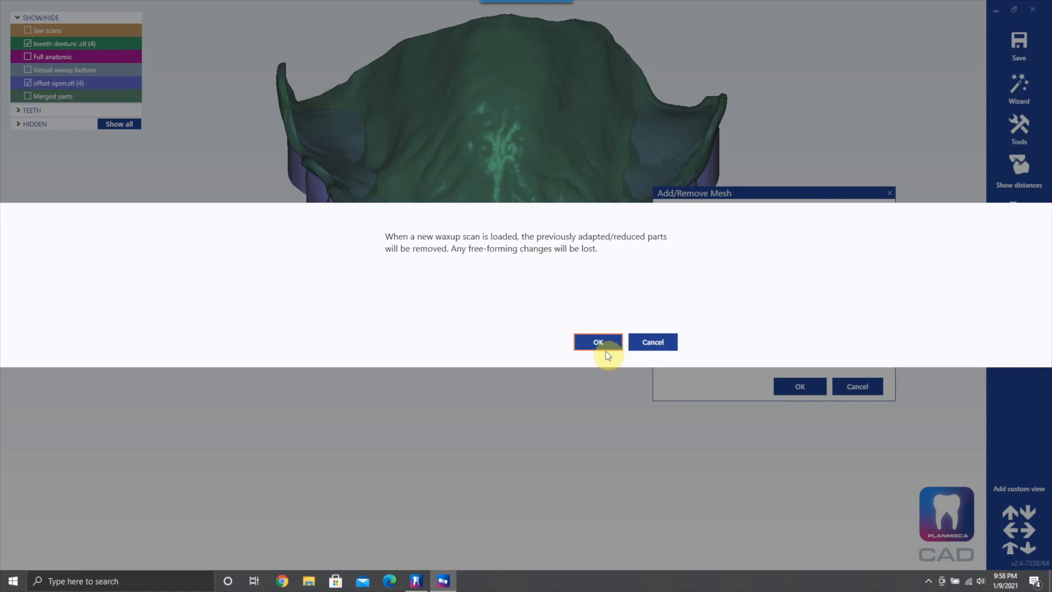
click(597, 342)
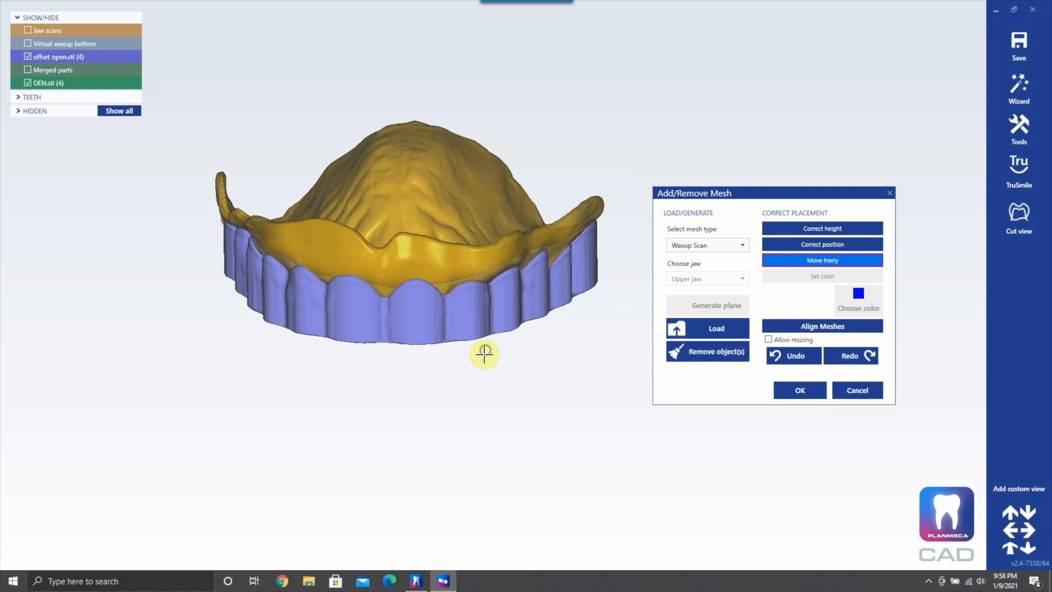
click(798, 390)
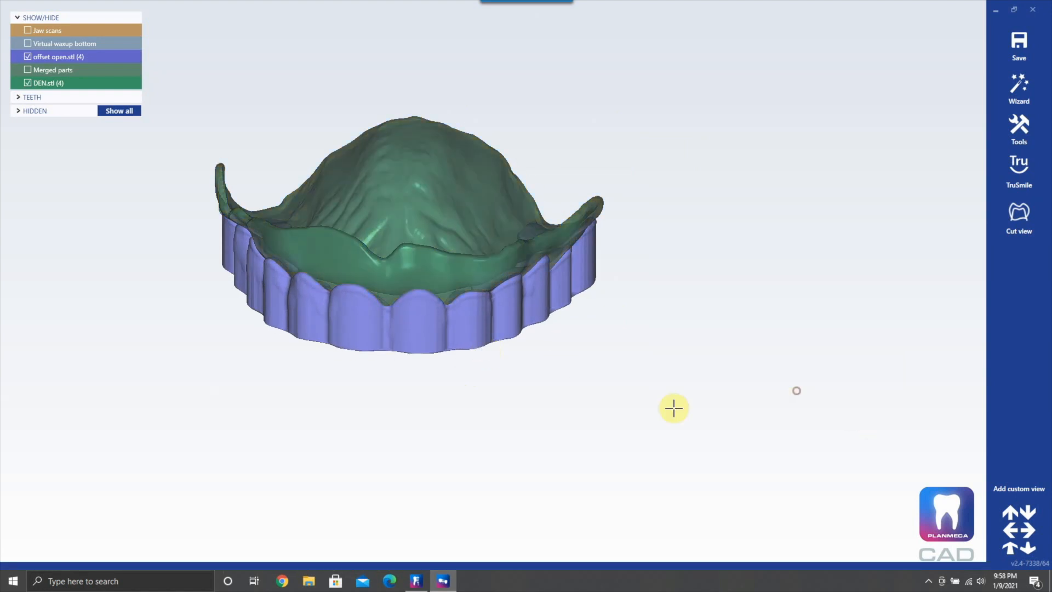
Step: Remove the constructed parts from the selected denture base model
click(471, 271)
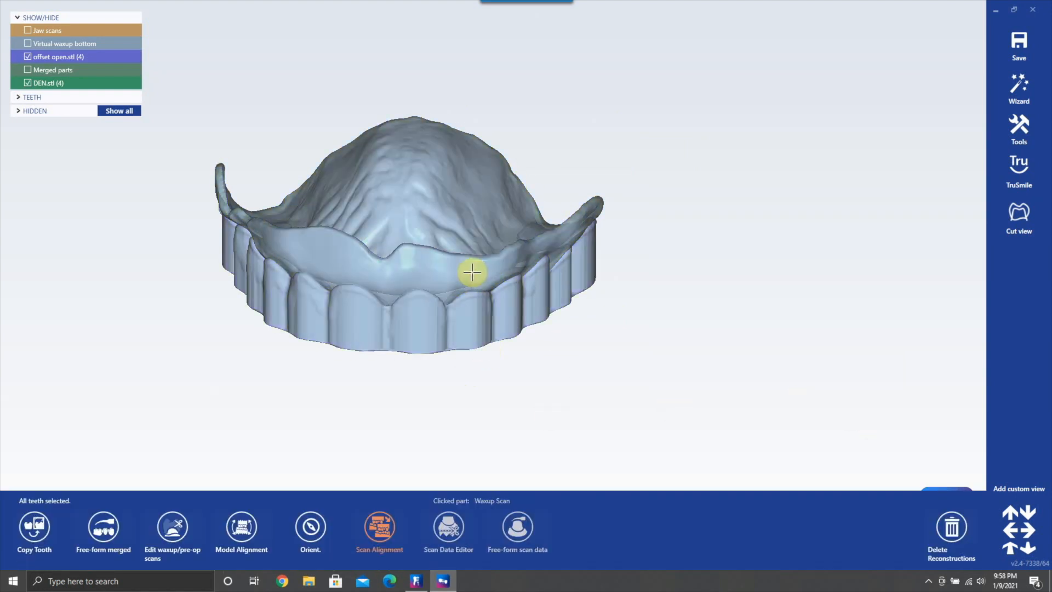
right_click(471, 272)
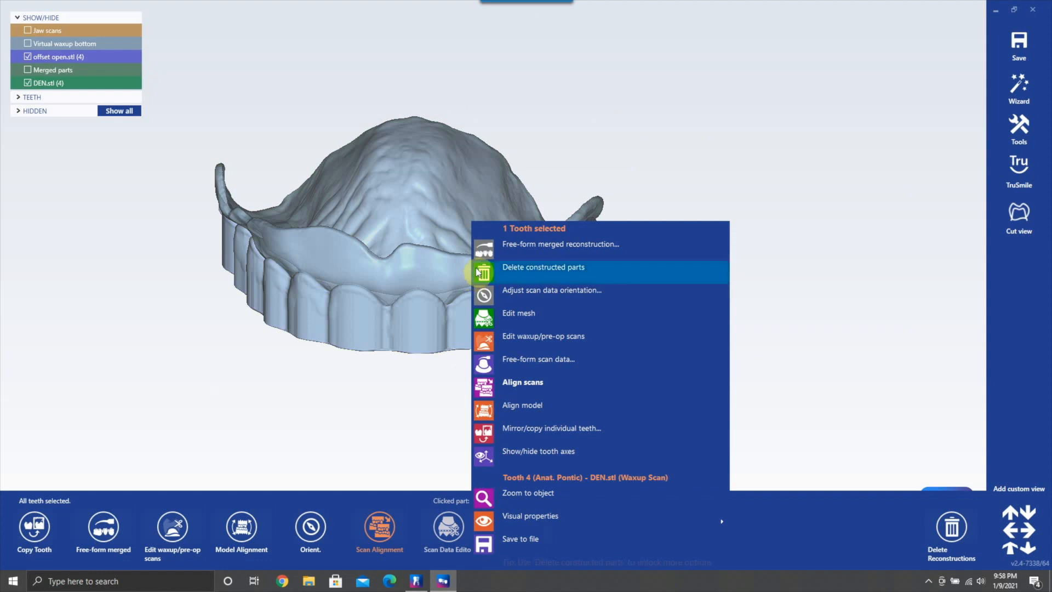
click(542, 267)
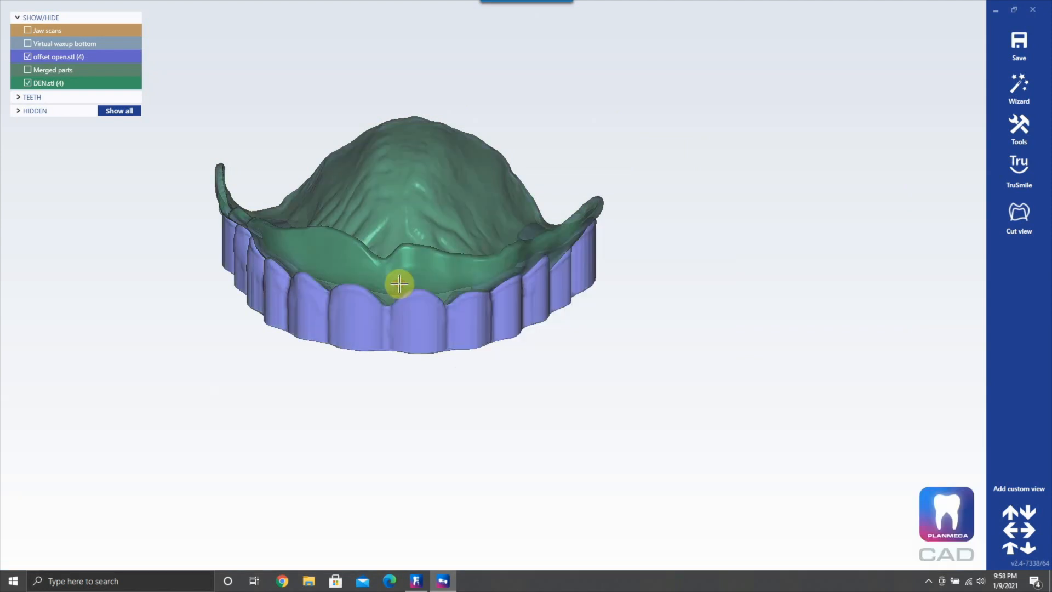
right_click(399, 282)
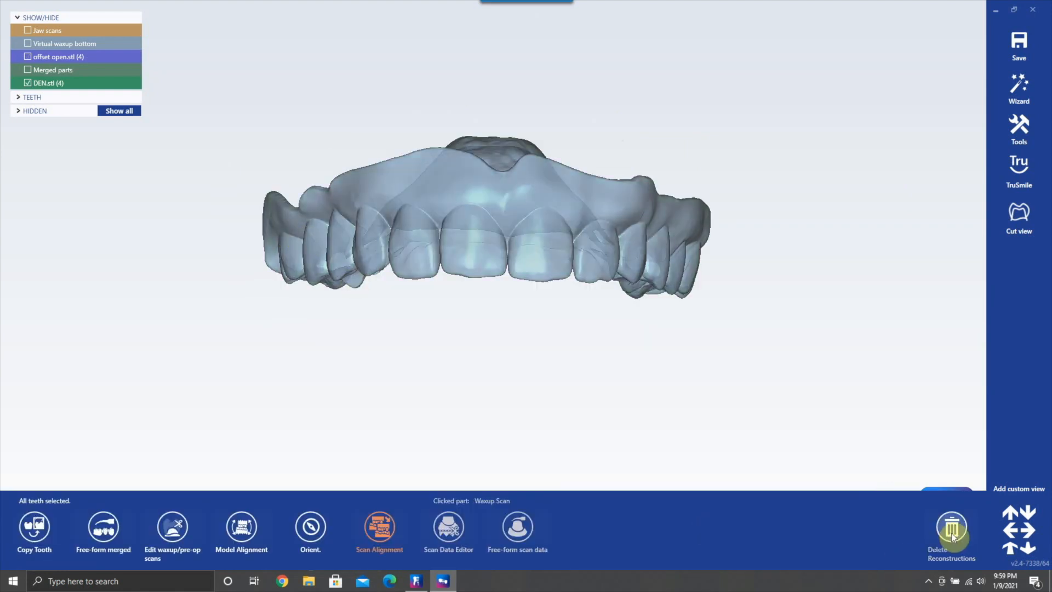
Step: Delete the Merged parts and Virtual waxup bottom reconstructions, leaving only the DEN.stl scan
click(28, 70)
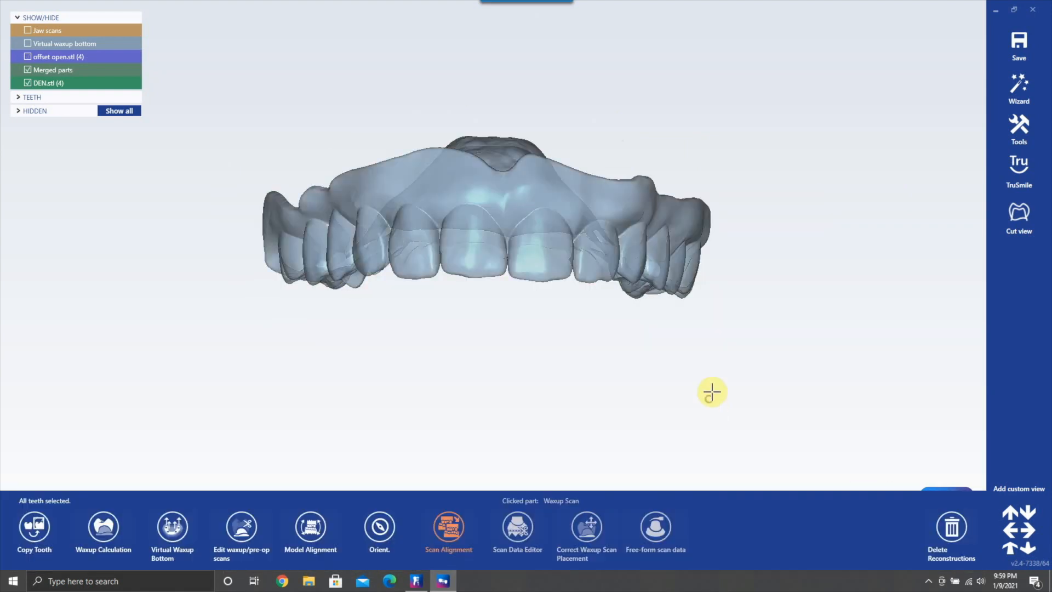
click(950, 527)
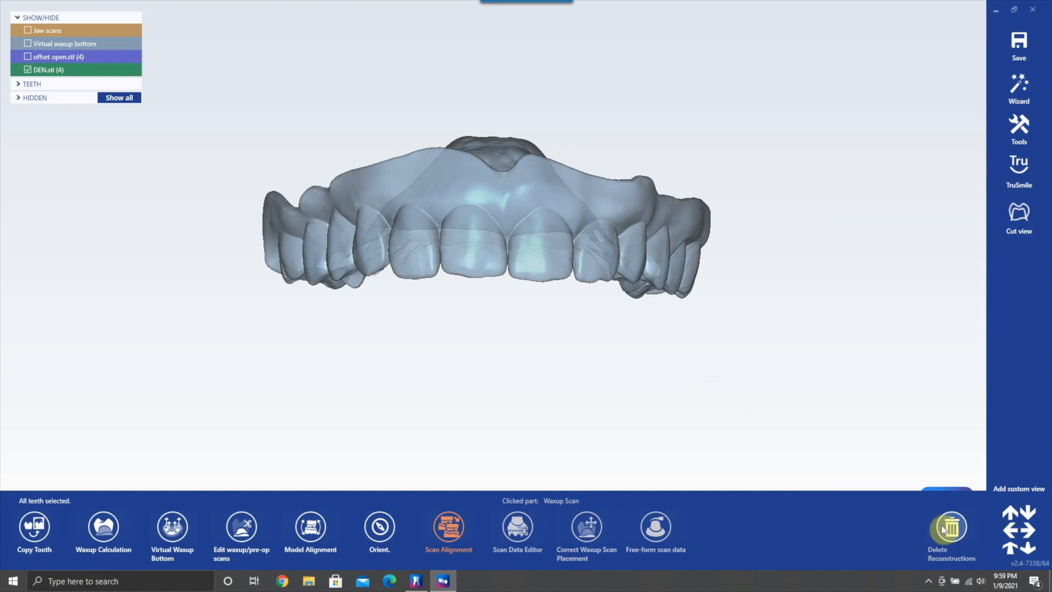
click(949, 530)
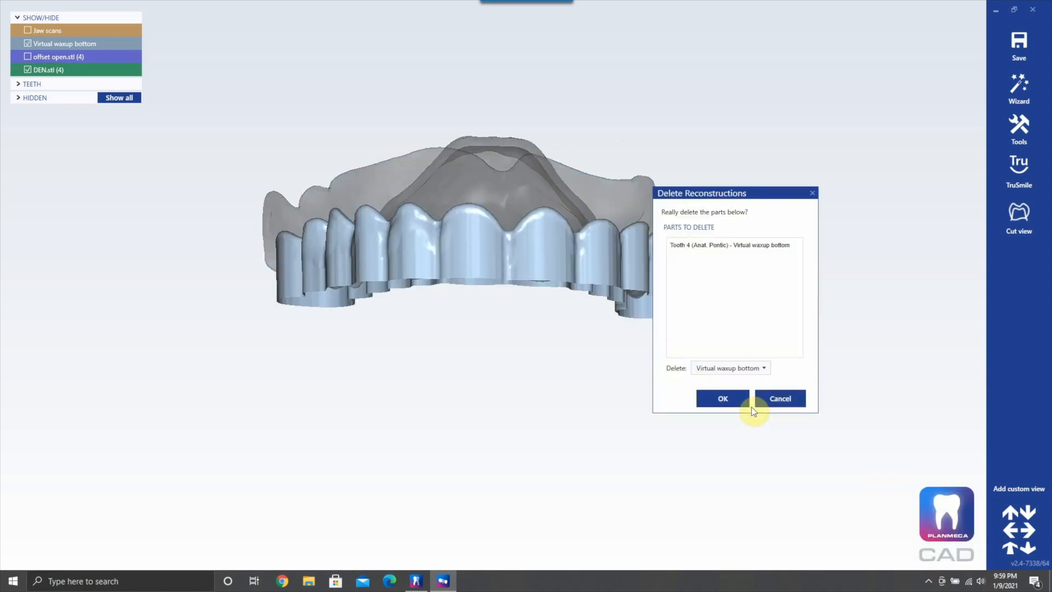
click(722, 398)
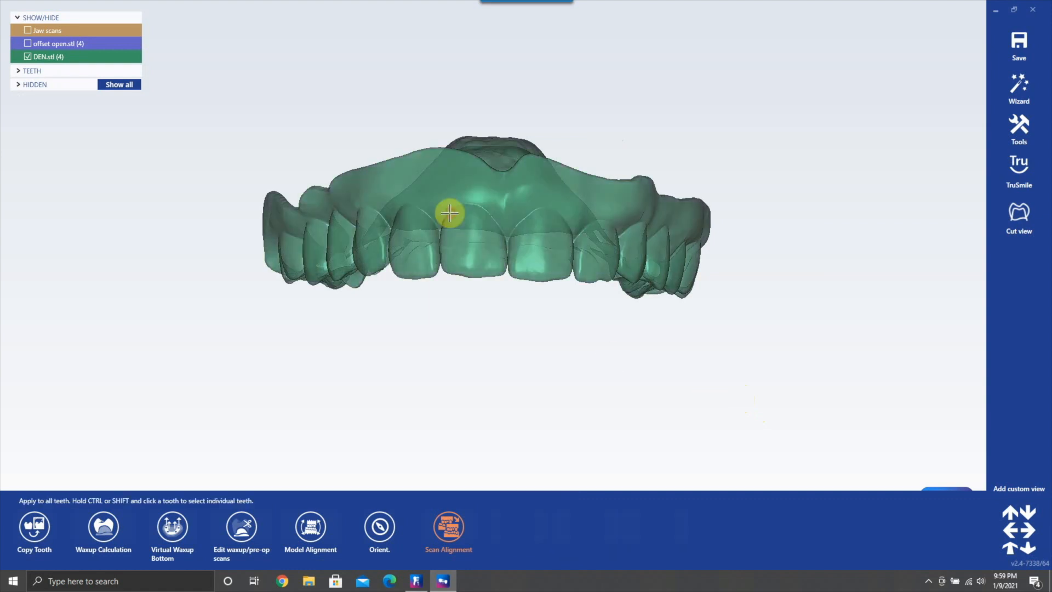
Step: Create a full anatomic waxup from the DEN.stl scan and accept the calculation into Free-Forming
right_click(448, 213)
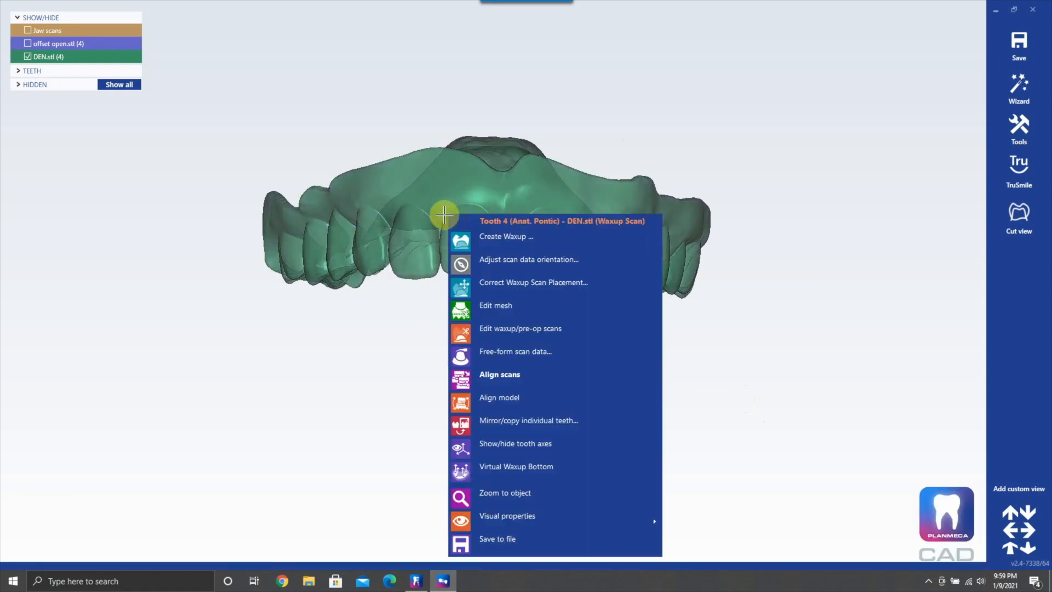
click(505, 236)
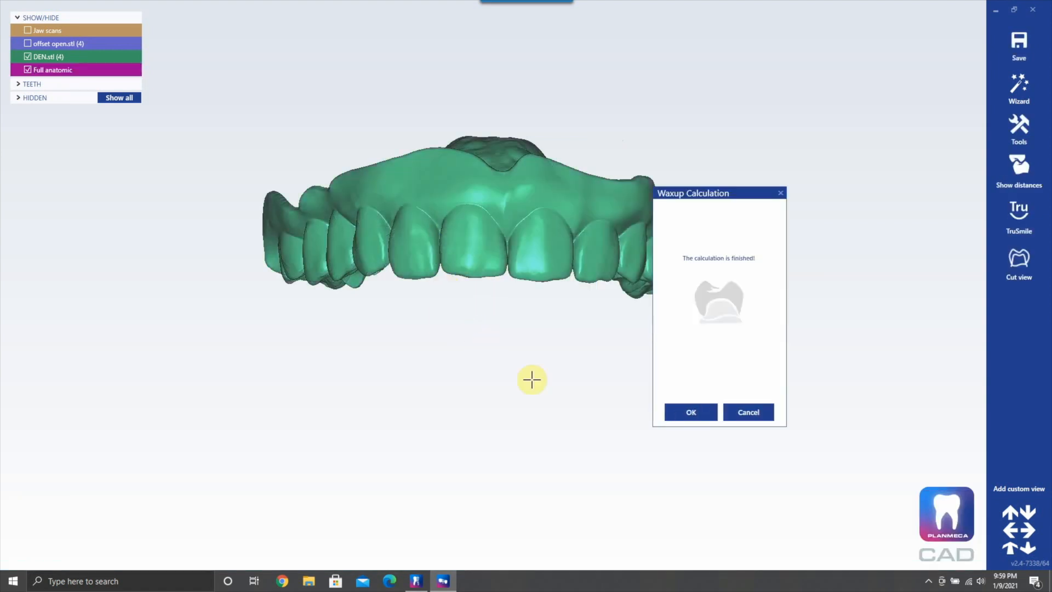
click(689, 412)
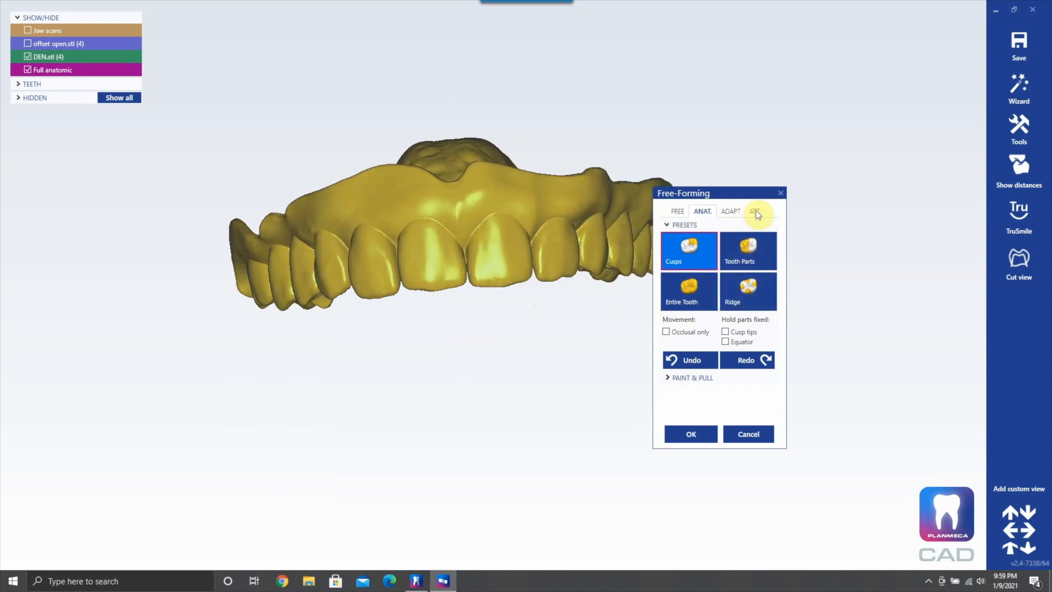
Step: Set up an attachment Subtract using the final offset.stl model loaded from file
click(752, 211)
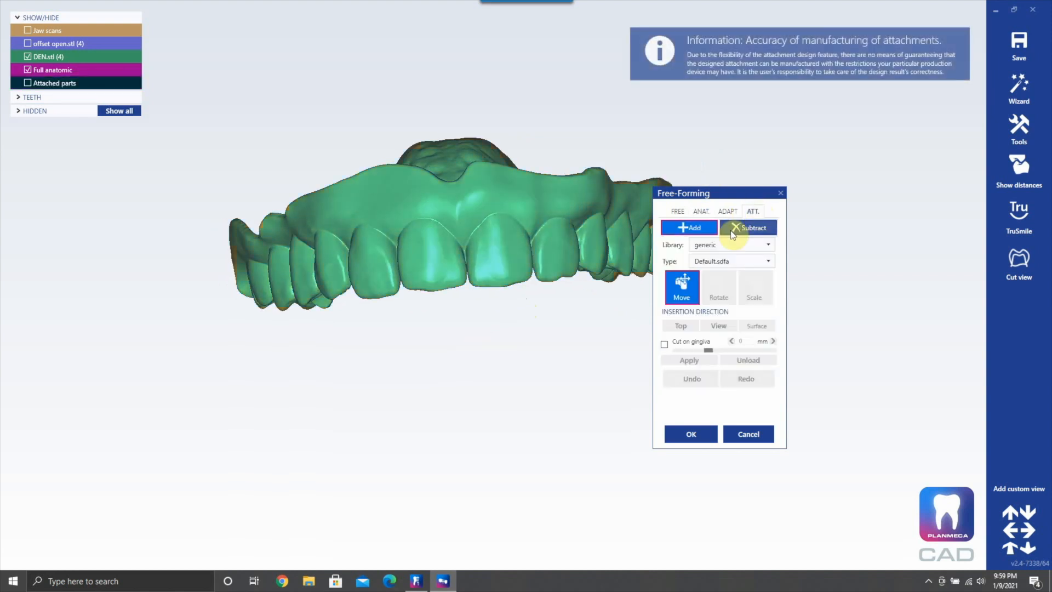
click(767, 244)
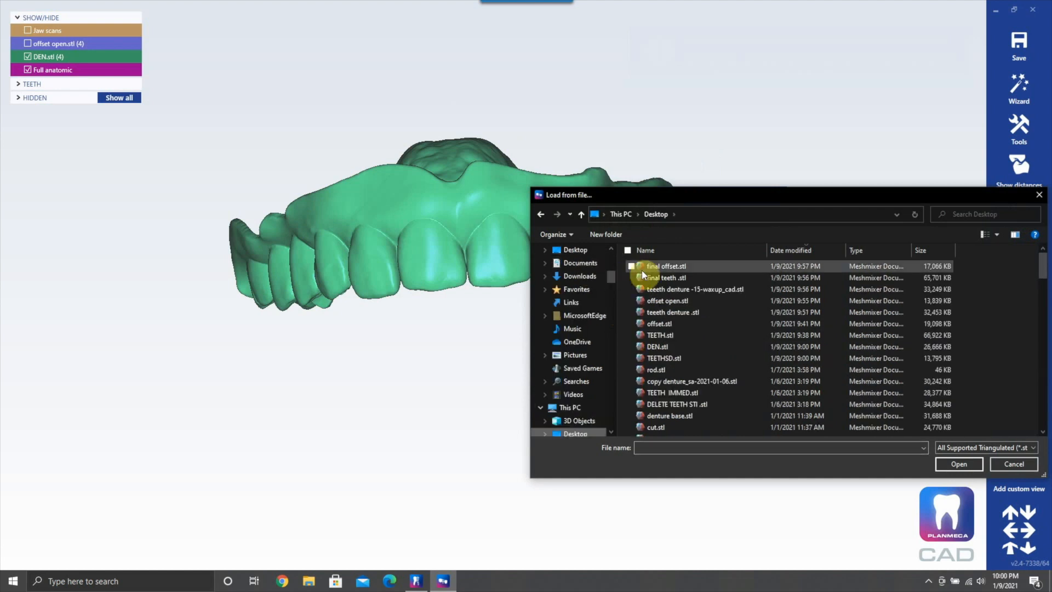
click(957, 463)
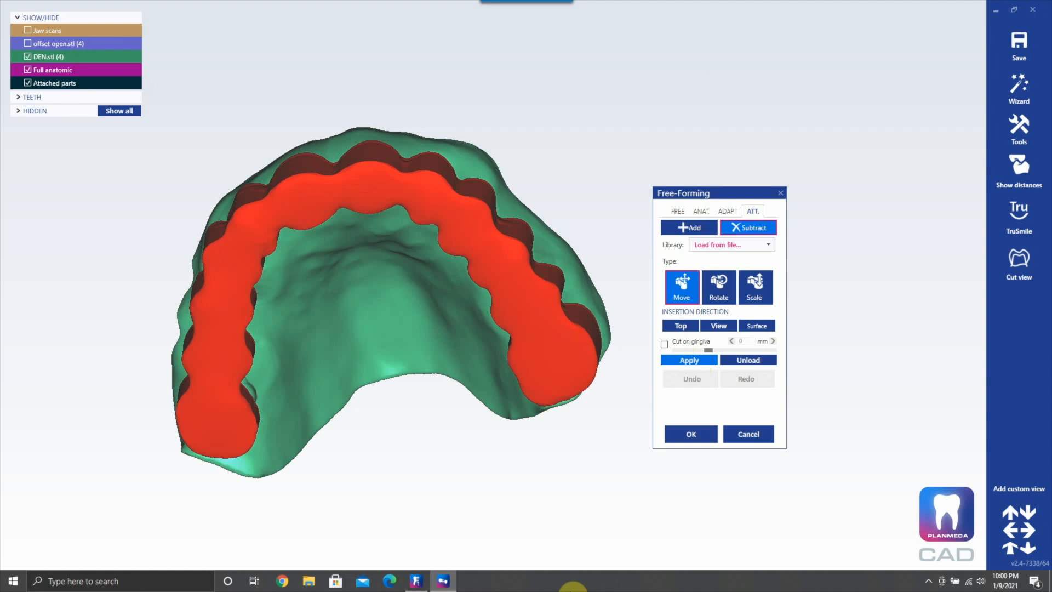
Step: Apply the subtraction to carve the tooth channel into the denture base and confirm it
click(688, 360)
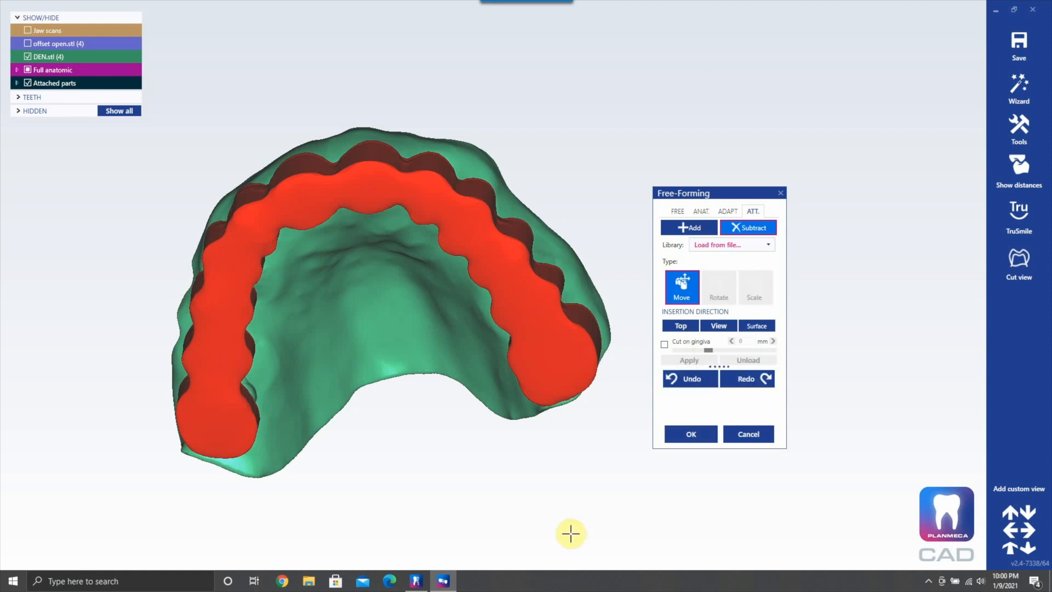
mouse_move(592, 435)
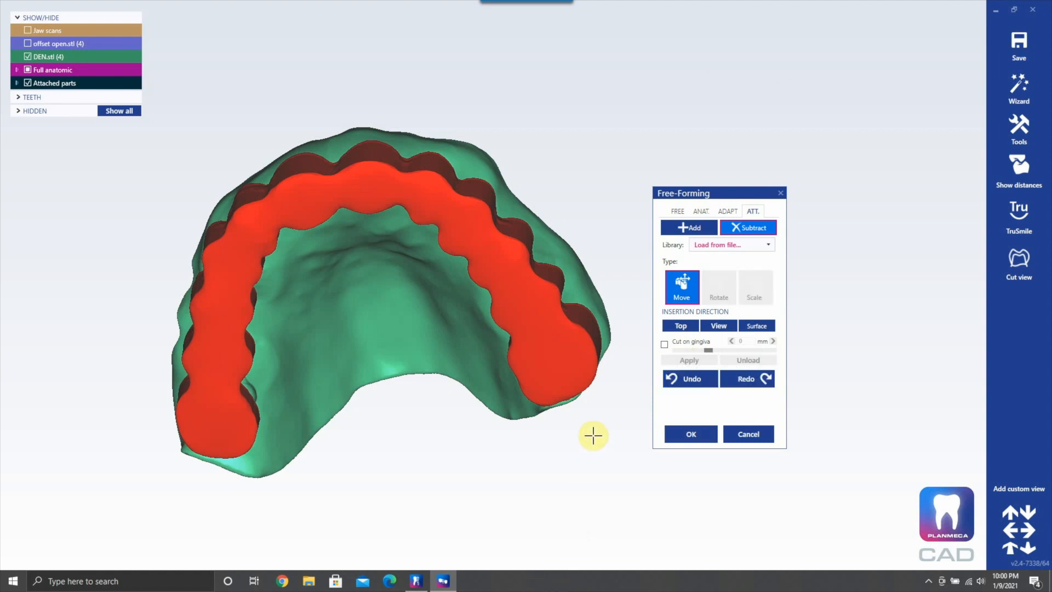
click(690, 360)
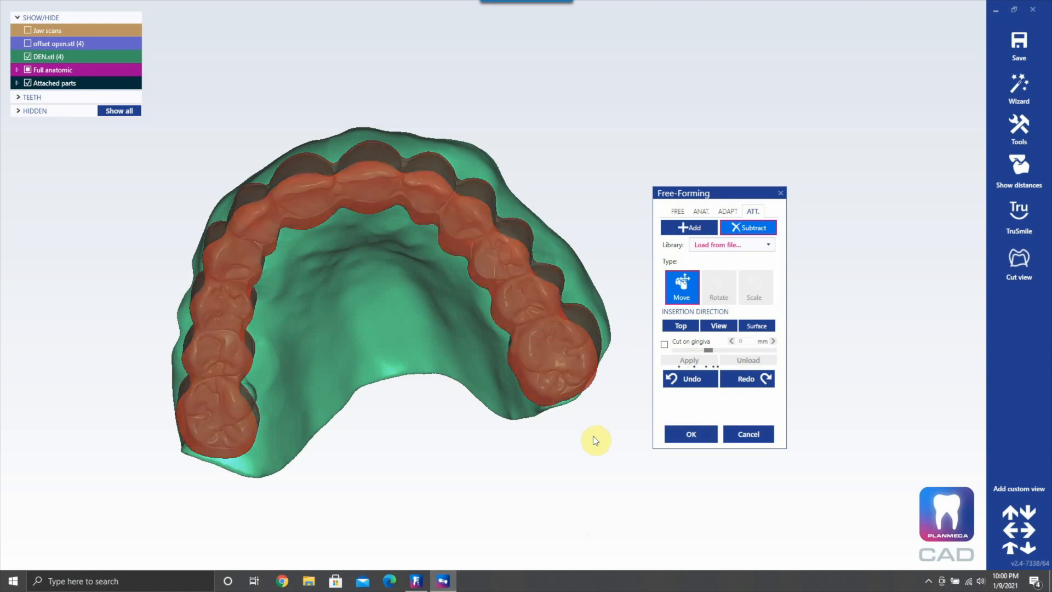
click(690, 433)
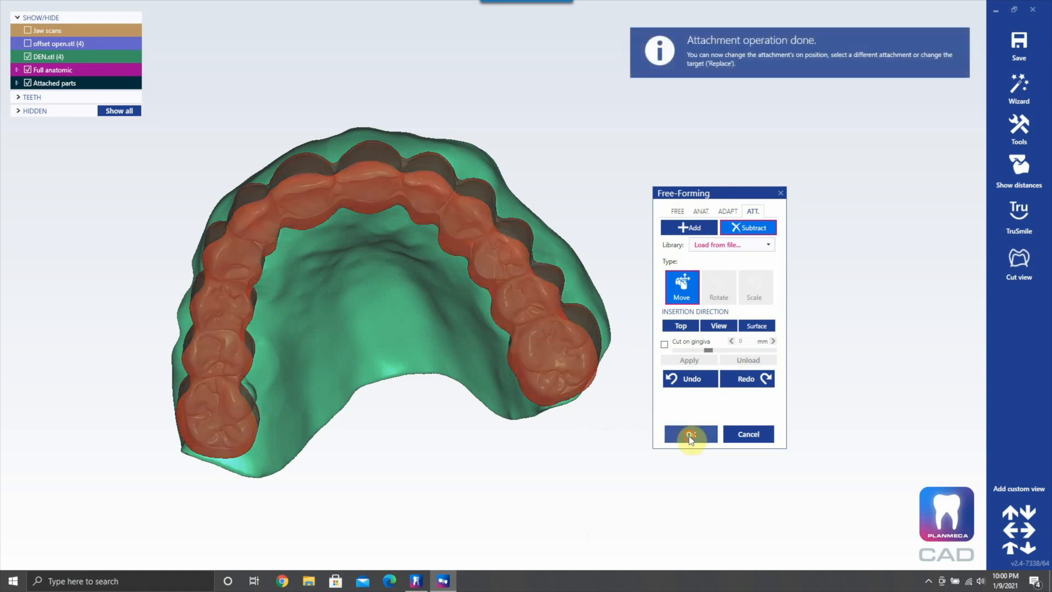
click(689, 434)
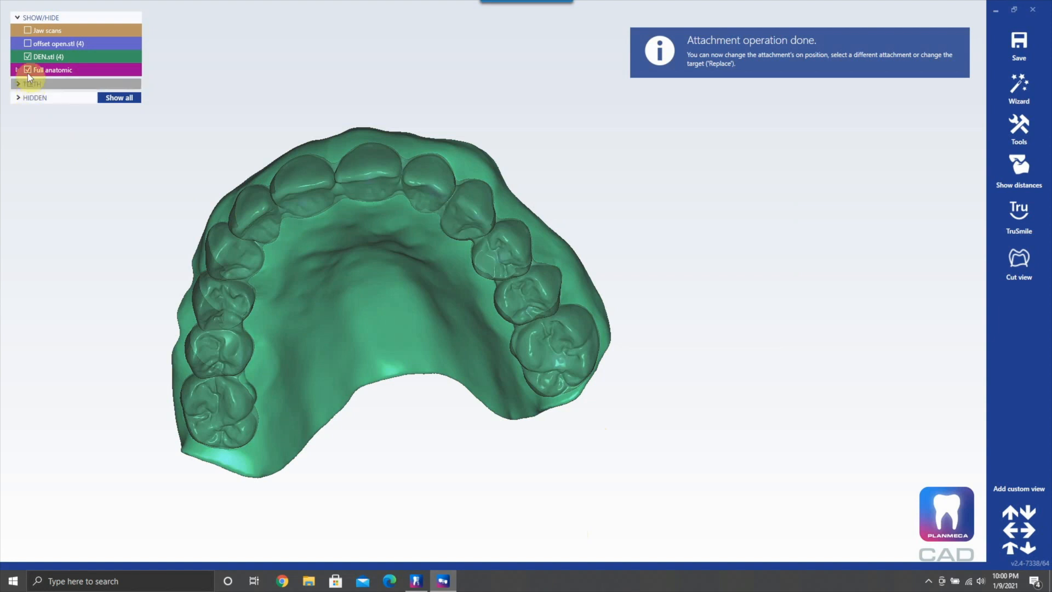
click(28, 56)
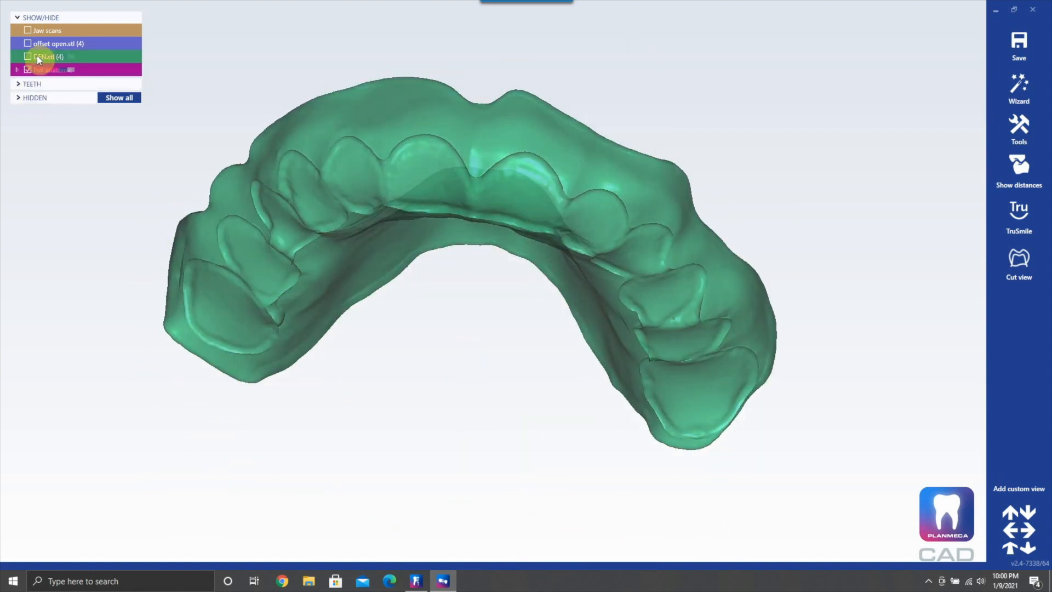
click(28, 56)
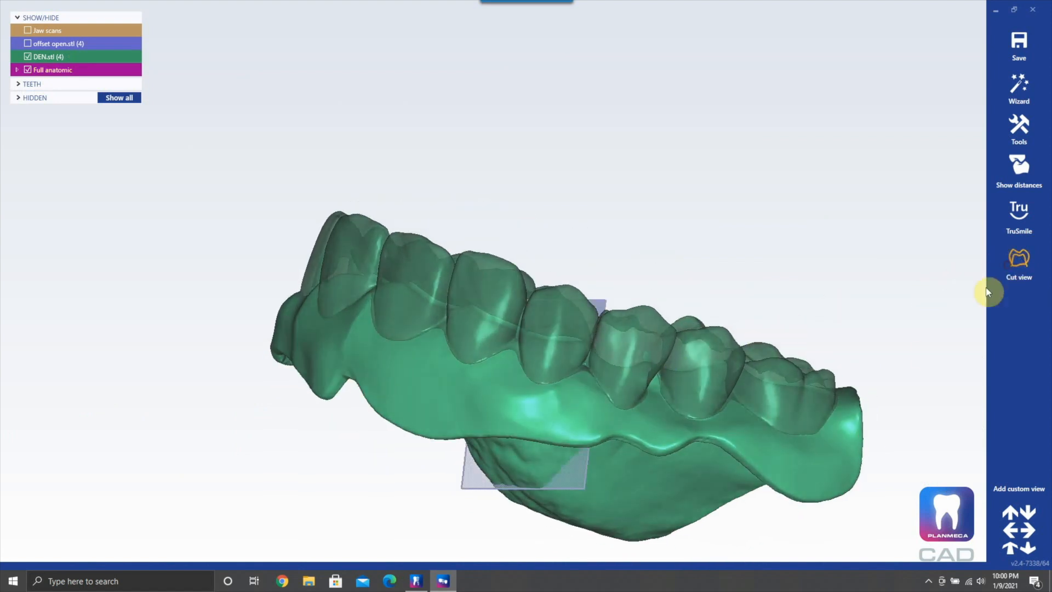
click(1017, 262)
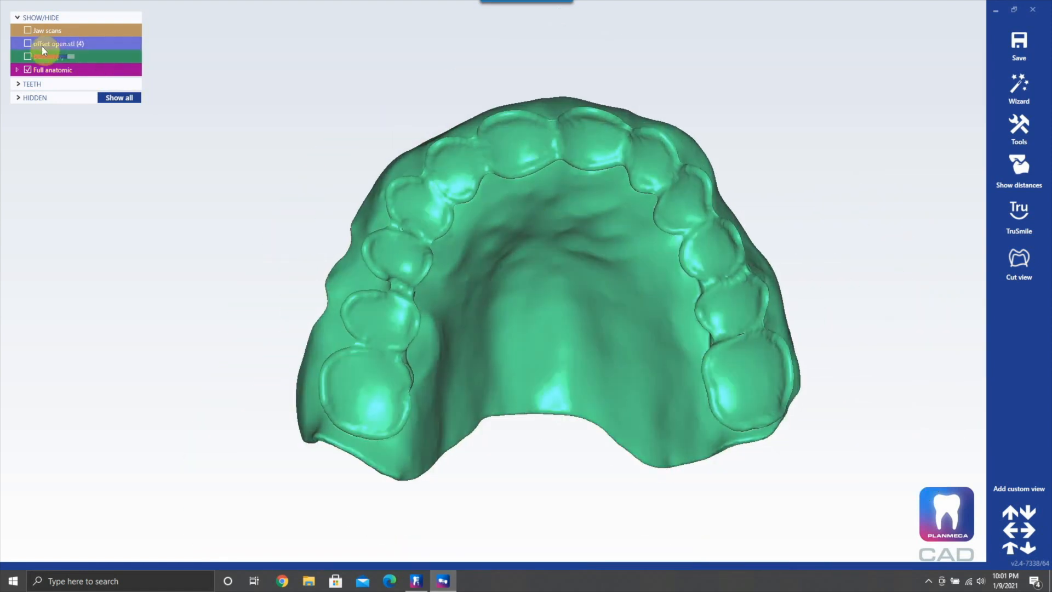
click(28, 43)
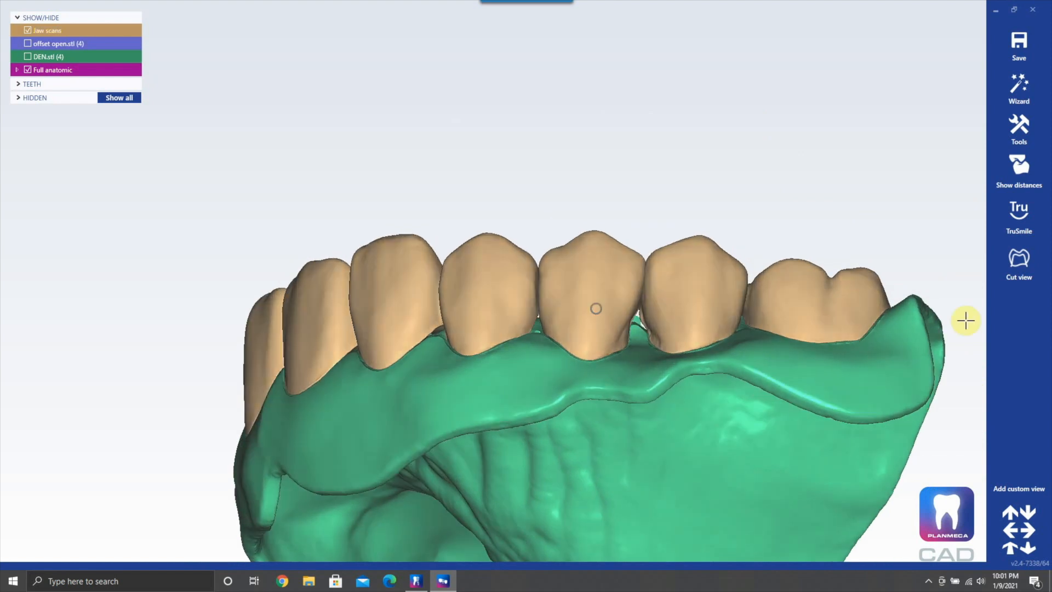
Step: Place a Cut view cross-section through a front tooth to check its fit in the channel
click(1018, 262)
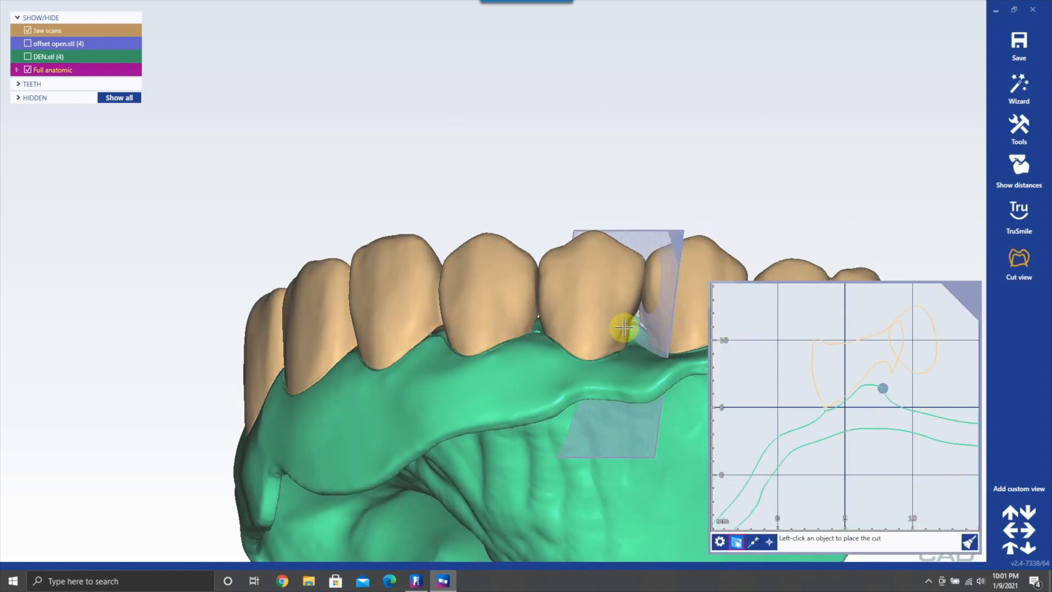